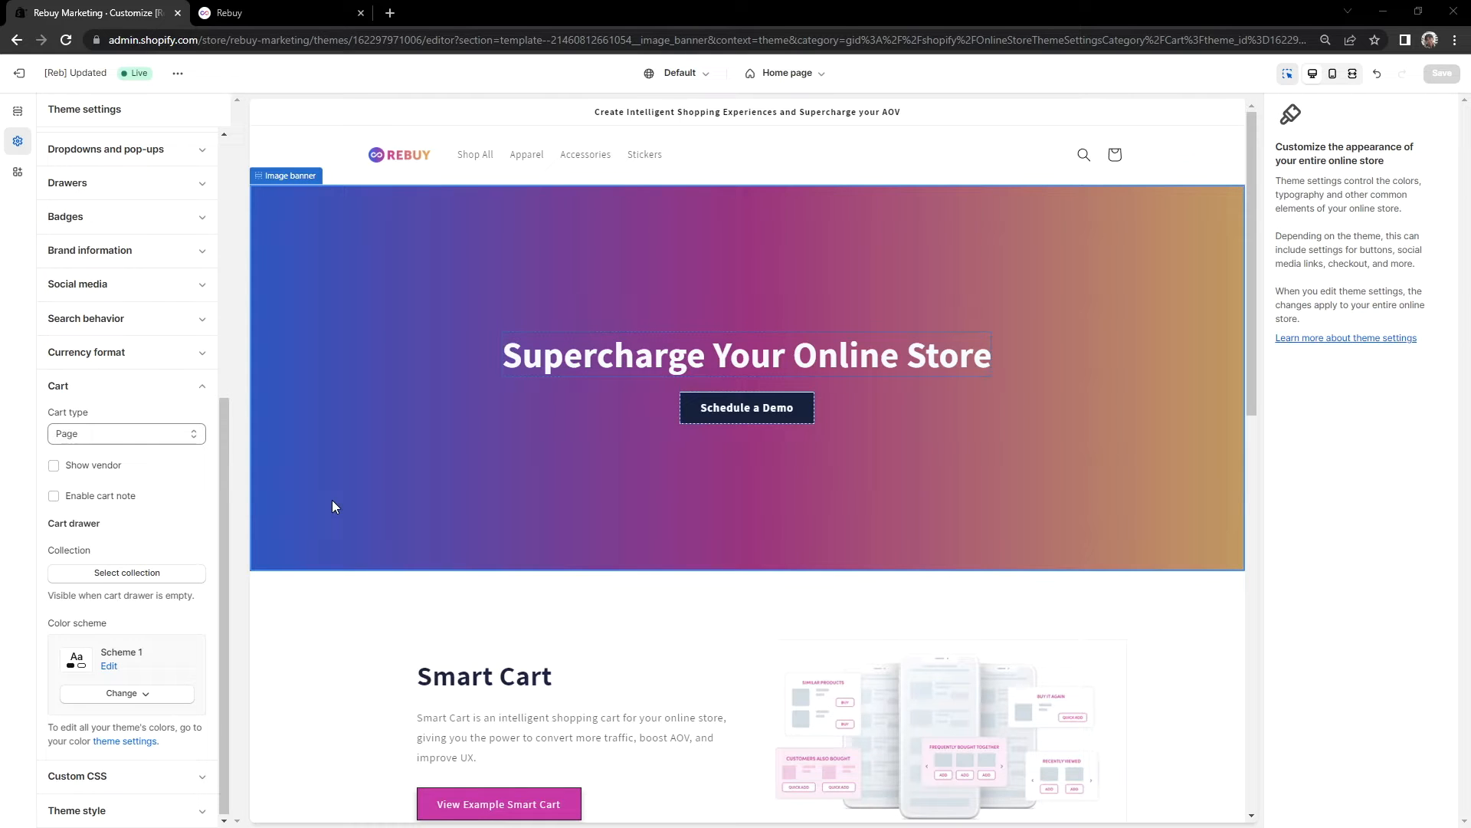
mouse_move(342, 517)
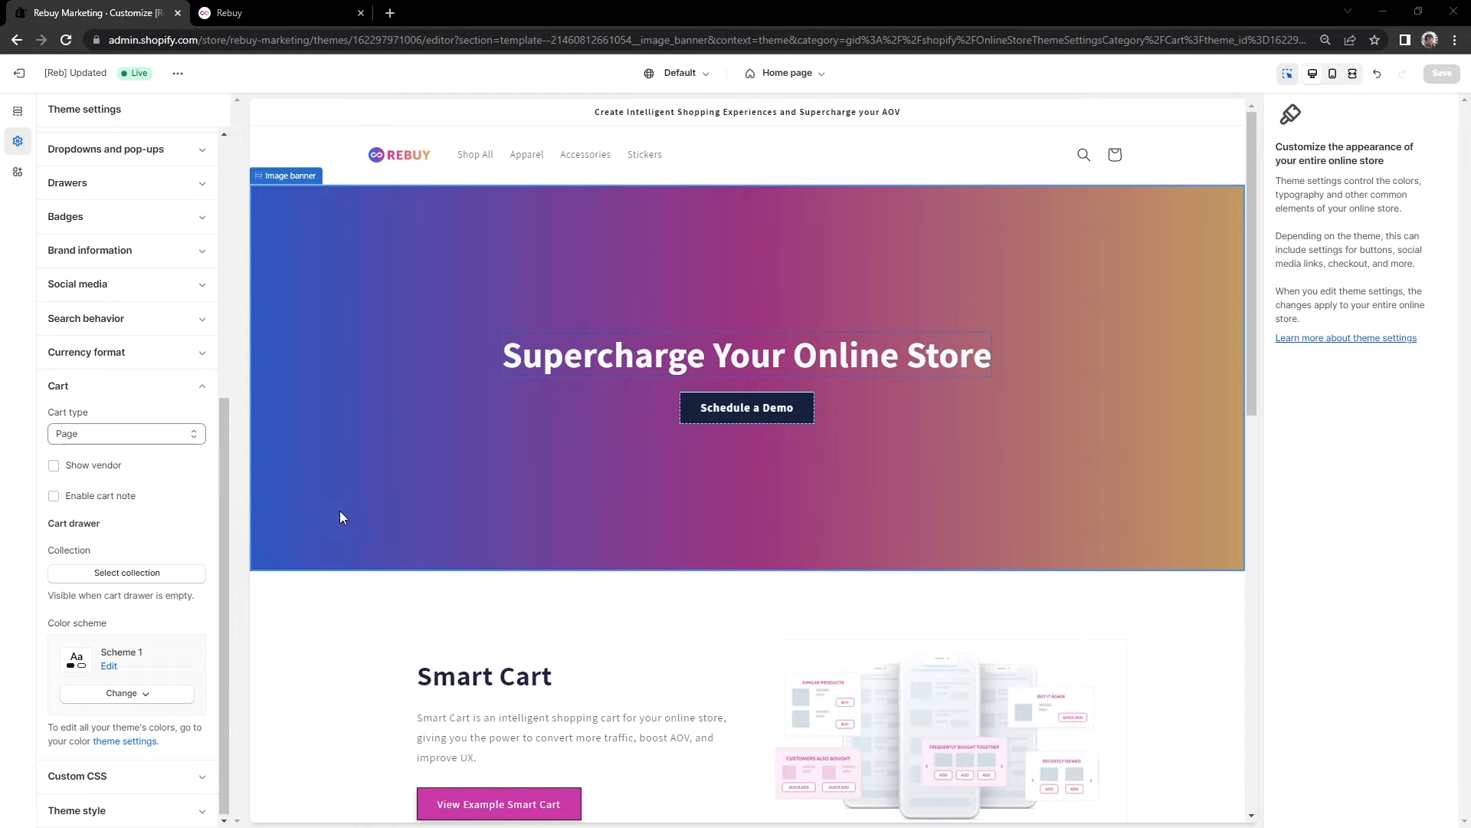
mouse_move(446, 521)
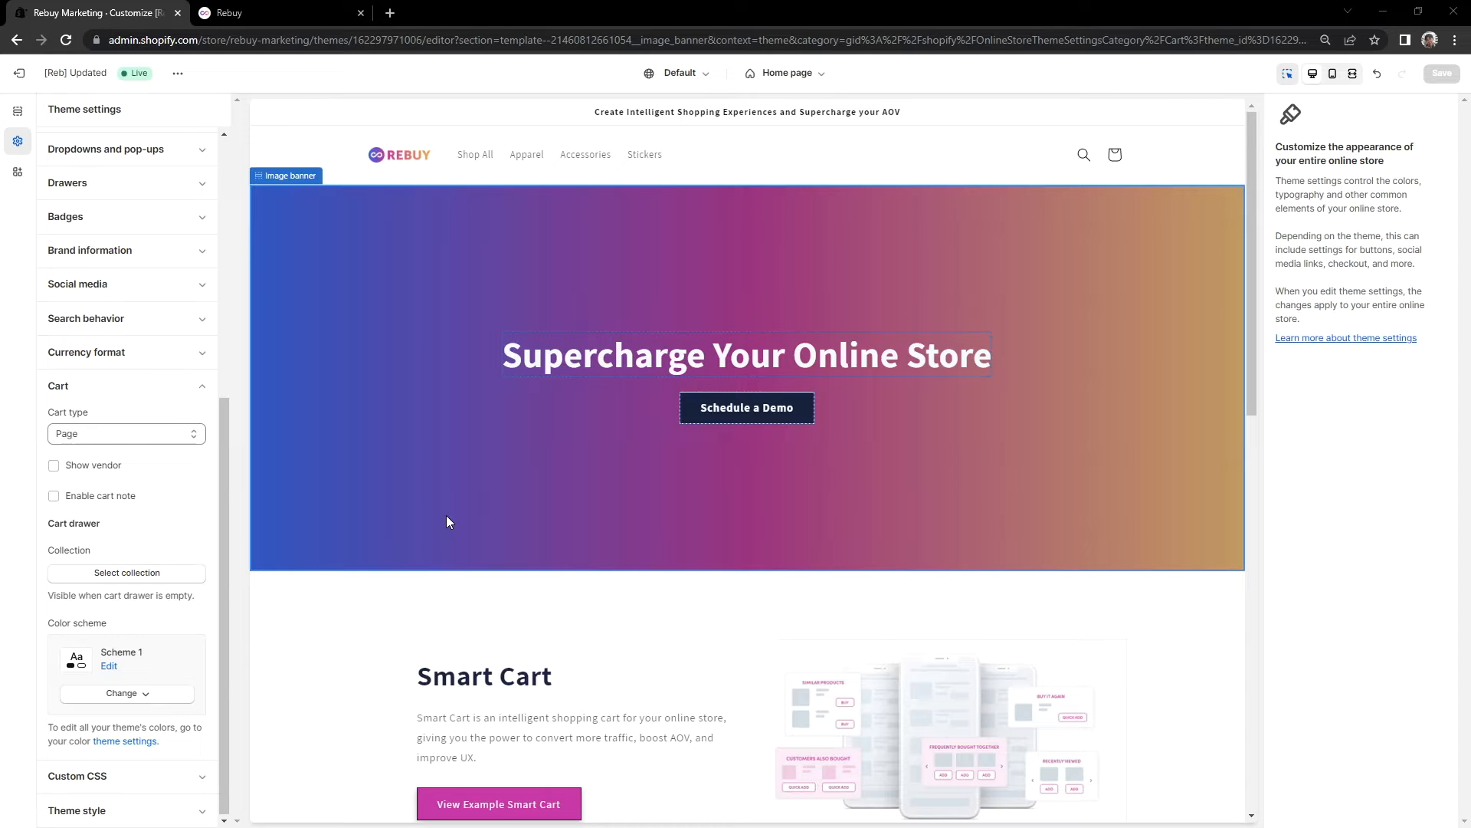
mouse_move(259, 444)
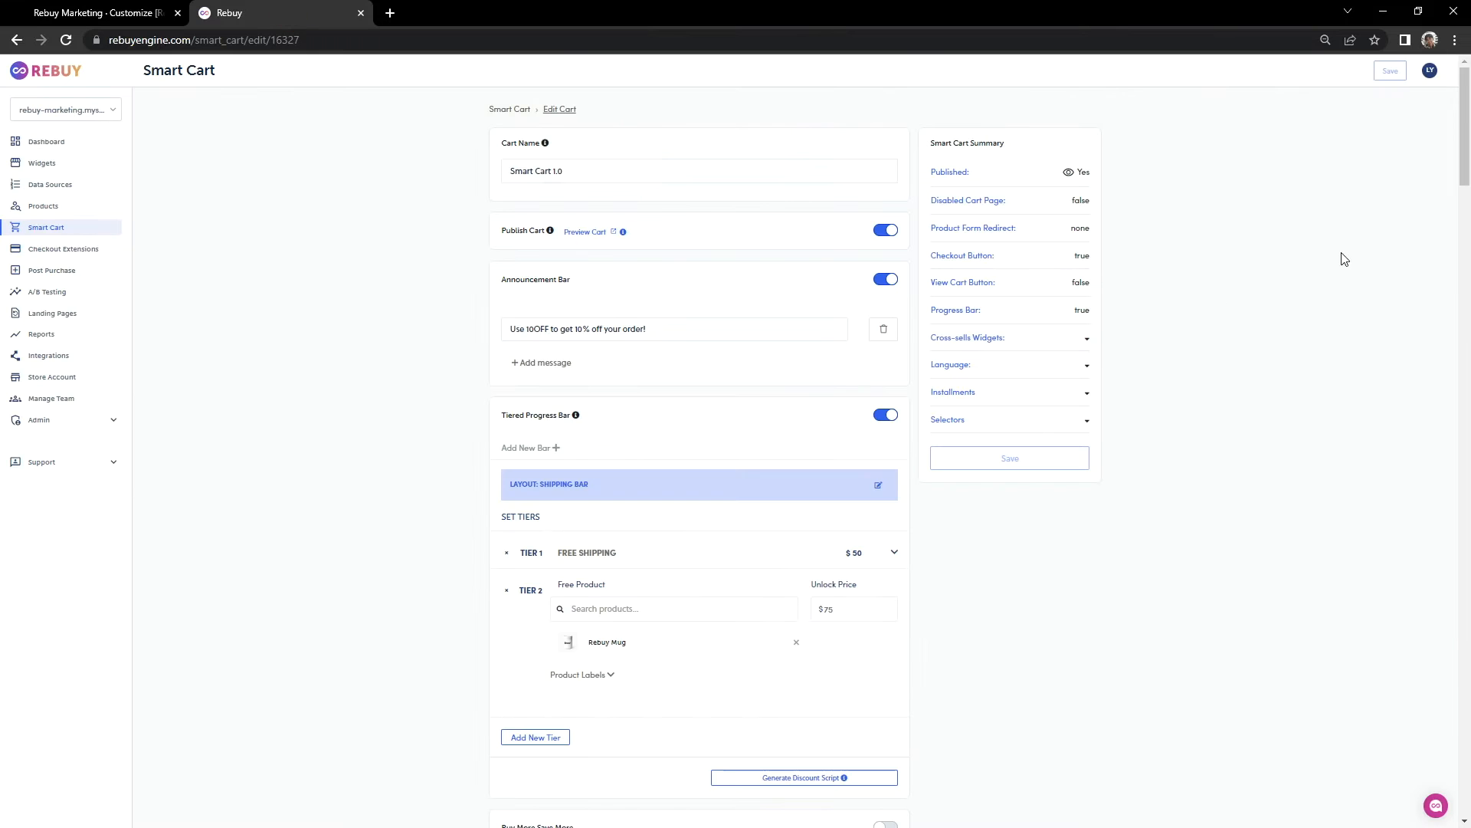
Step: Open the cart drawer from the storefront's header cart icon
scroll("down", 3)
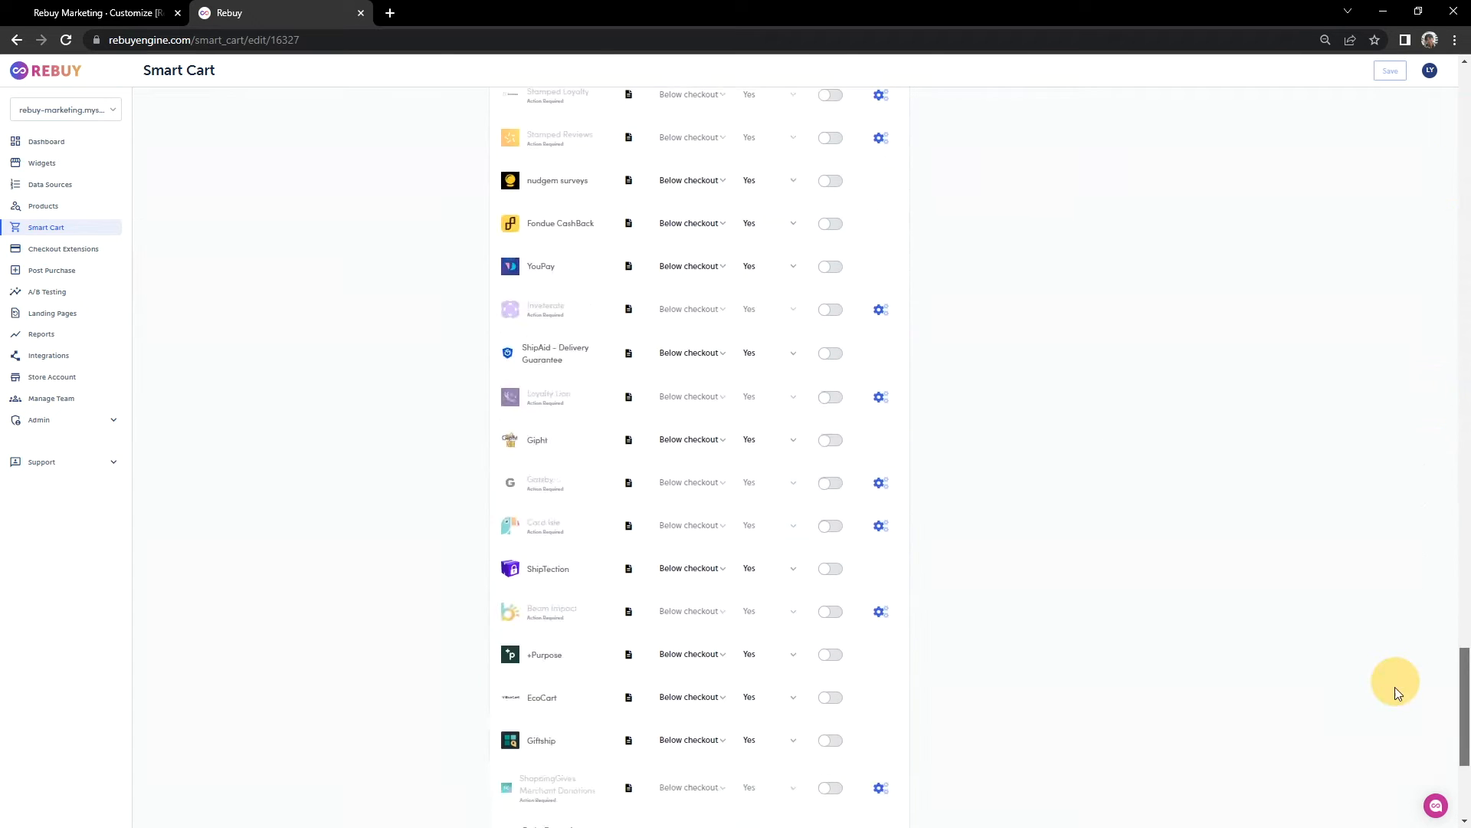
scroll("down", 3)
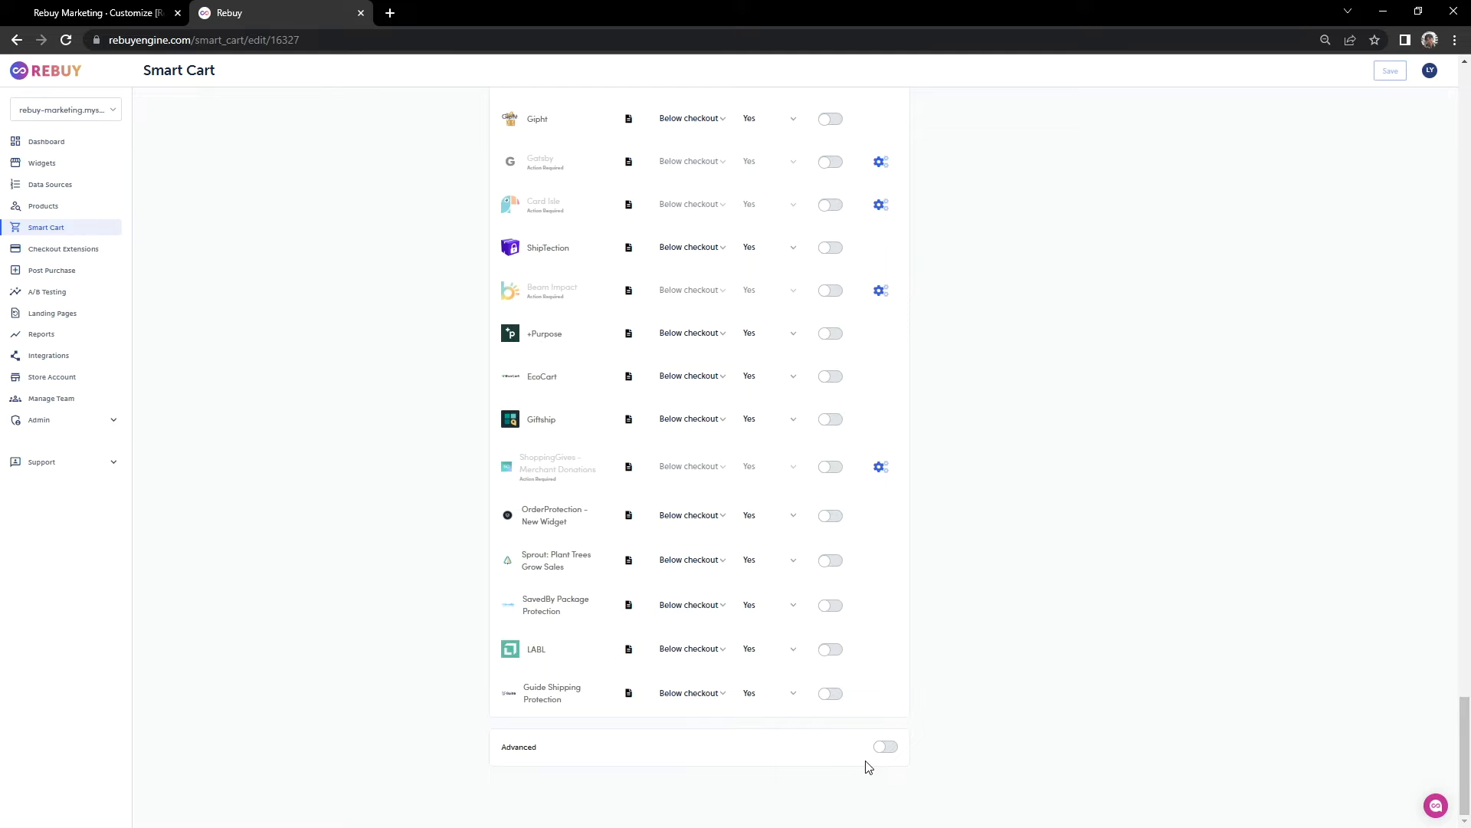
mouse_move(927, 746)
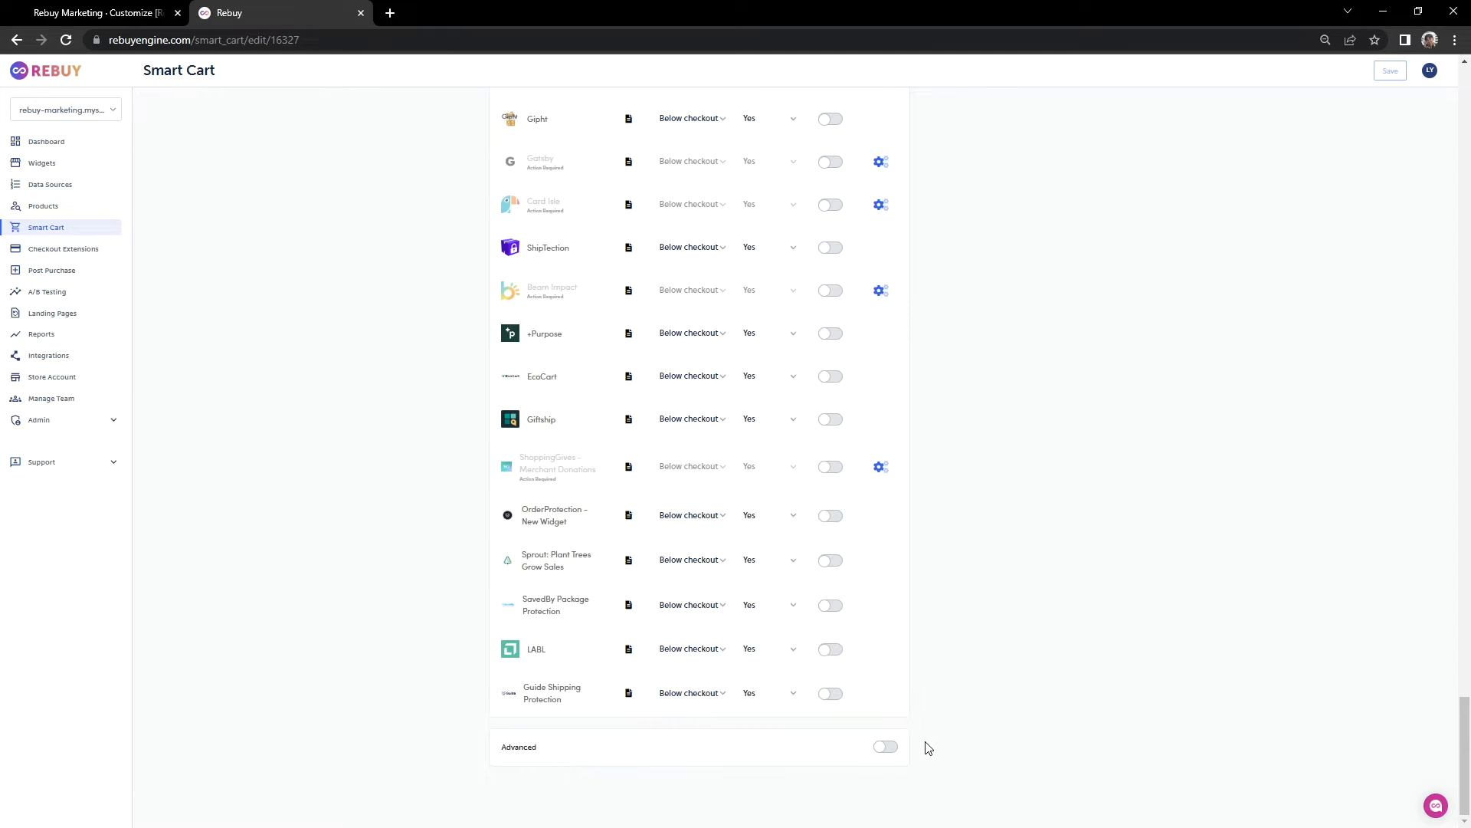
scroll("down", 3)
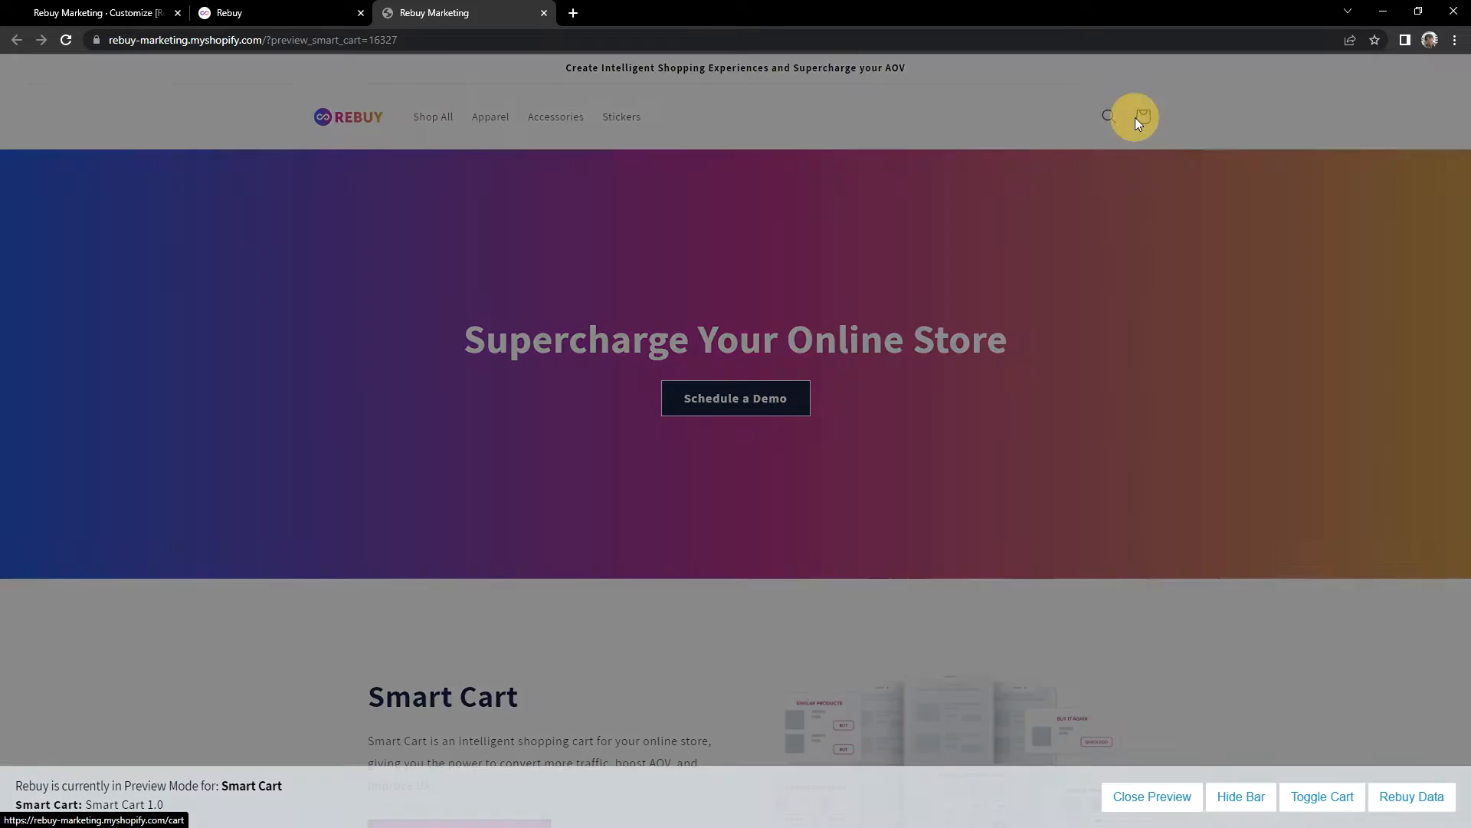
left_click(1143, 115)
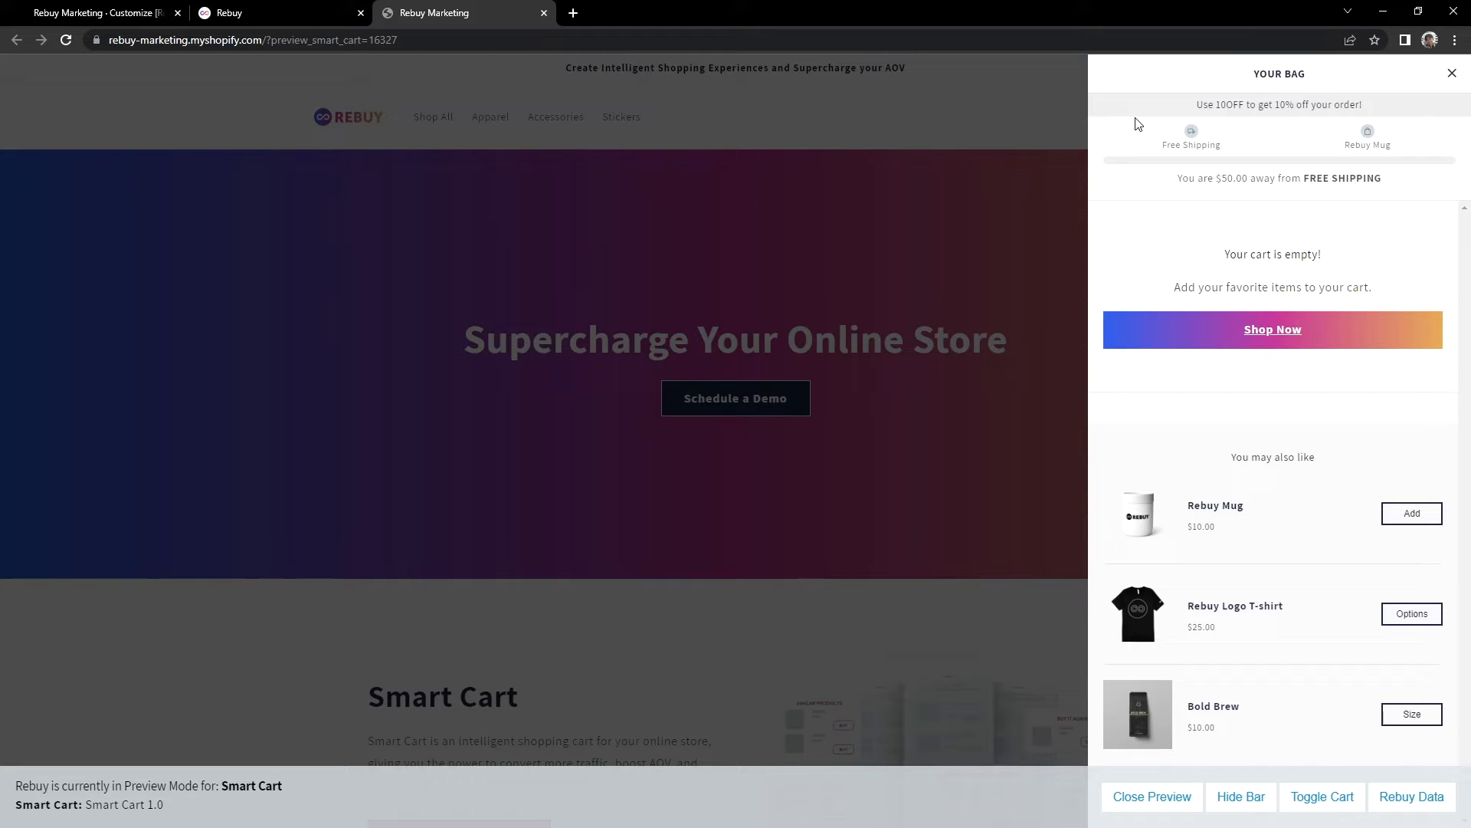
mouse_move(1053, 151)
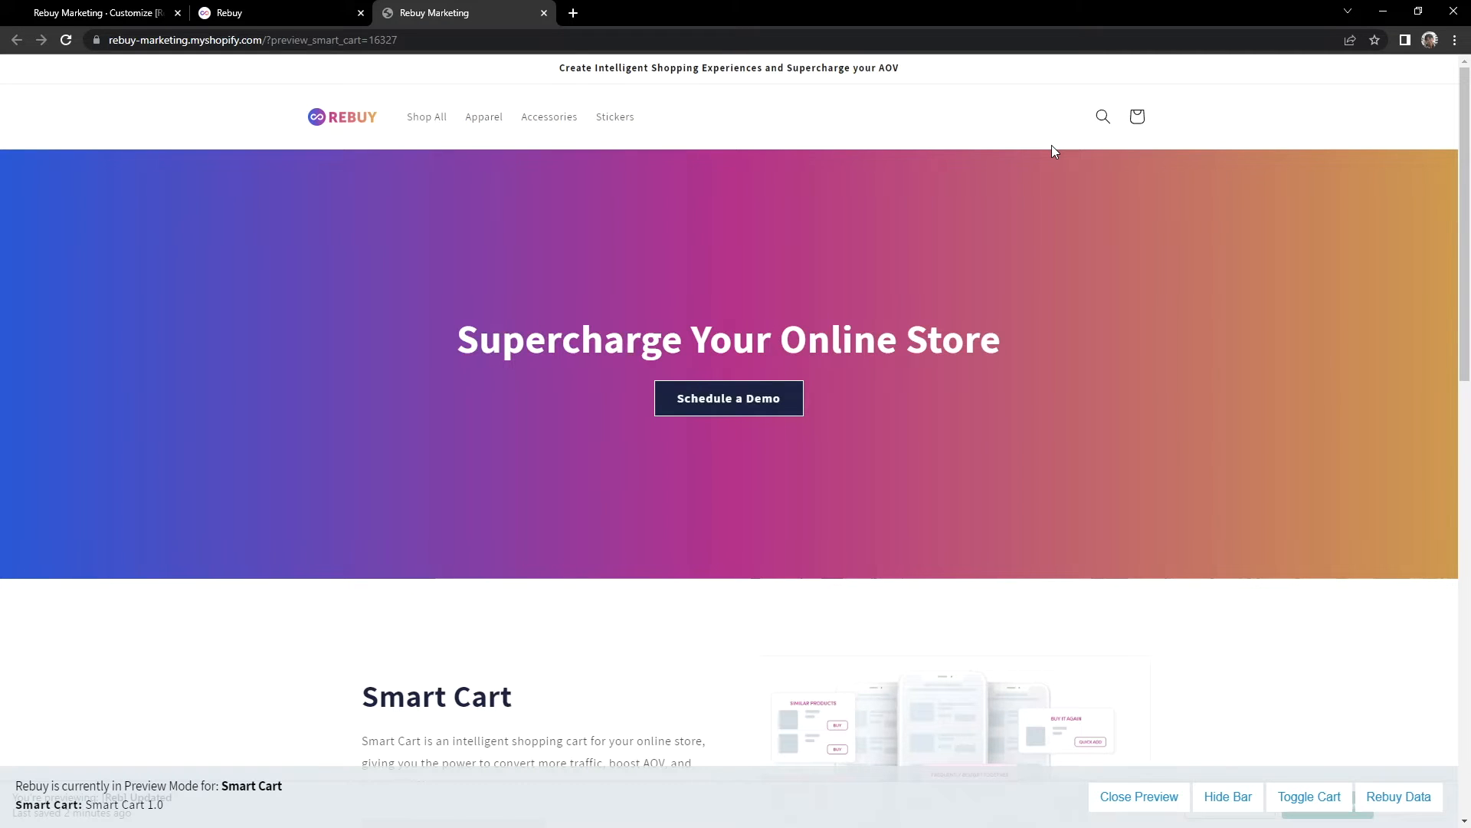
Step: Inspect the cart icon in DevTools and select its header__icon--cart class
right_click(1053, 152)
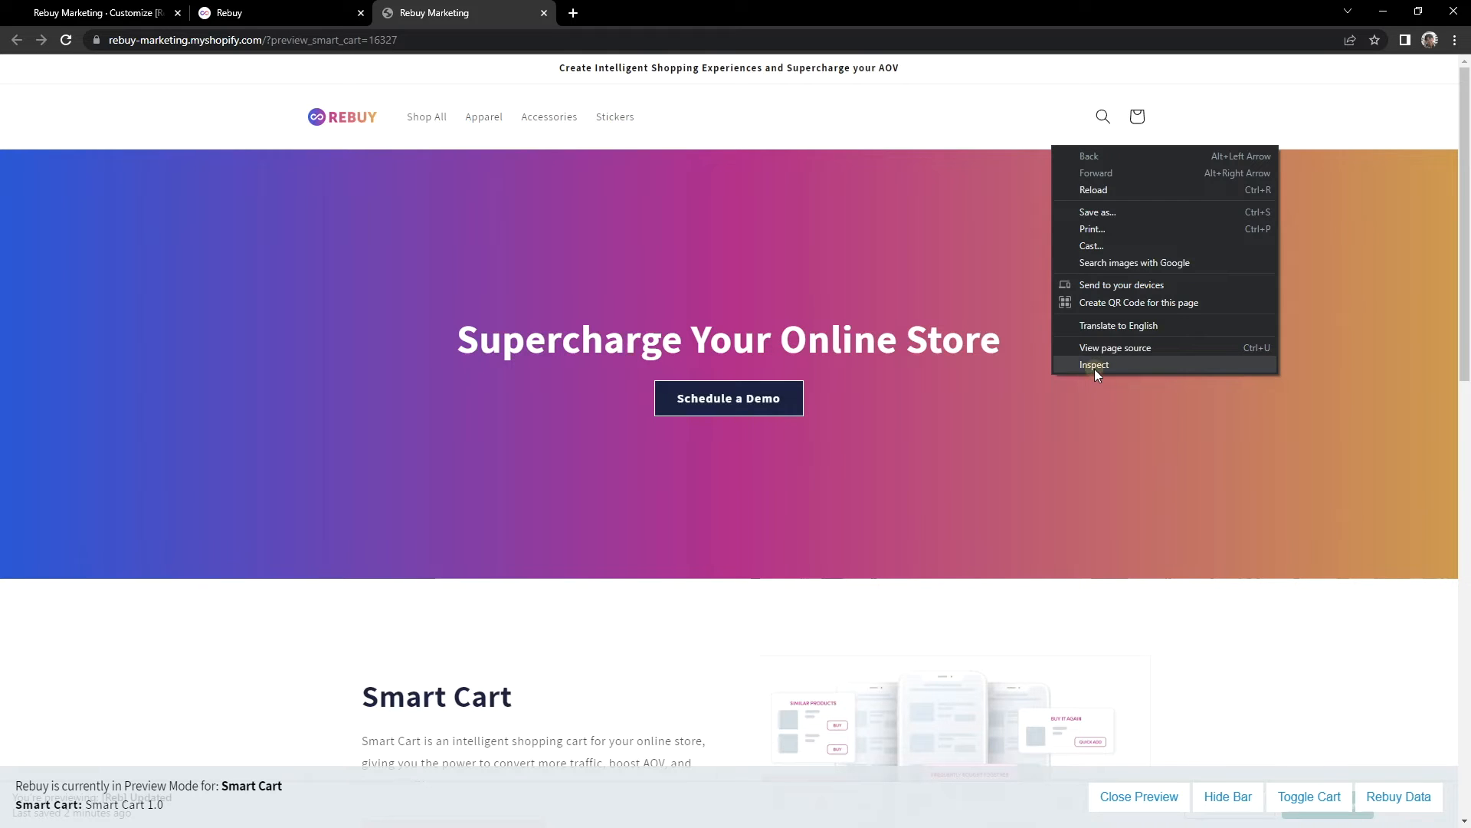
left_click(1094, 364)
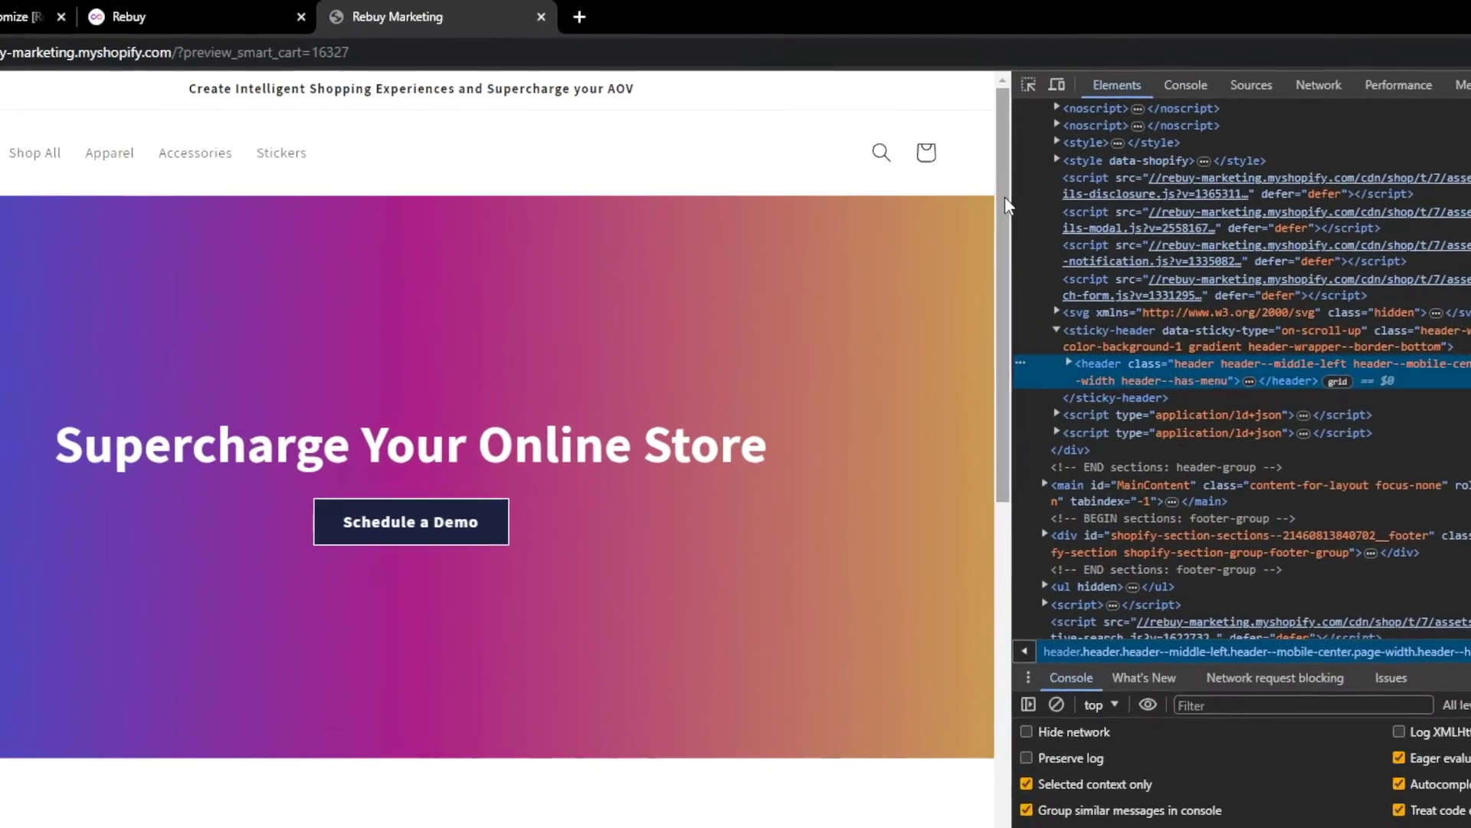
mouse_move(1070, 92)
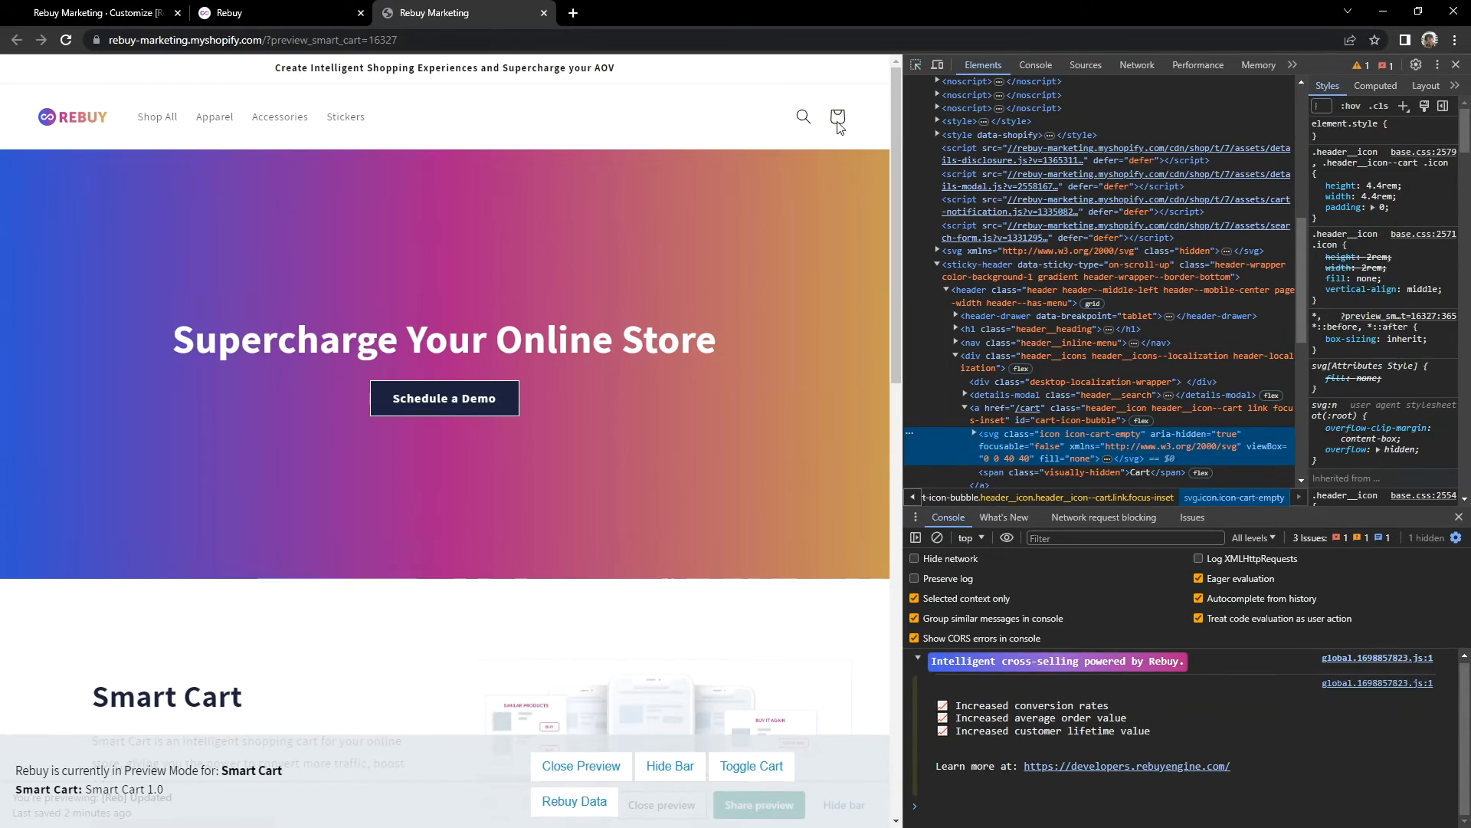
mouse_move(837, 118)
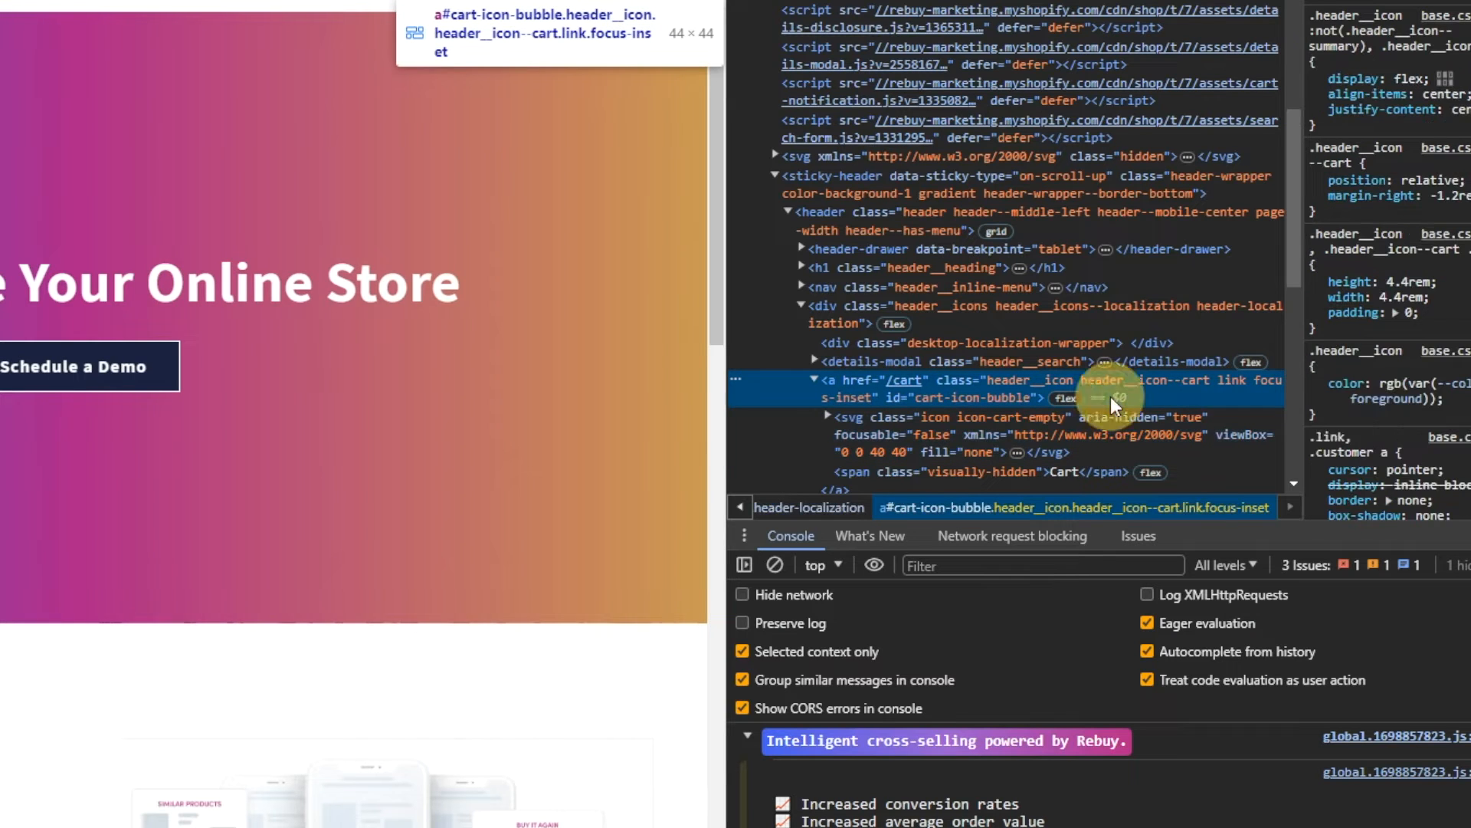
mouse_move(1119, 398)
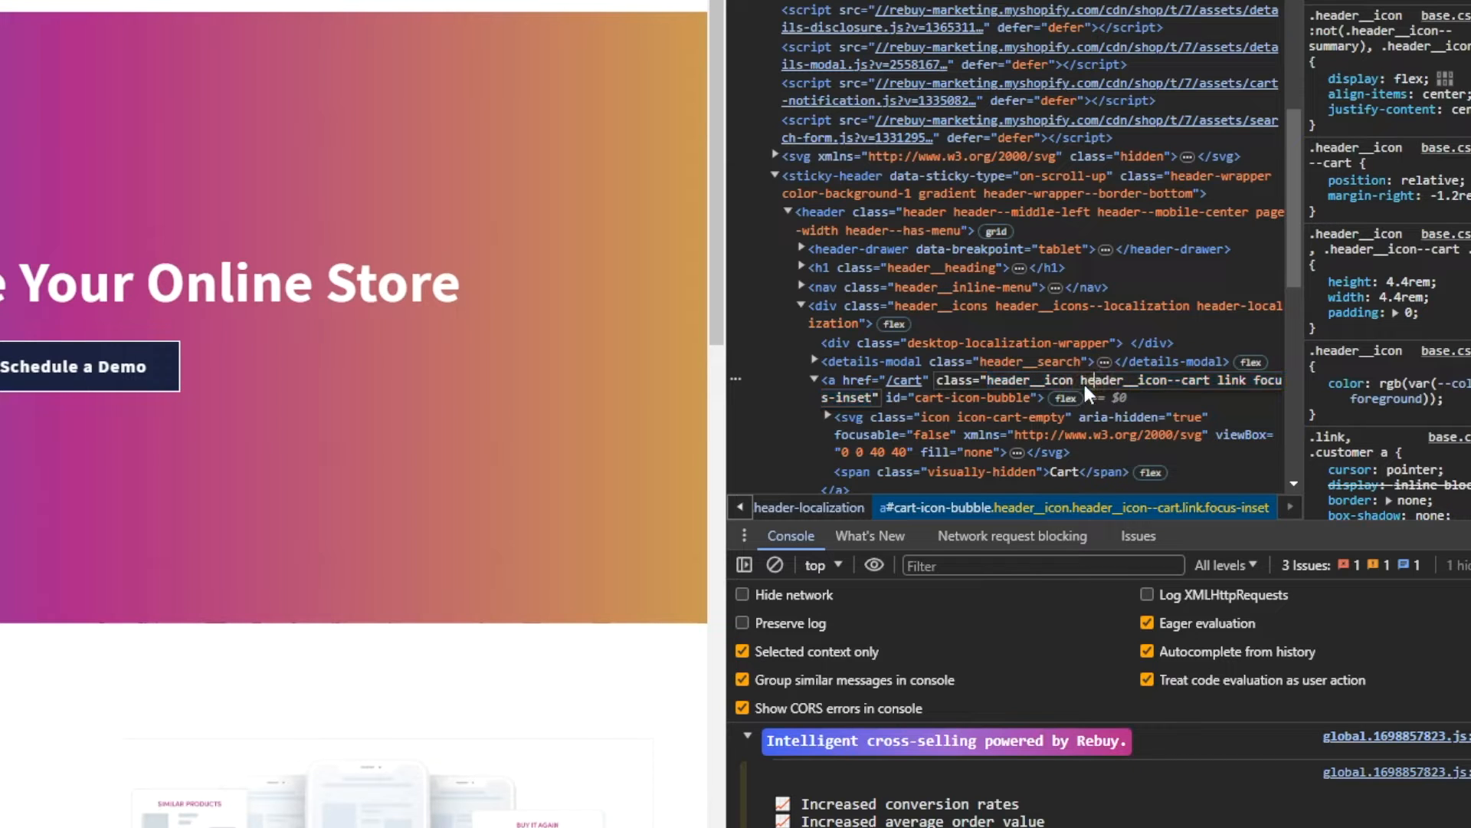
mouse_move(1211, 389)
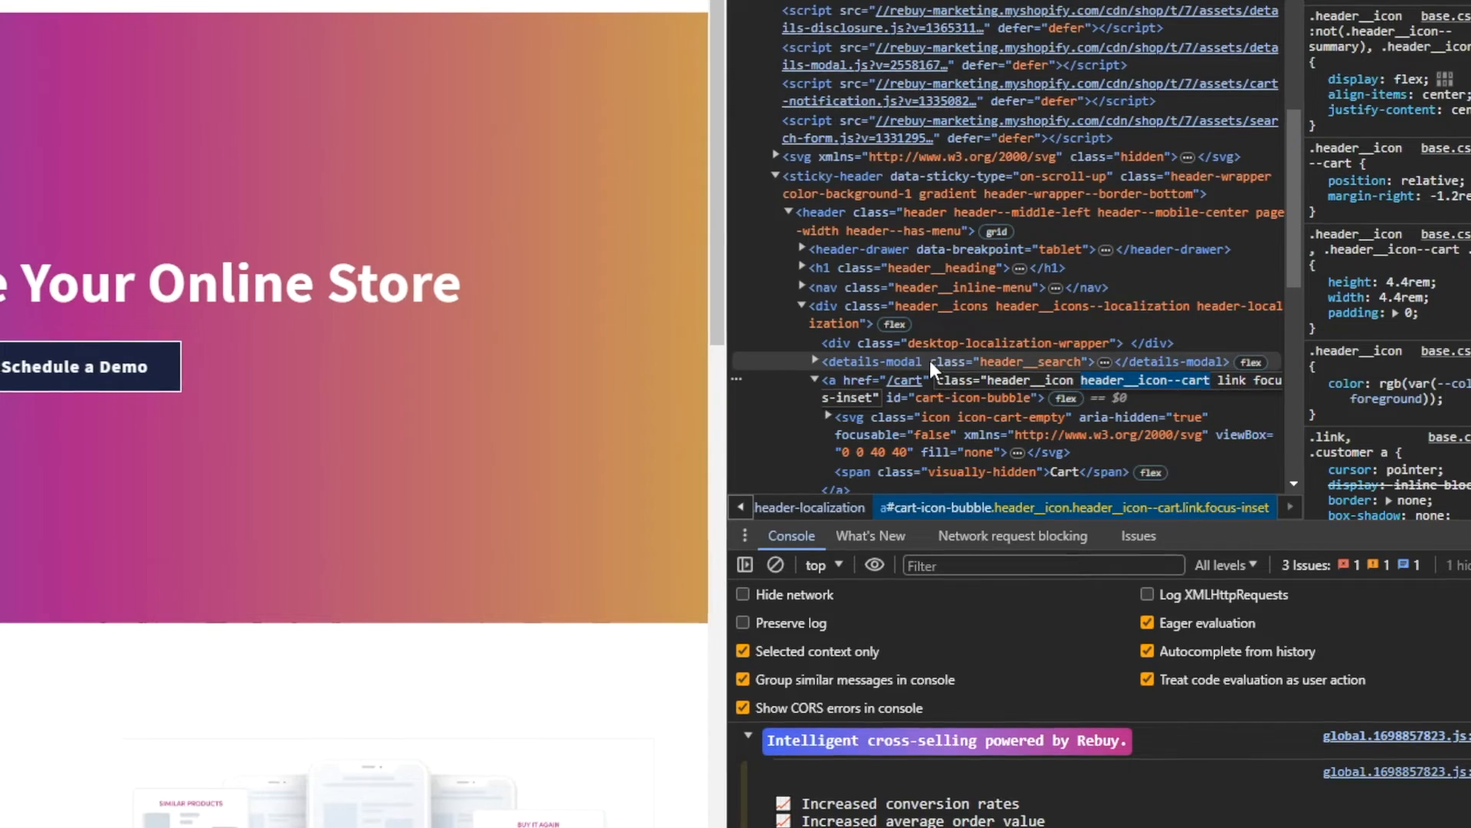
left_click(274, 13)
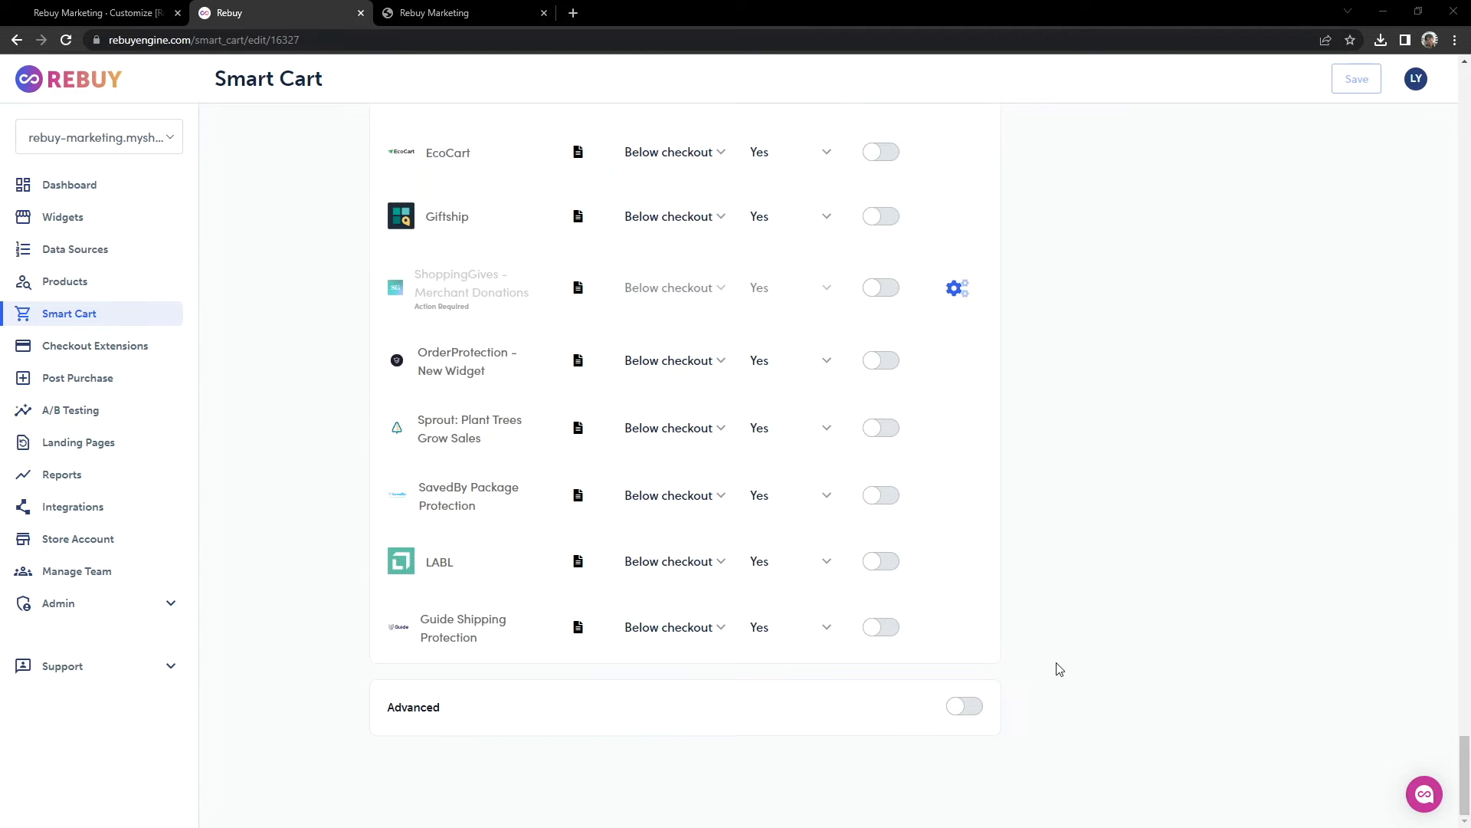
Step: Save a Ready callback adding a header__icon--cart click listener calling Rebuy.SmartCart.show()
left_click(964, 705)
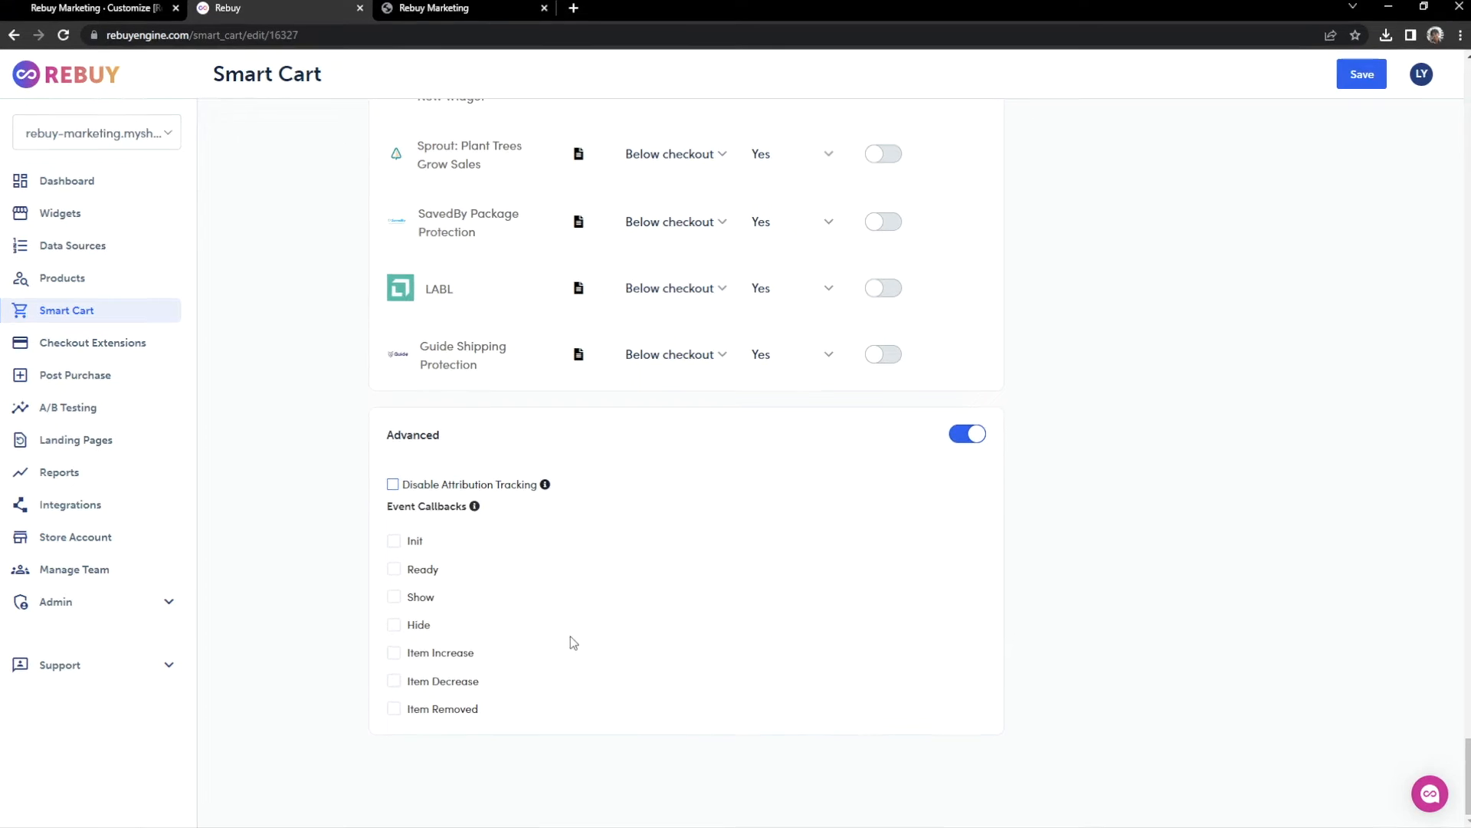
left_click(394, 568)
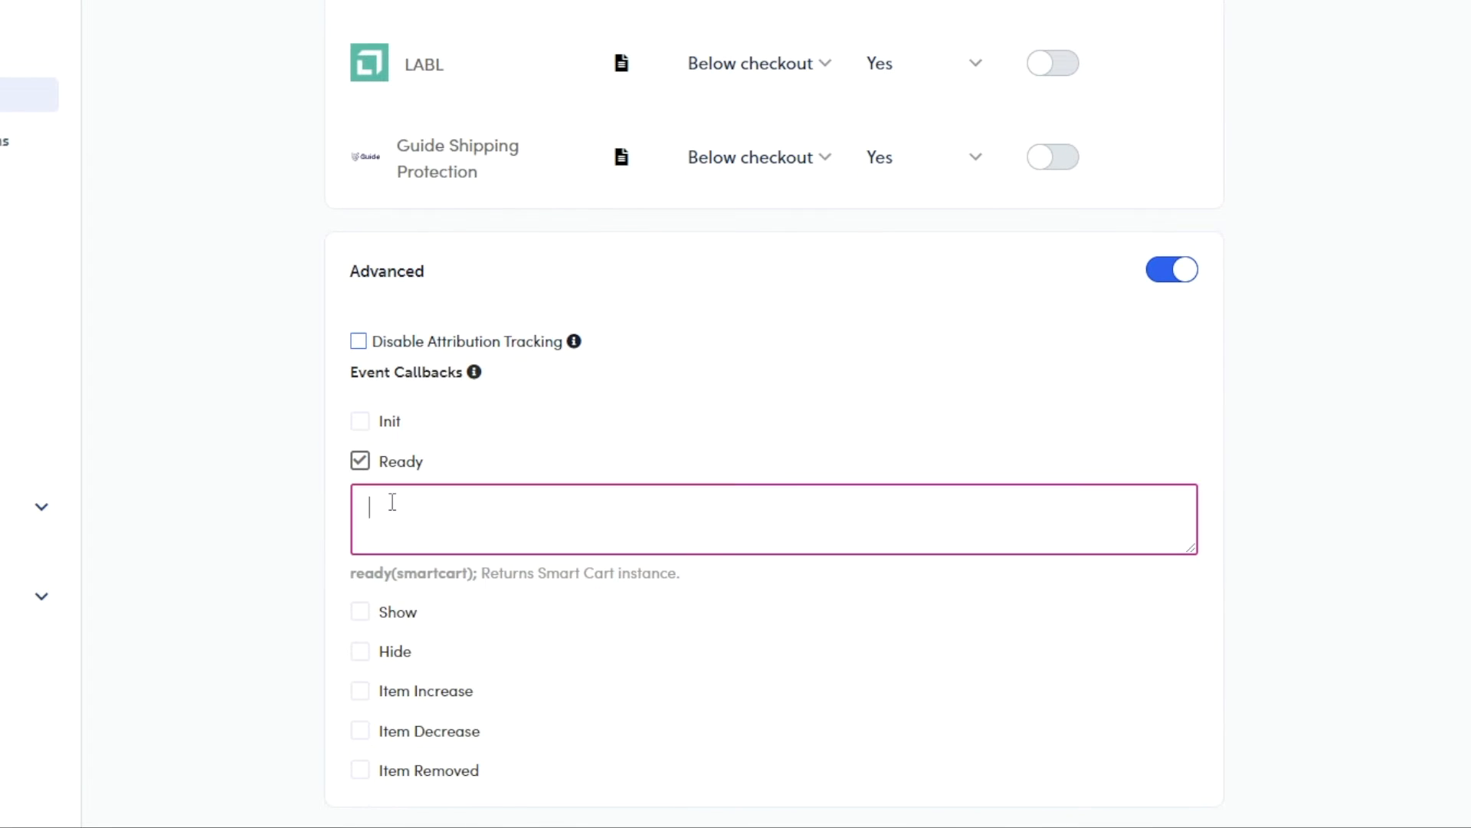
type("document.querySelector('.header__icon--cart').addEvent")
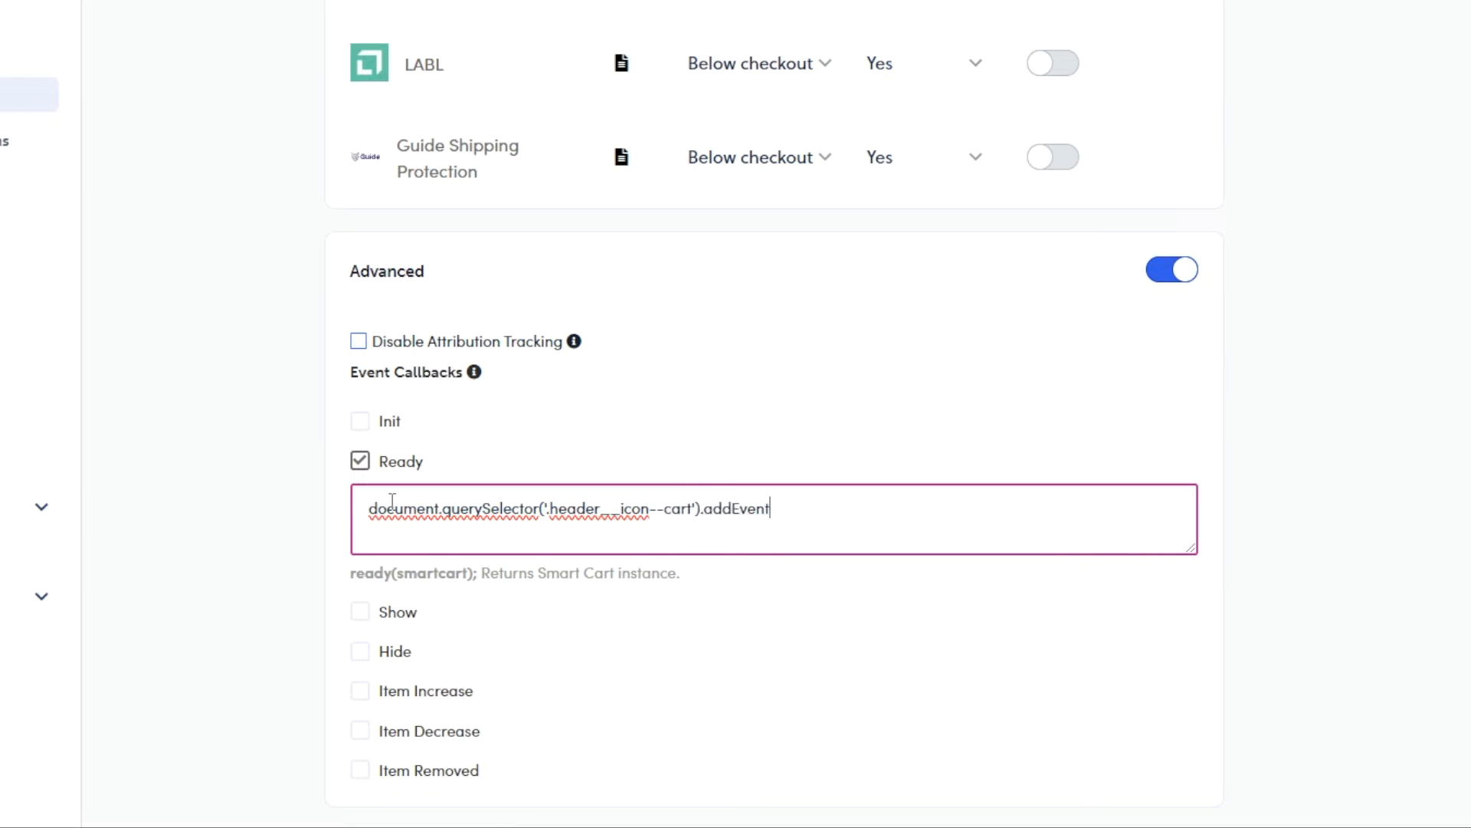
type("Listener('click'")
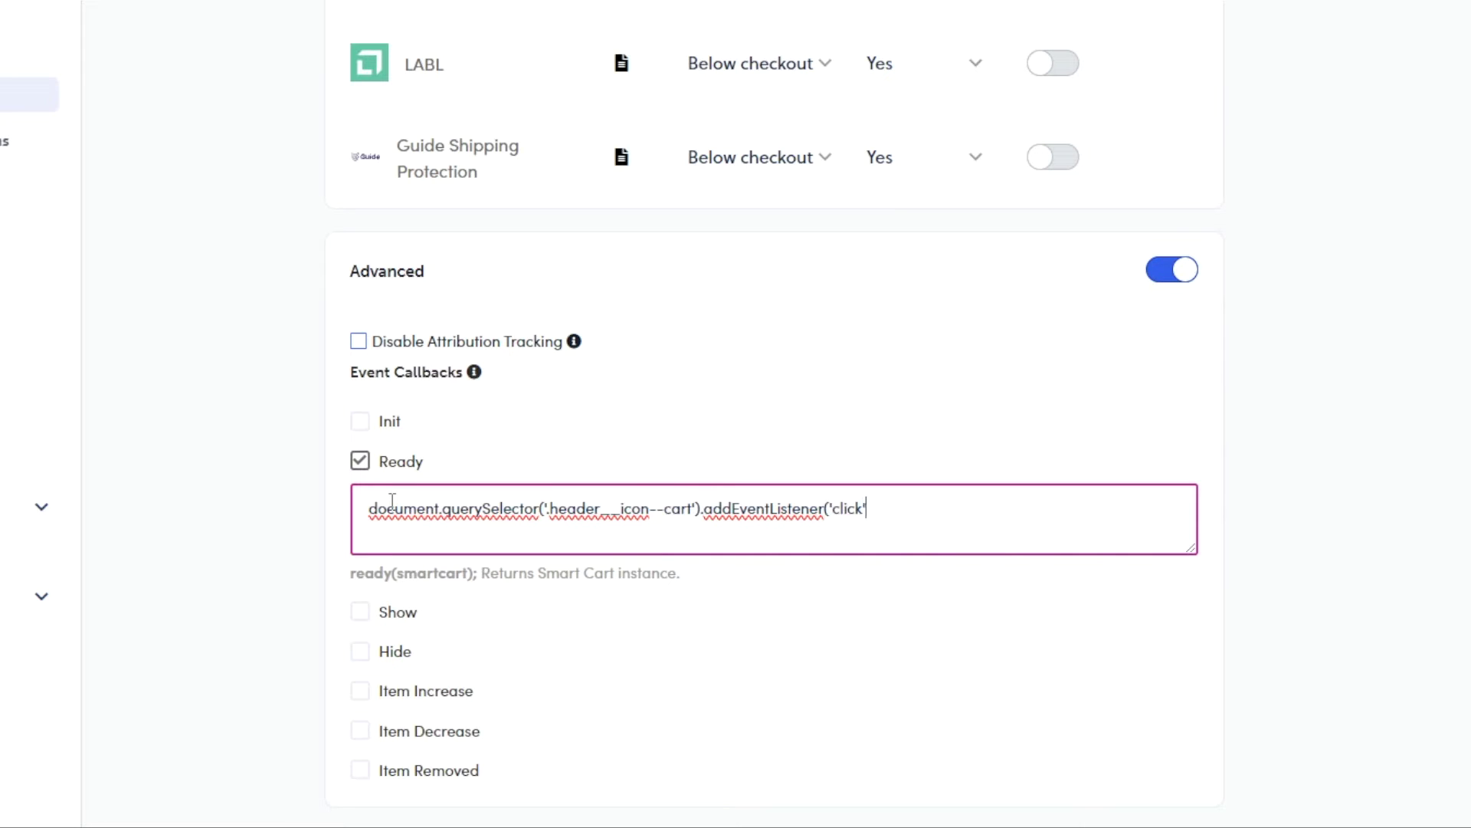
type(", () => {")
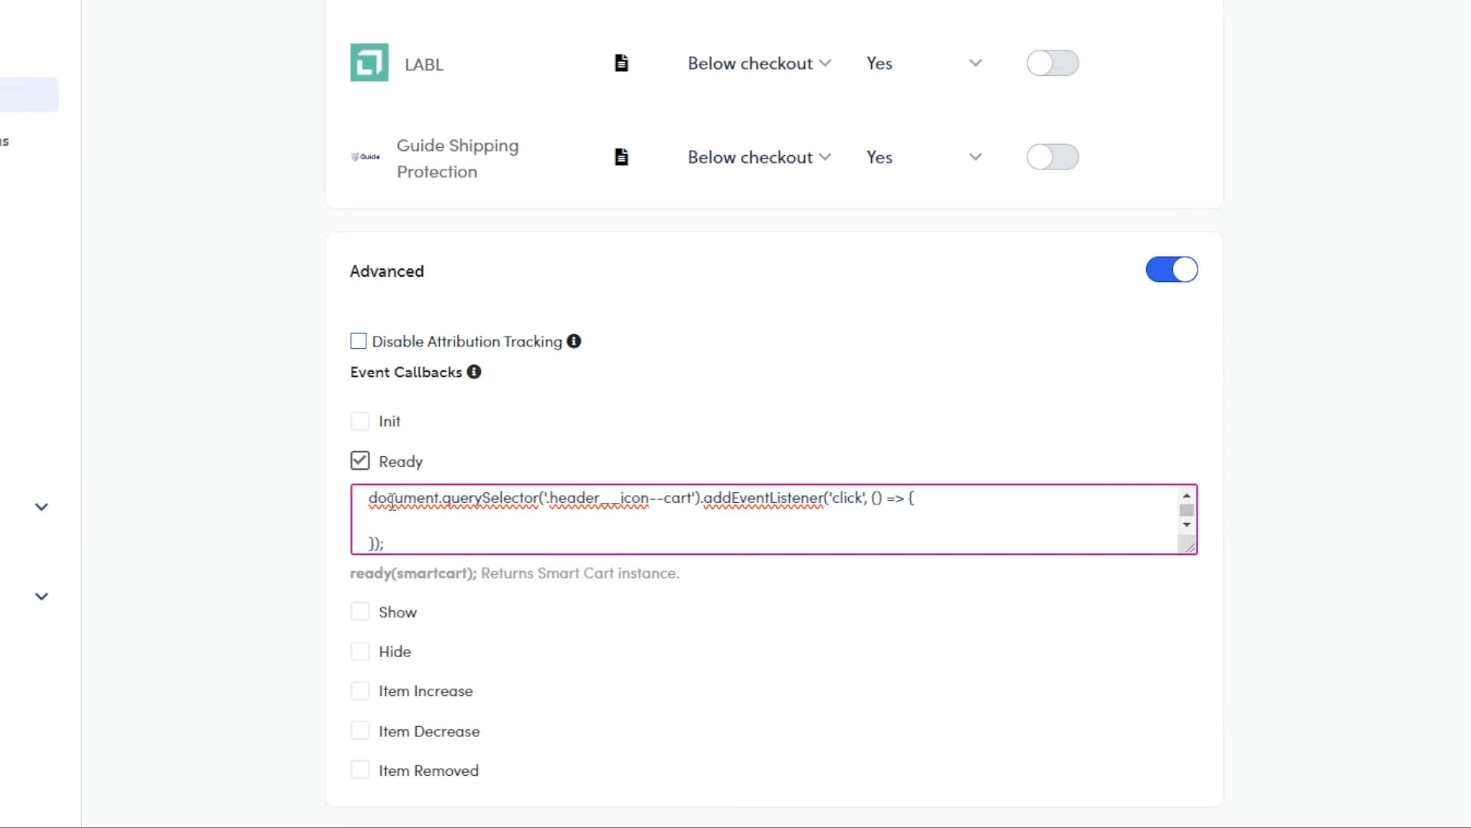
type("Rebuy.SmartCart.show")
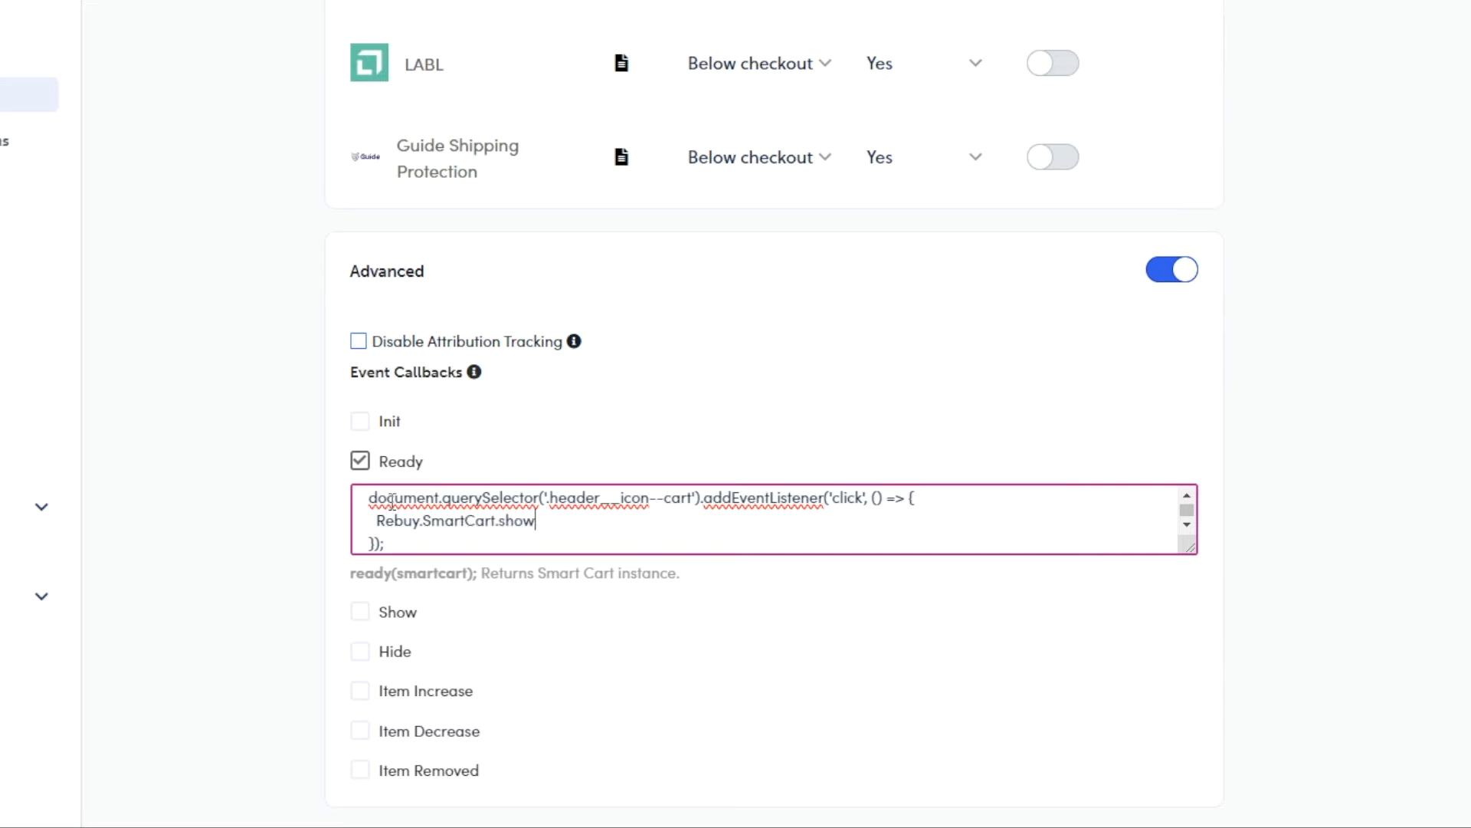
type("();")
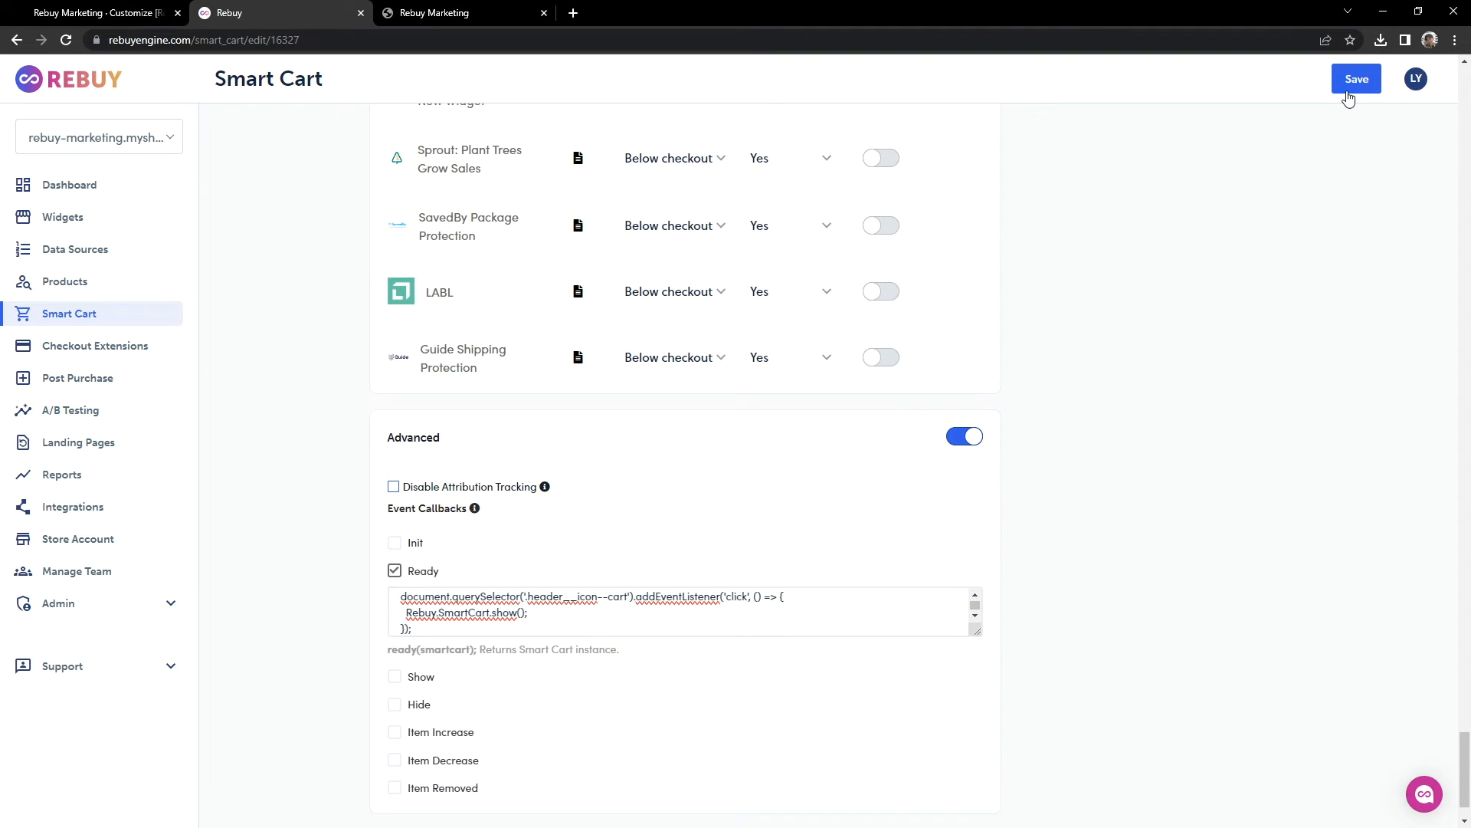
left_click(1356, 78)
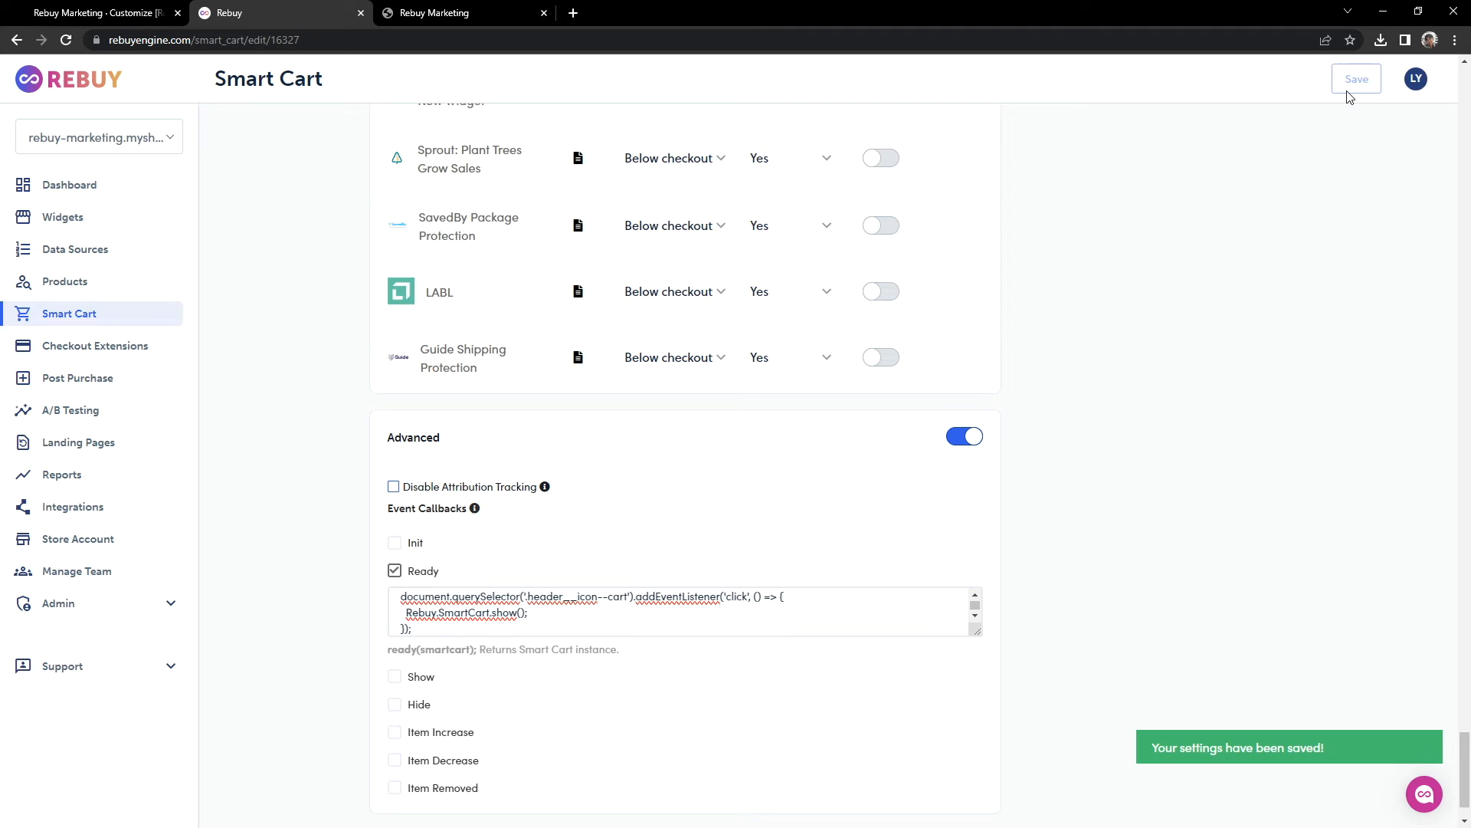
mouse_move(1035, 599)
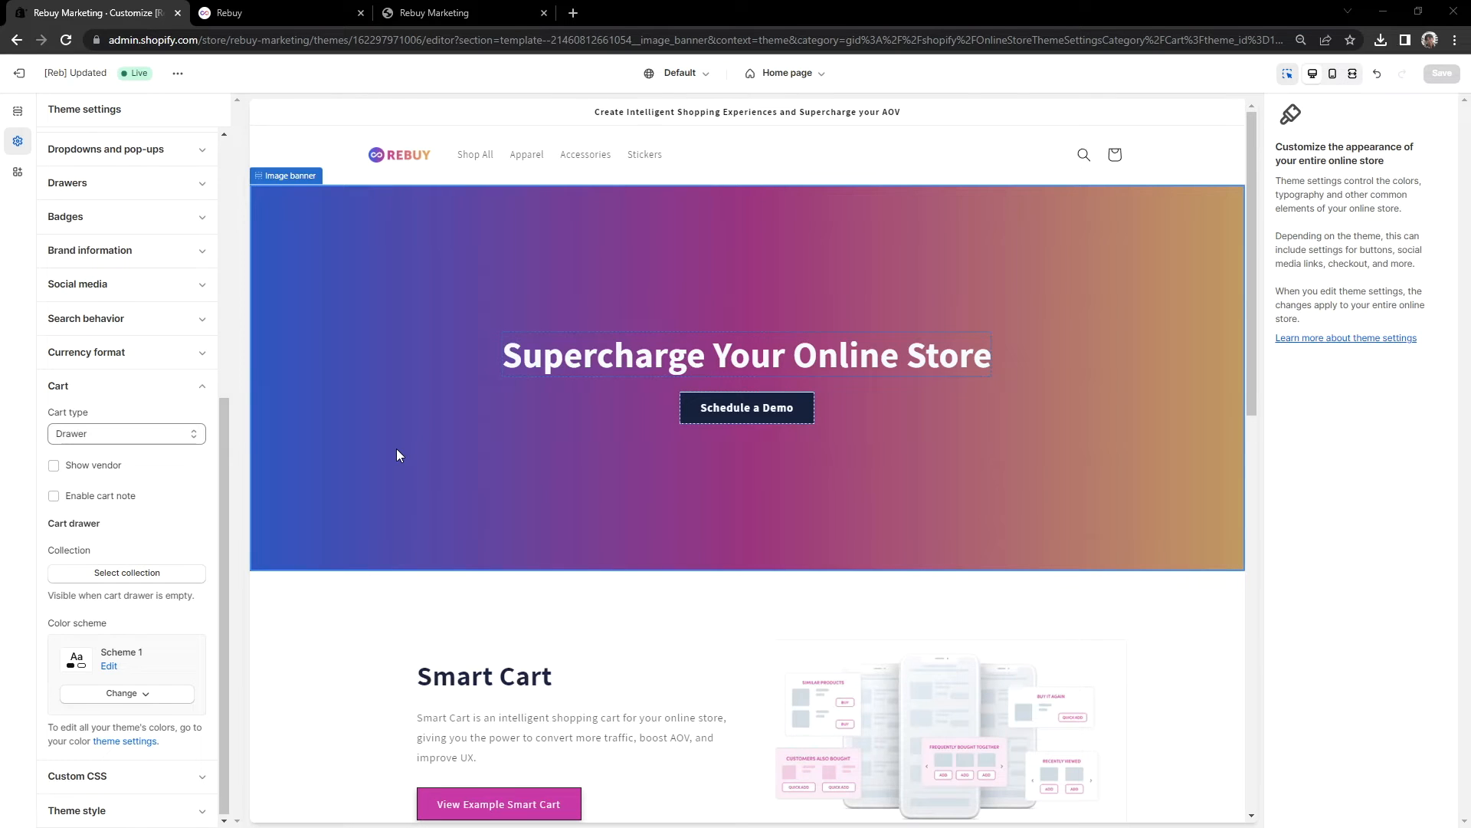
mouse_move(278, 484)
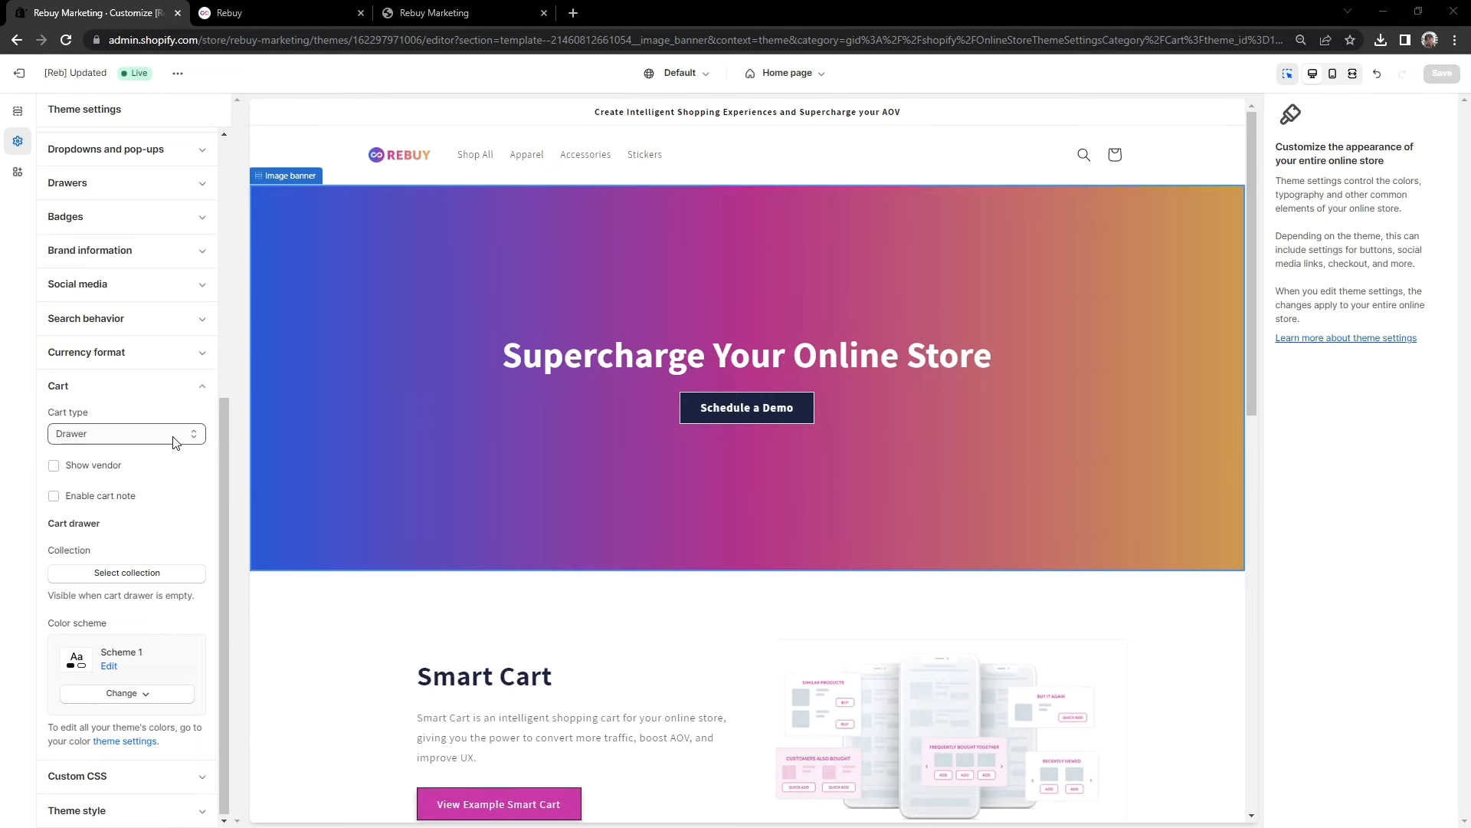
left_click(437, 12)
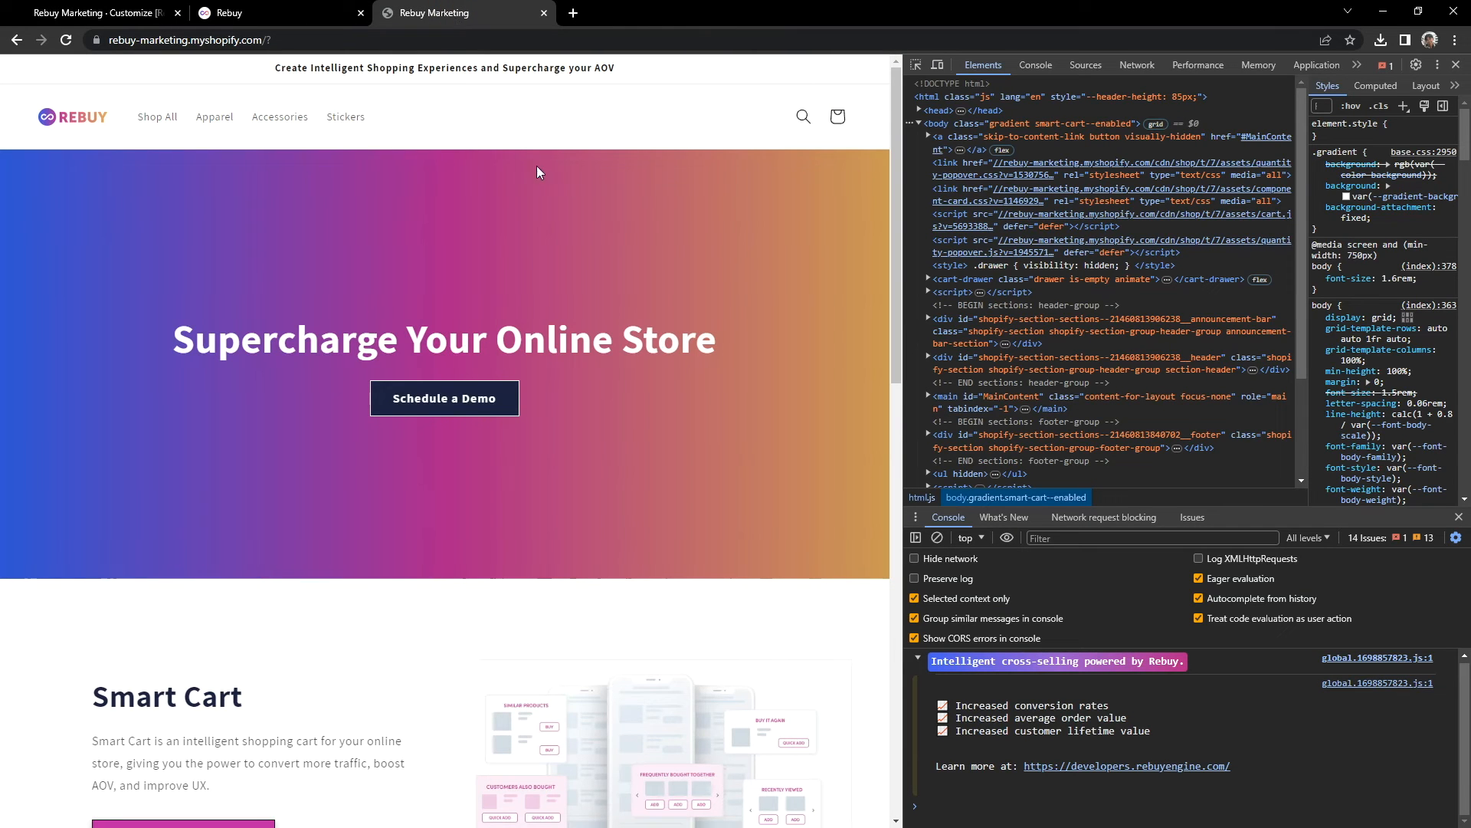
mouse_move(838, 117)
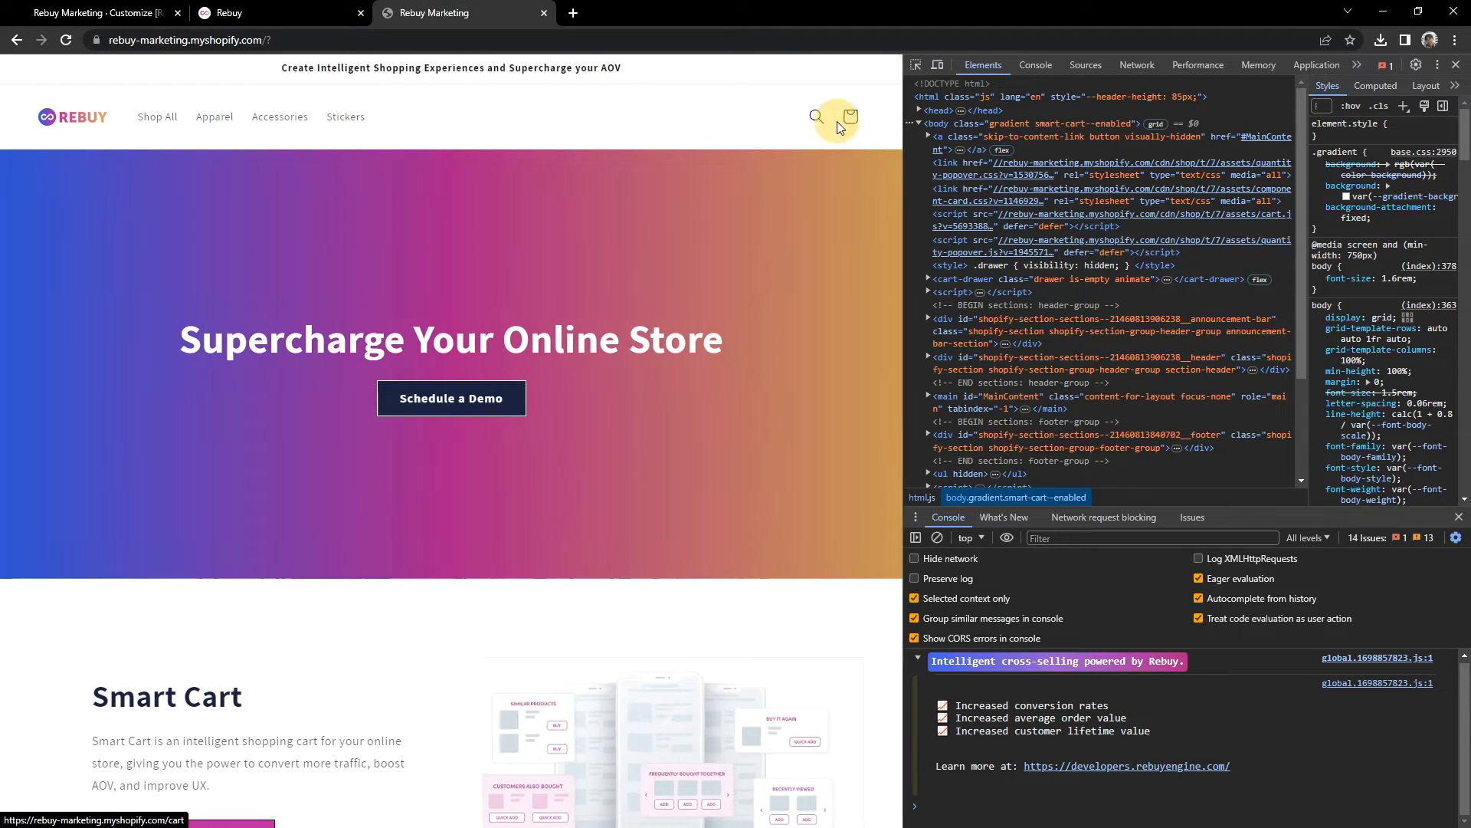
Step: Open the Smart Cart from the header cart icon, then close it with its X button
left_click(849, 117)
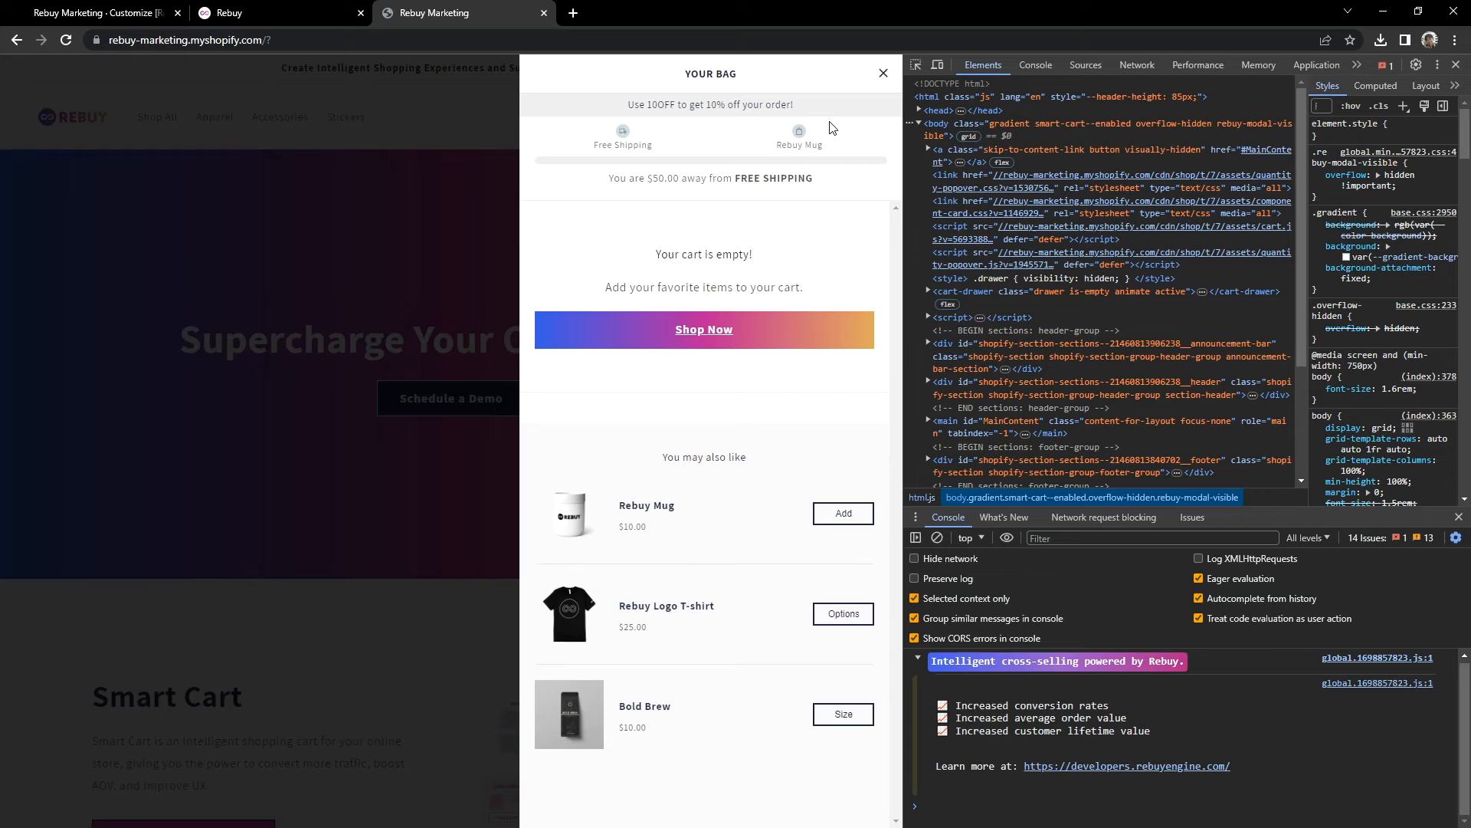
mouse_move(849, 128)
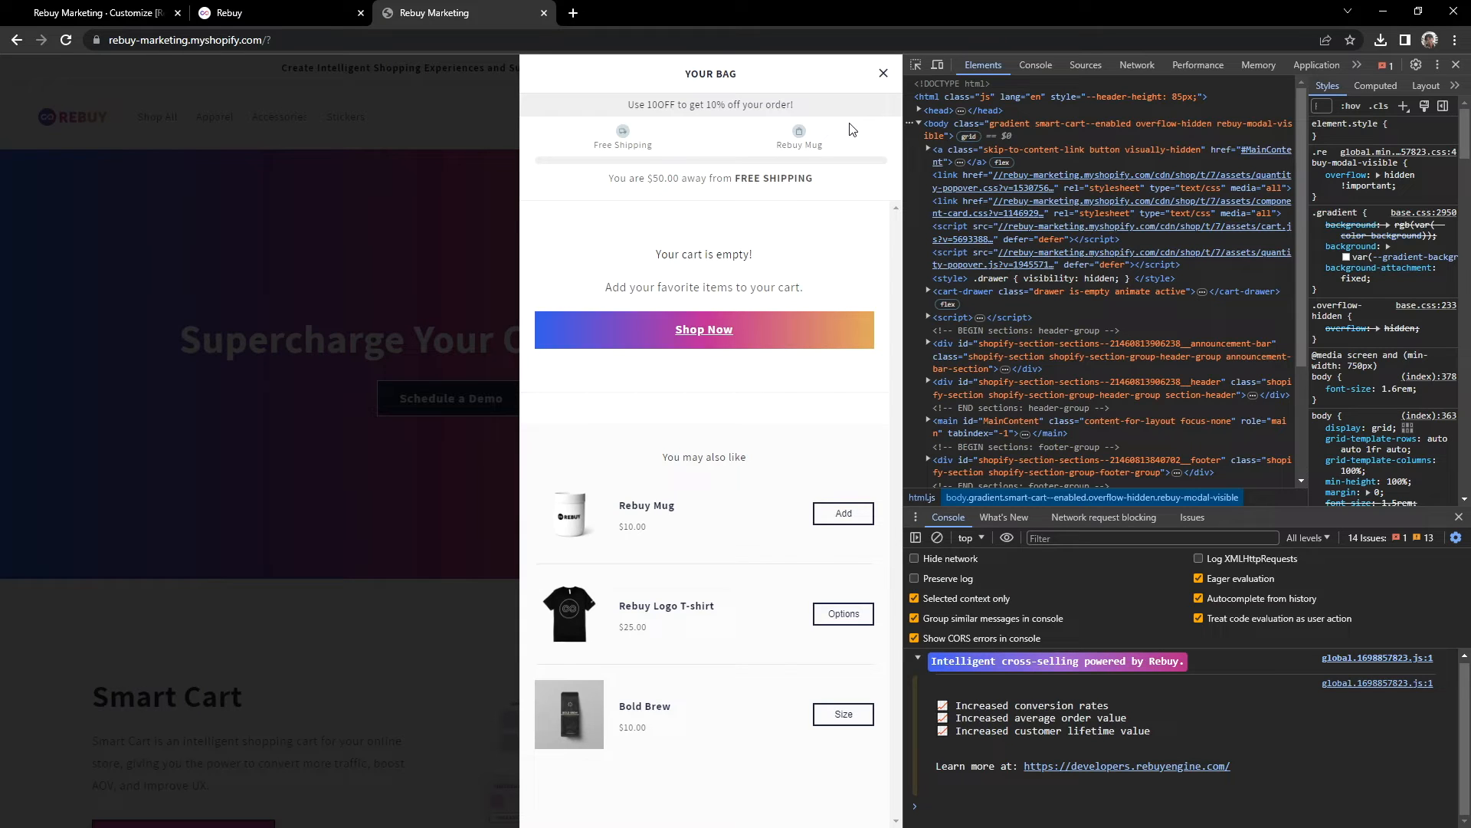
left_click(881, 73)
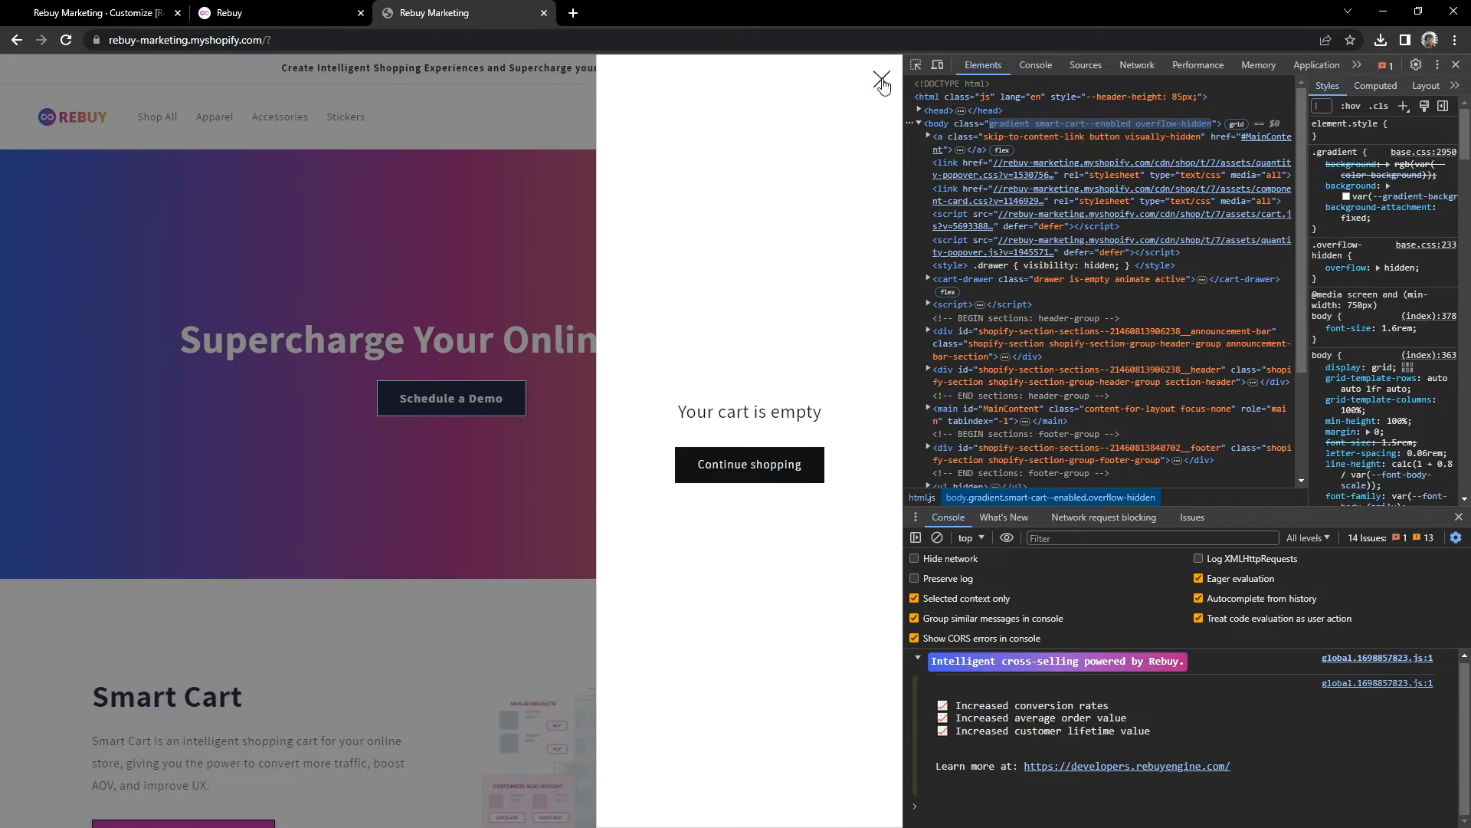
mouse_move(780, 305)
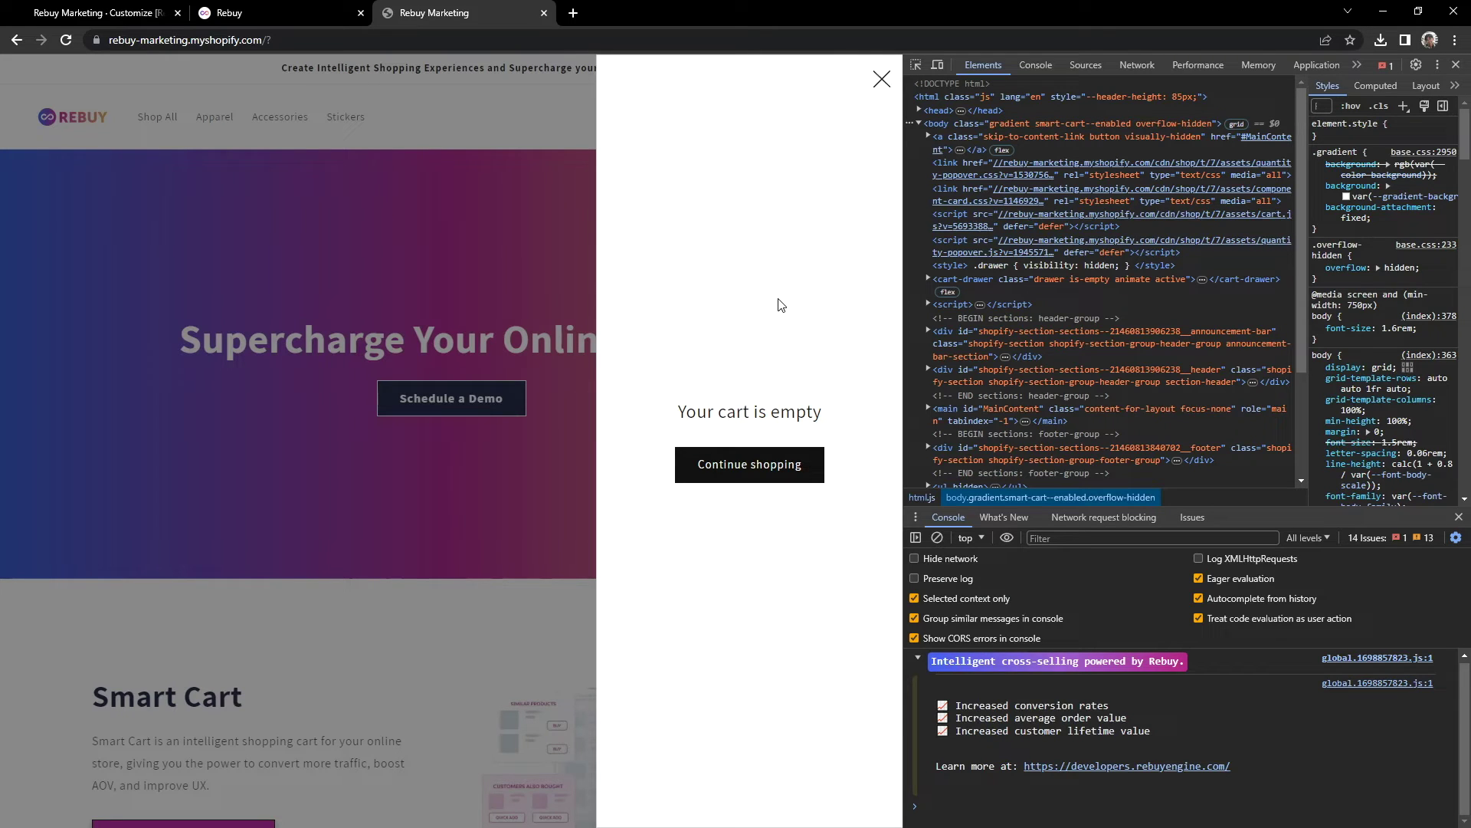
mouse_move(645, 167)
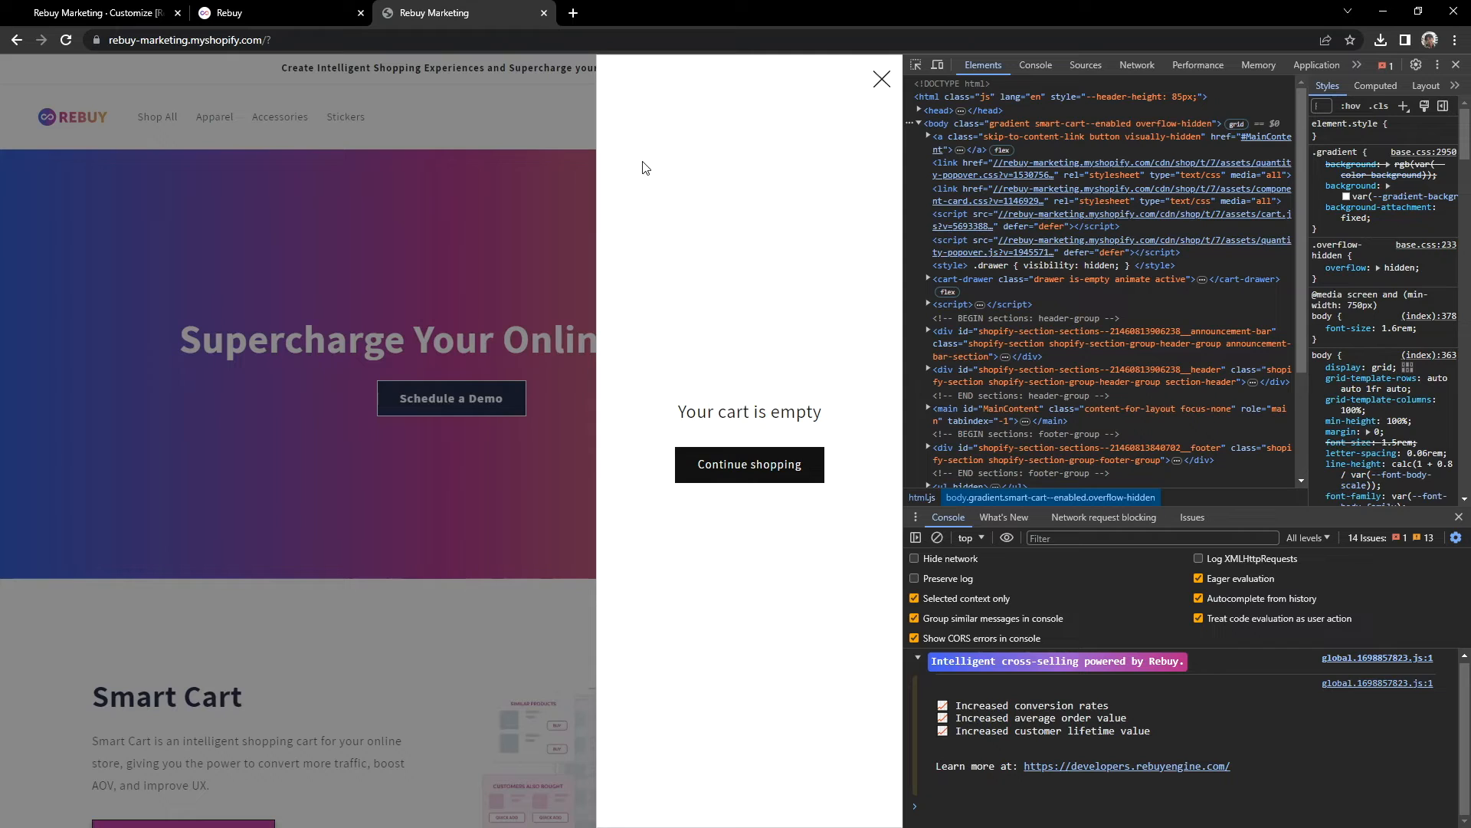
mouse_move(855, 297)
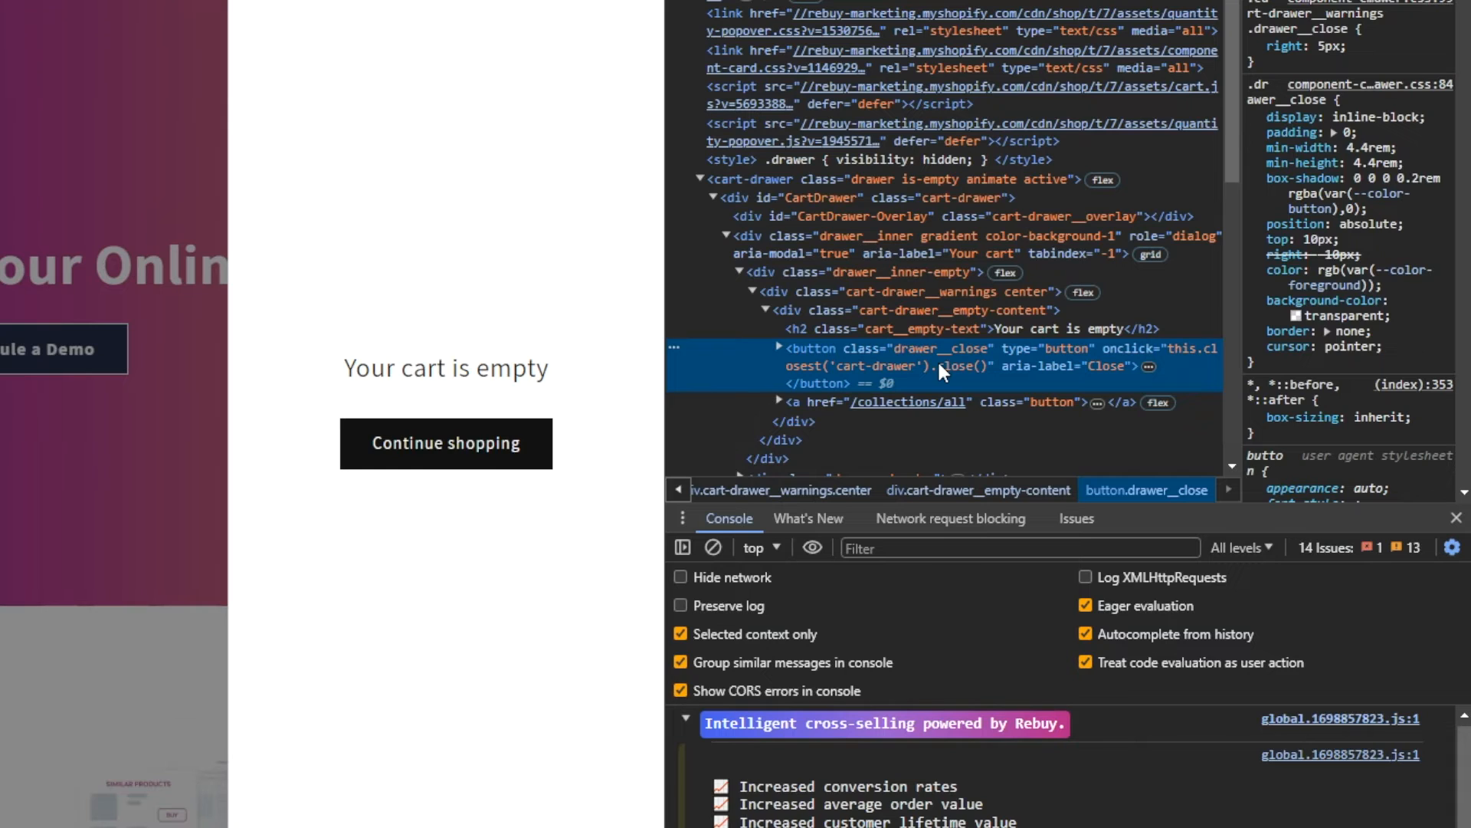
Step: Select the native drawer's close button element with class drawer__close
left_click(779, 348)
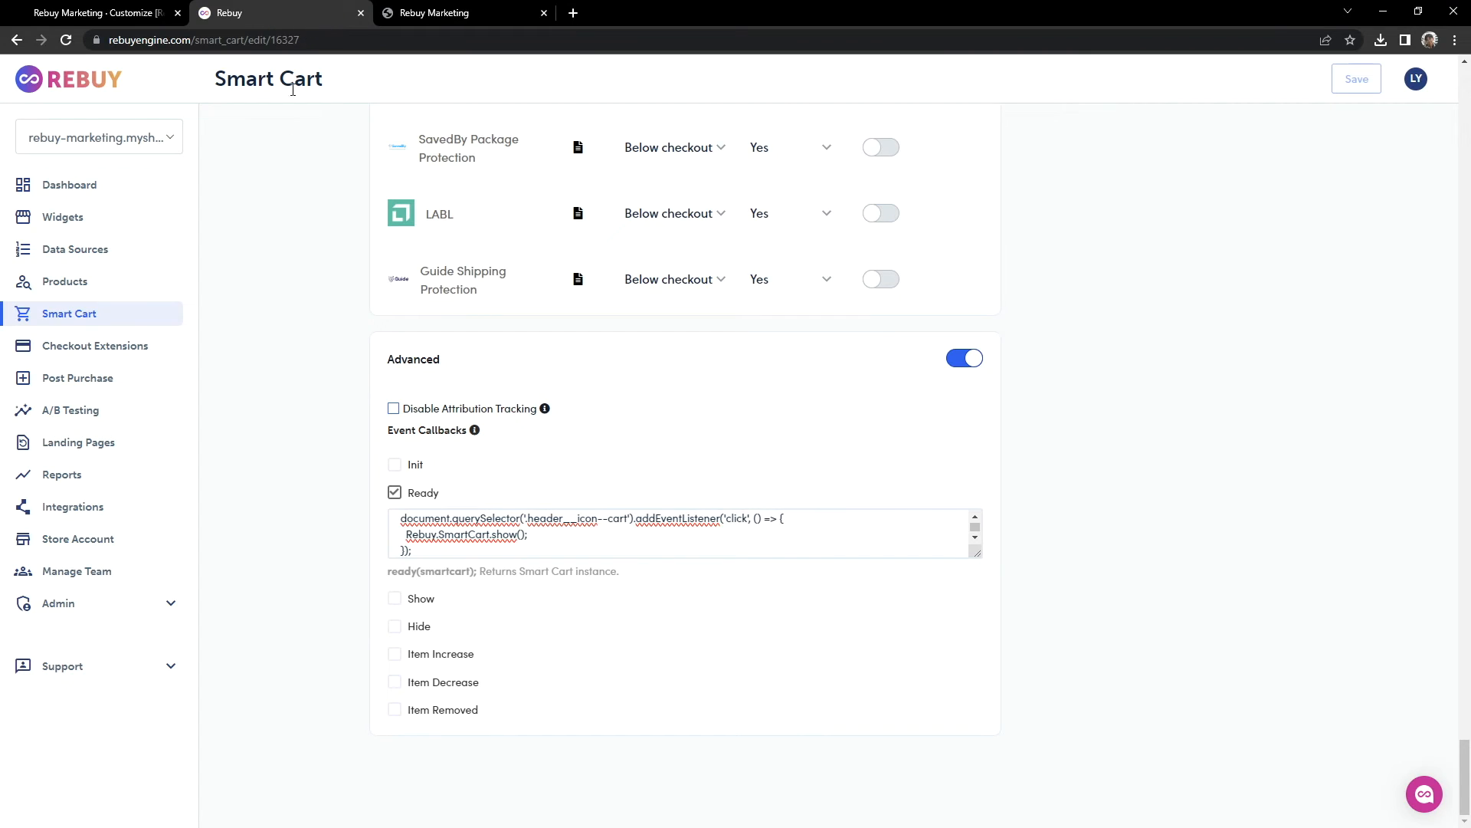
mouse_move(415, 633)
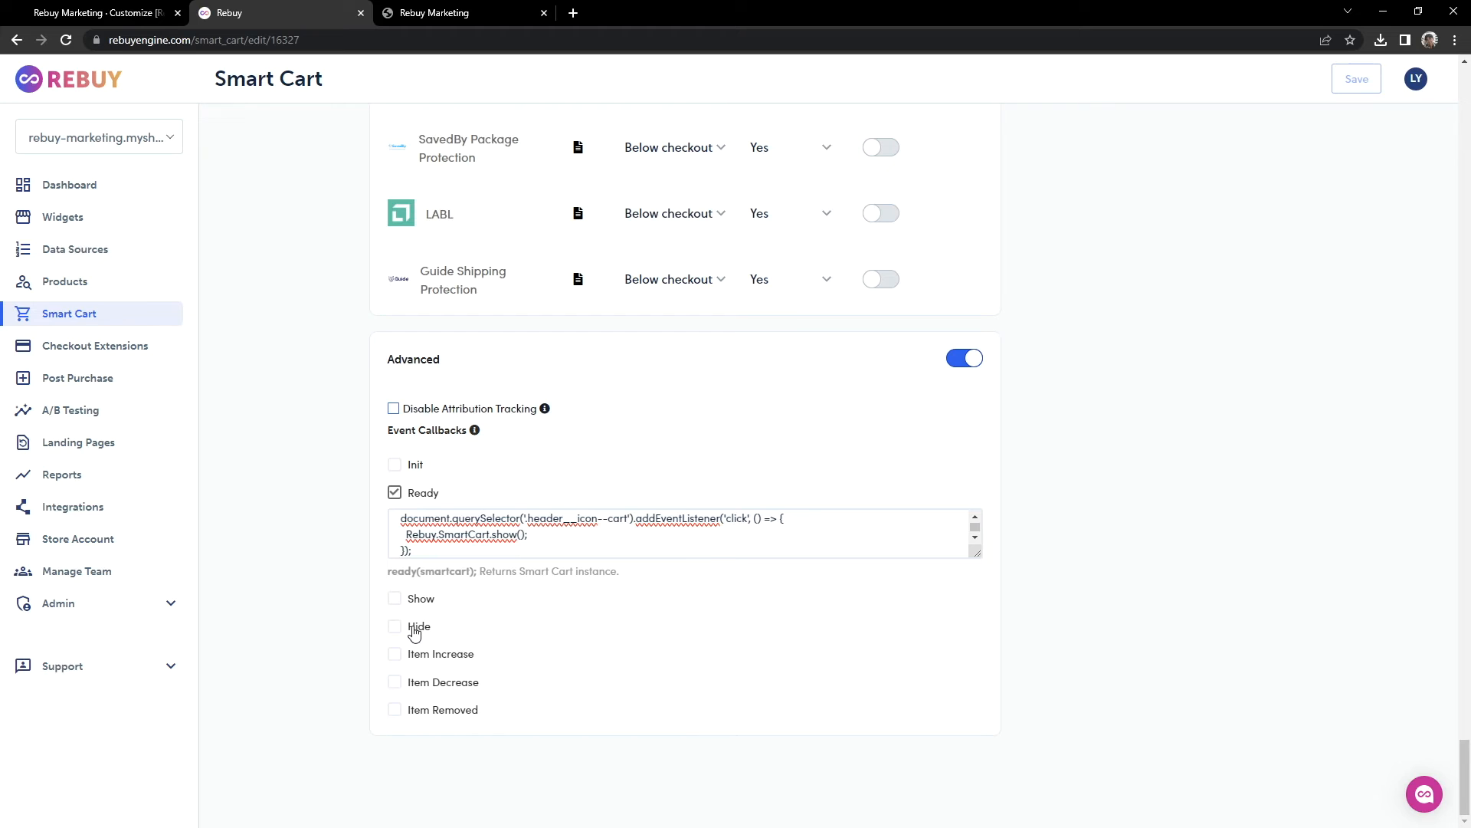
Step: Enable a Hide callback with document.querySelector('.drawer__close').click();
left_click(393, 625)
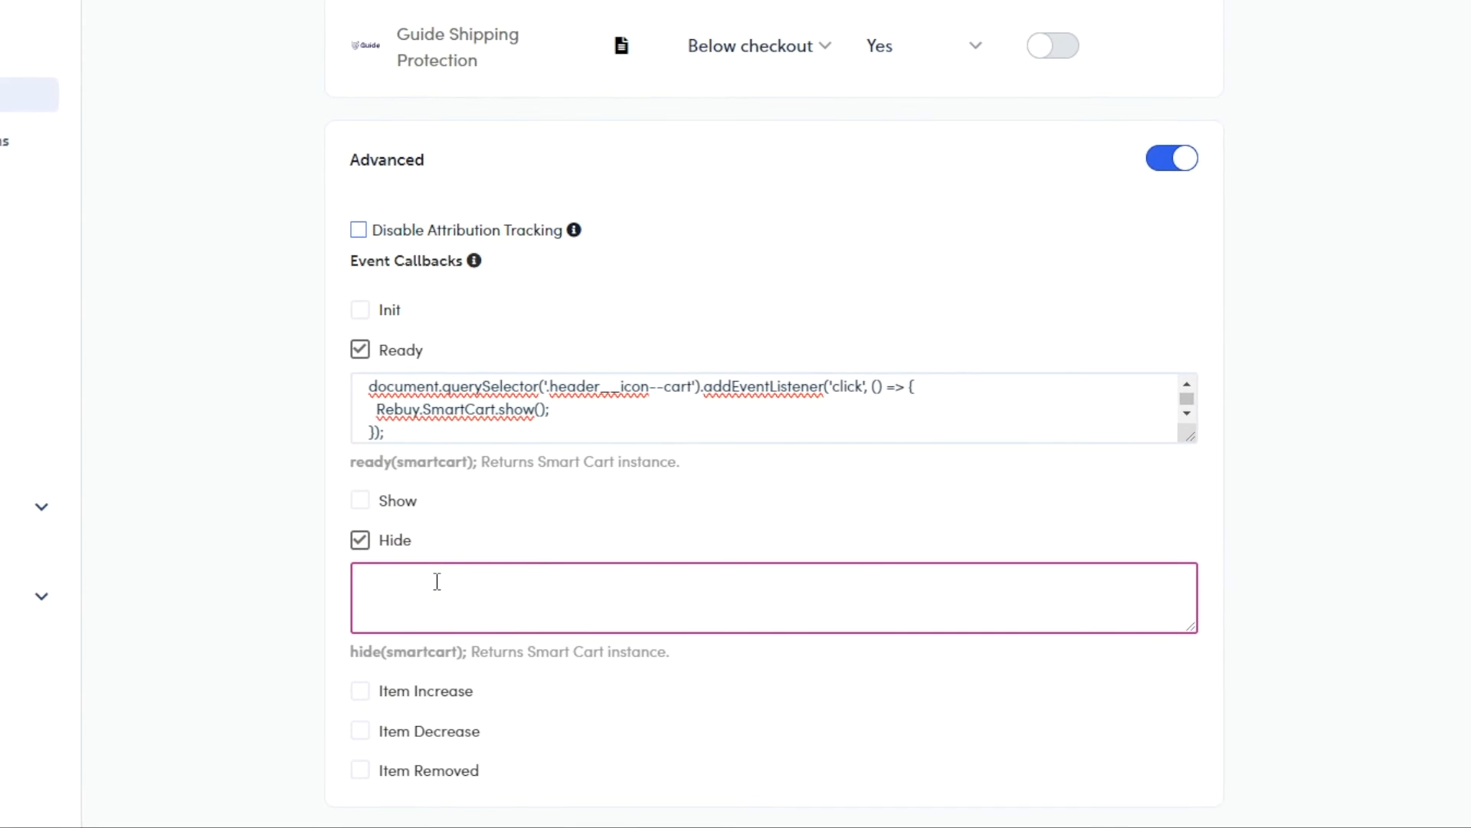
type("document.queryS")
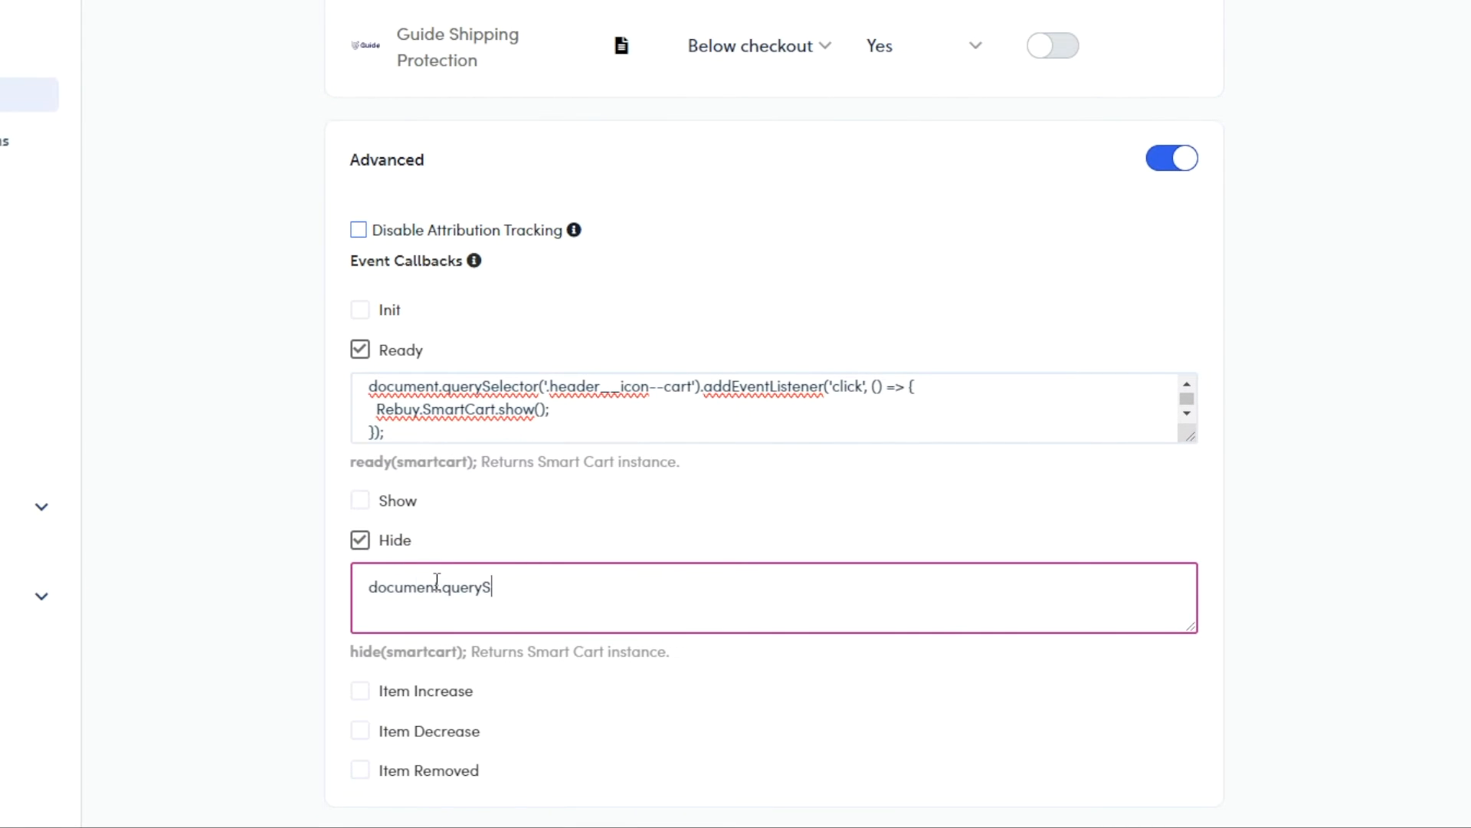
type("elector('.drawer__close")
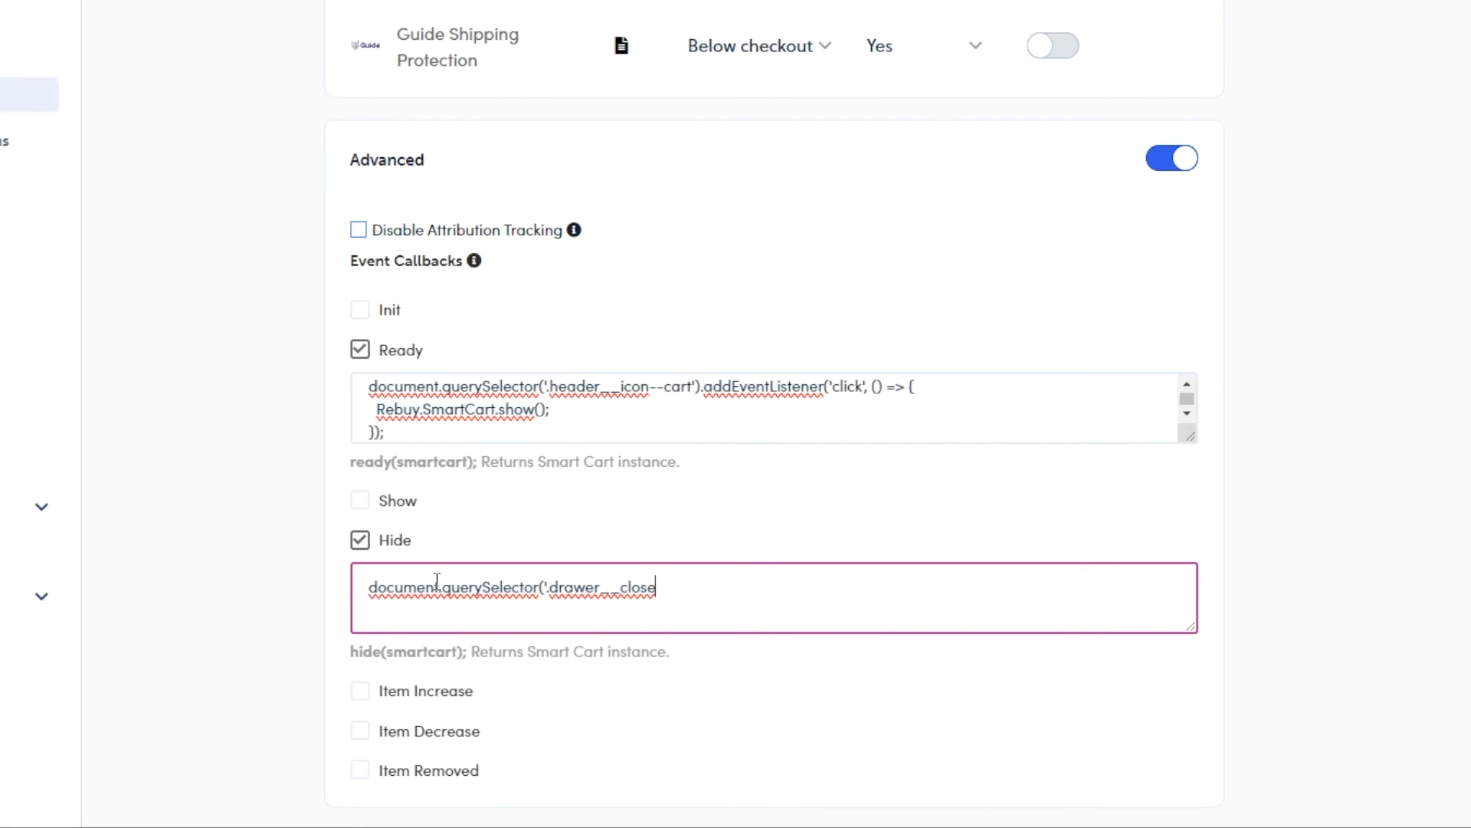
type("');")
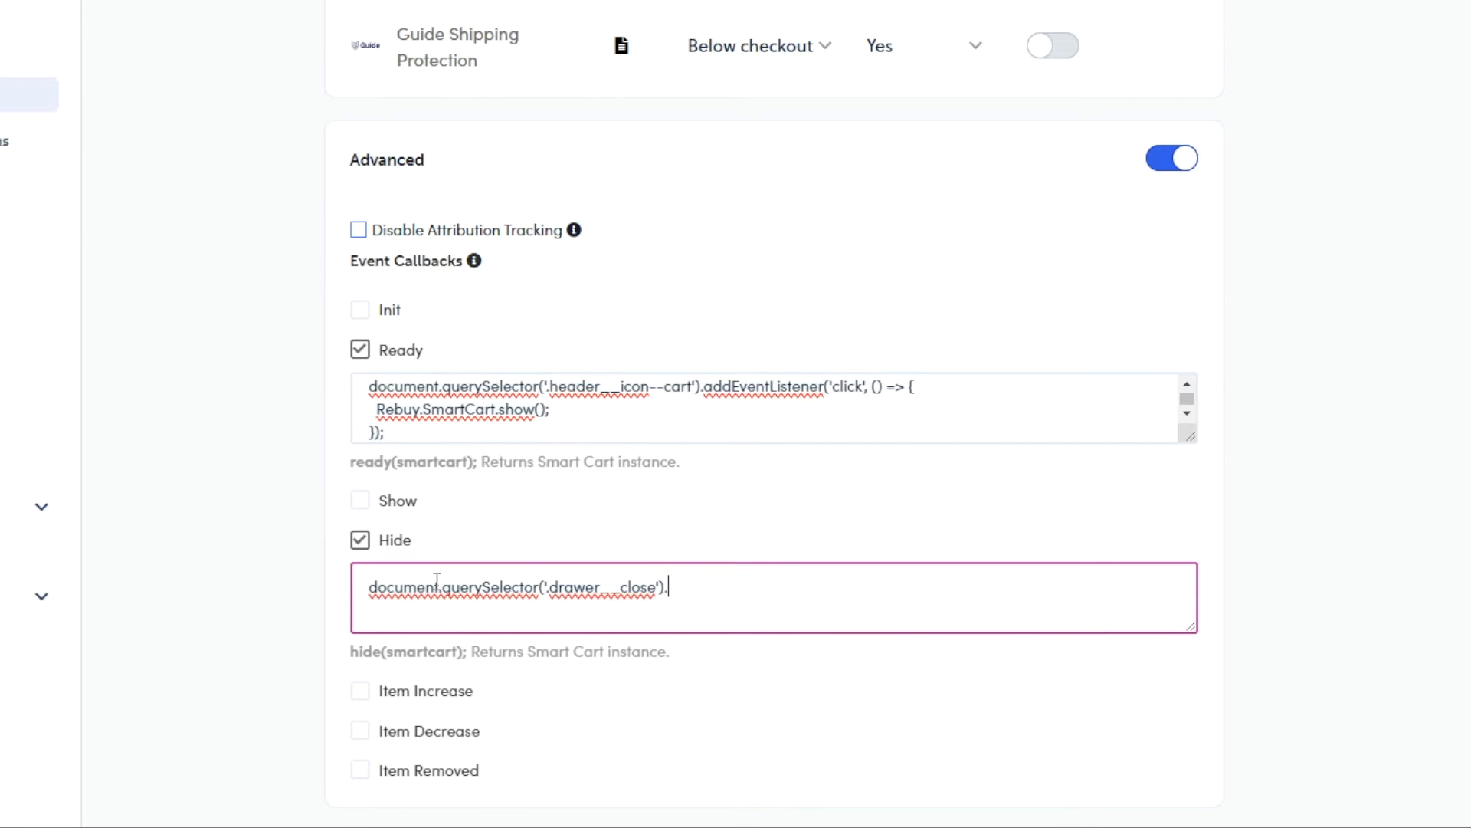
type(".click();")
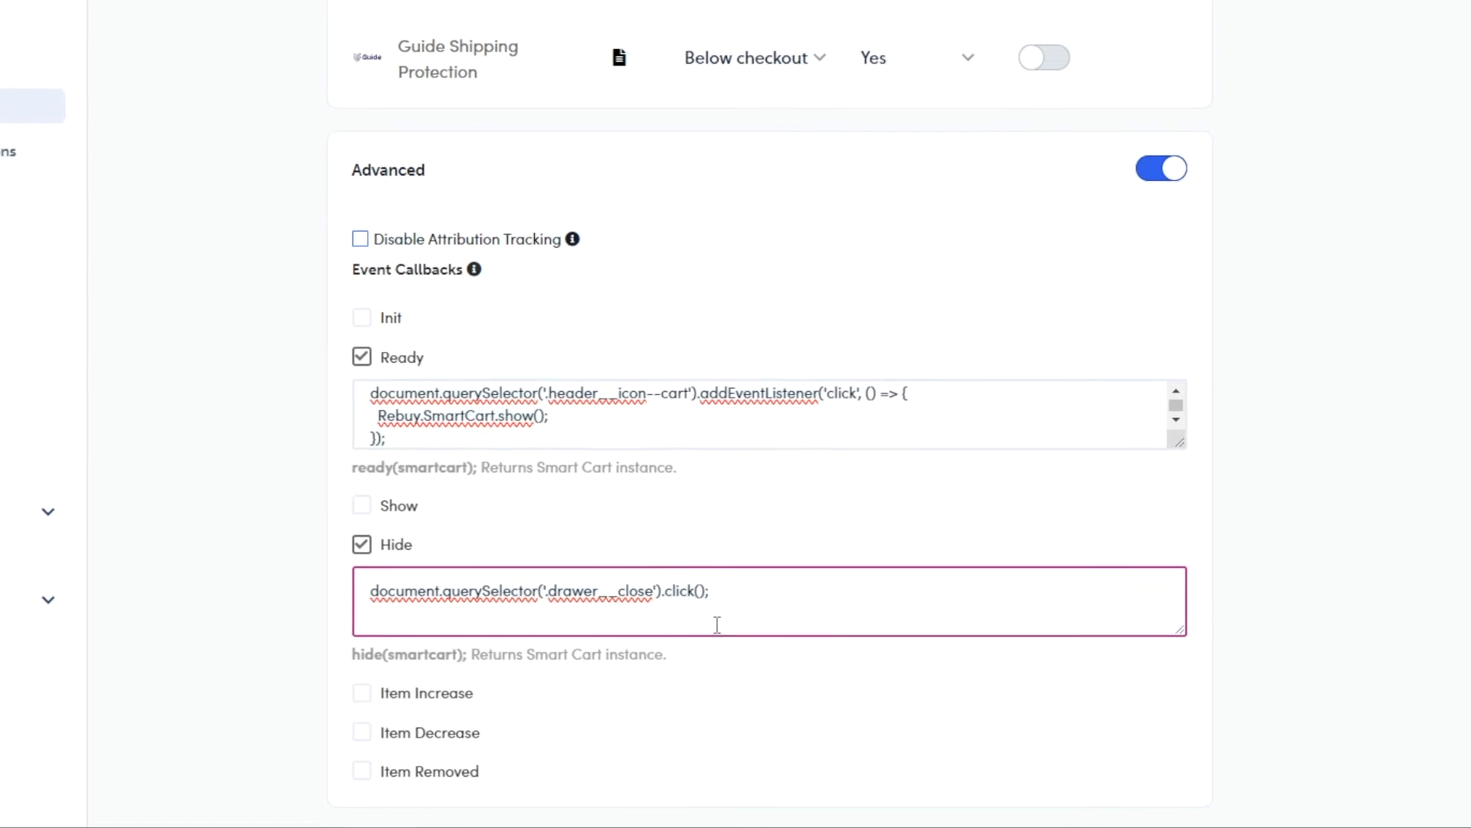
Step: Save the Hide callback and reload the live storefront
left_click(1355, 78)
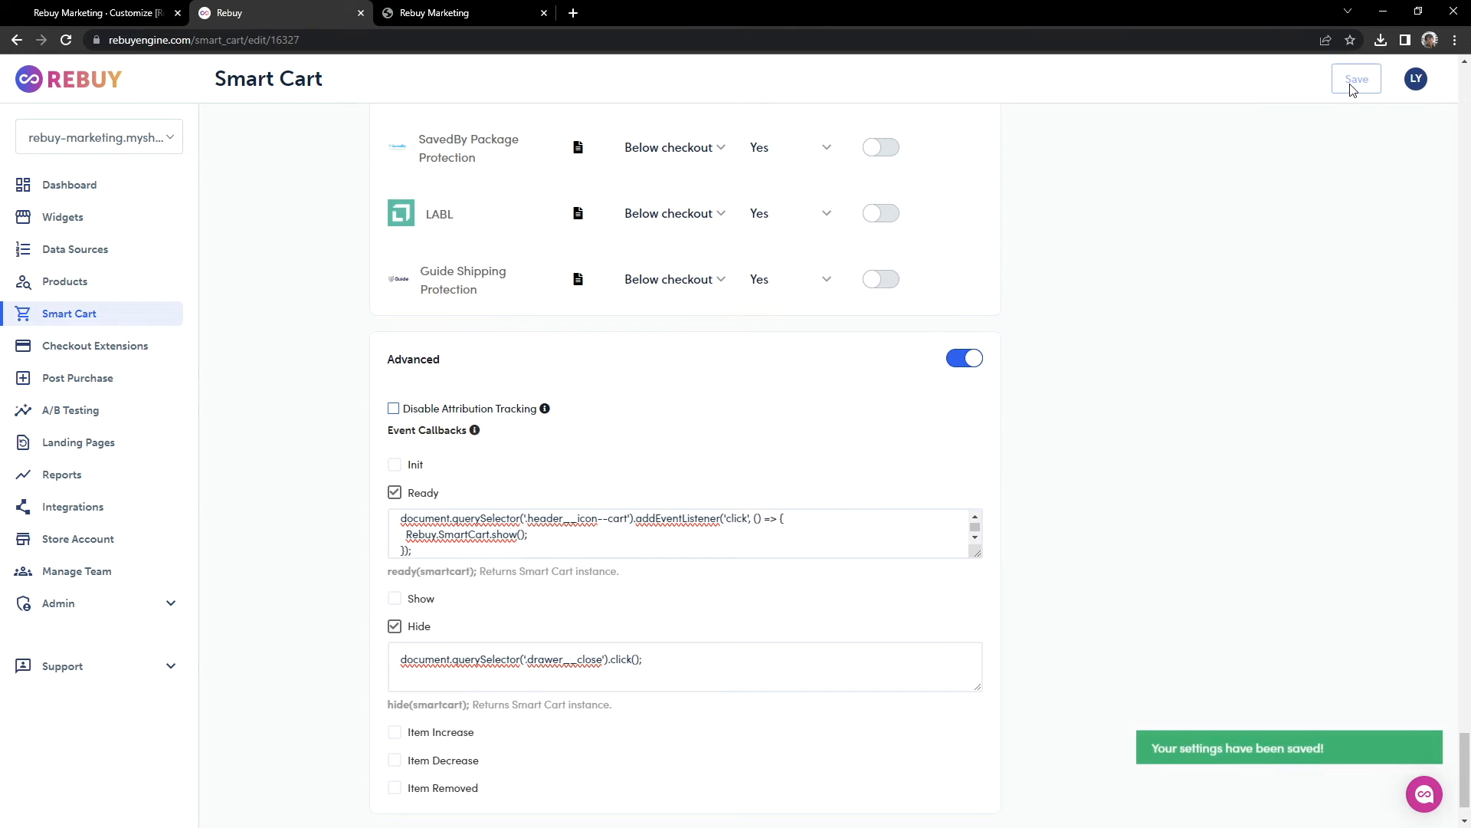
left_click(463, 13)
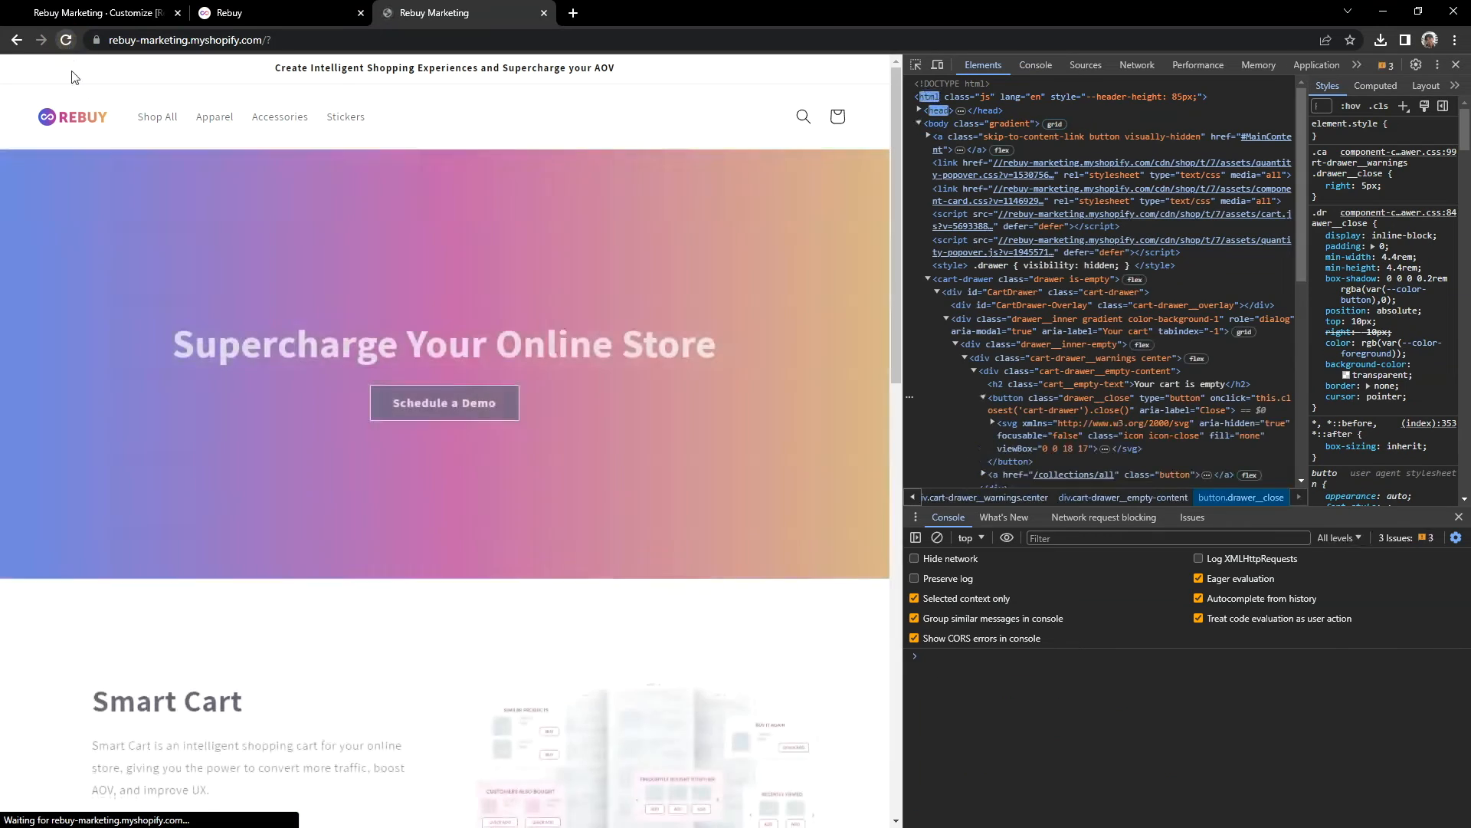
left_click(836, 116)
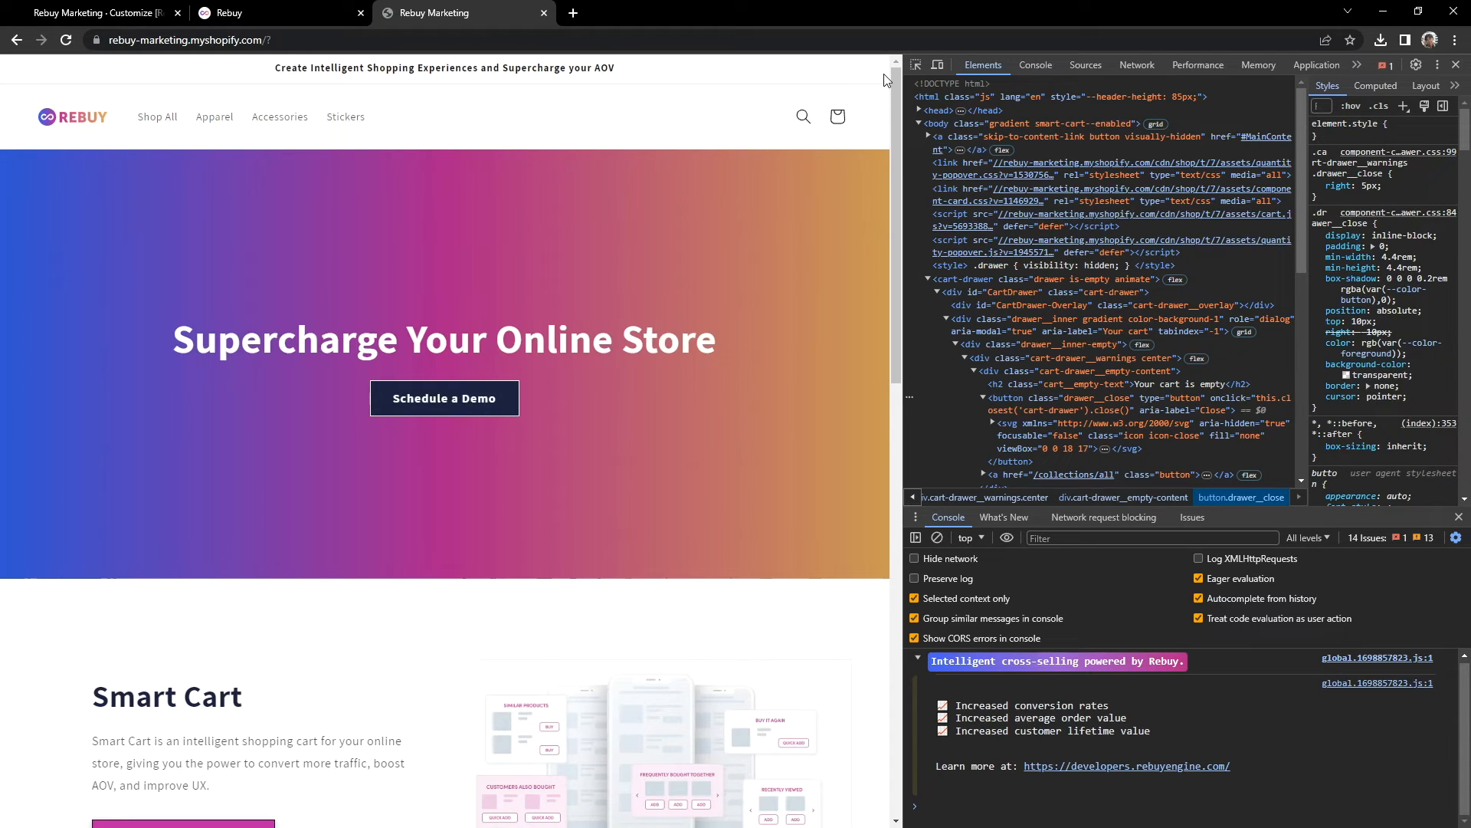
Step: Switch off the Hide event callback and save the Smart Cart settings
left_click(273, 13)
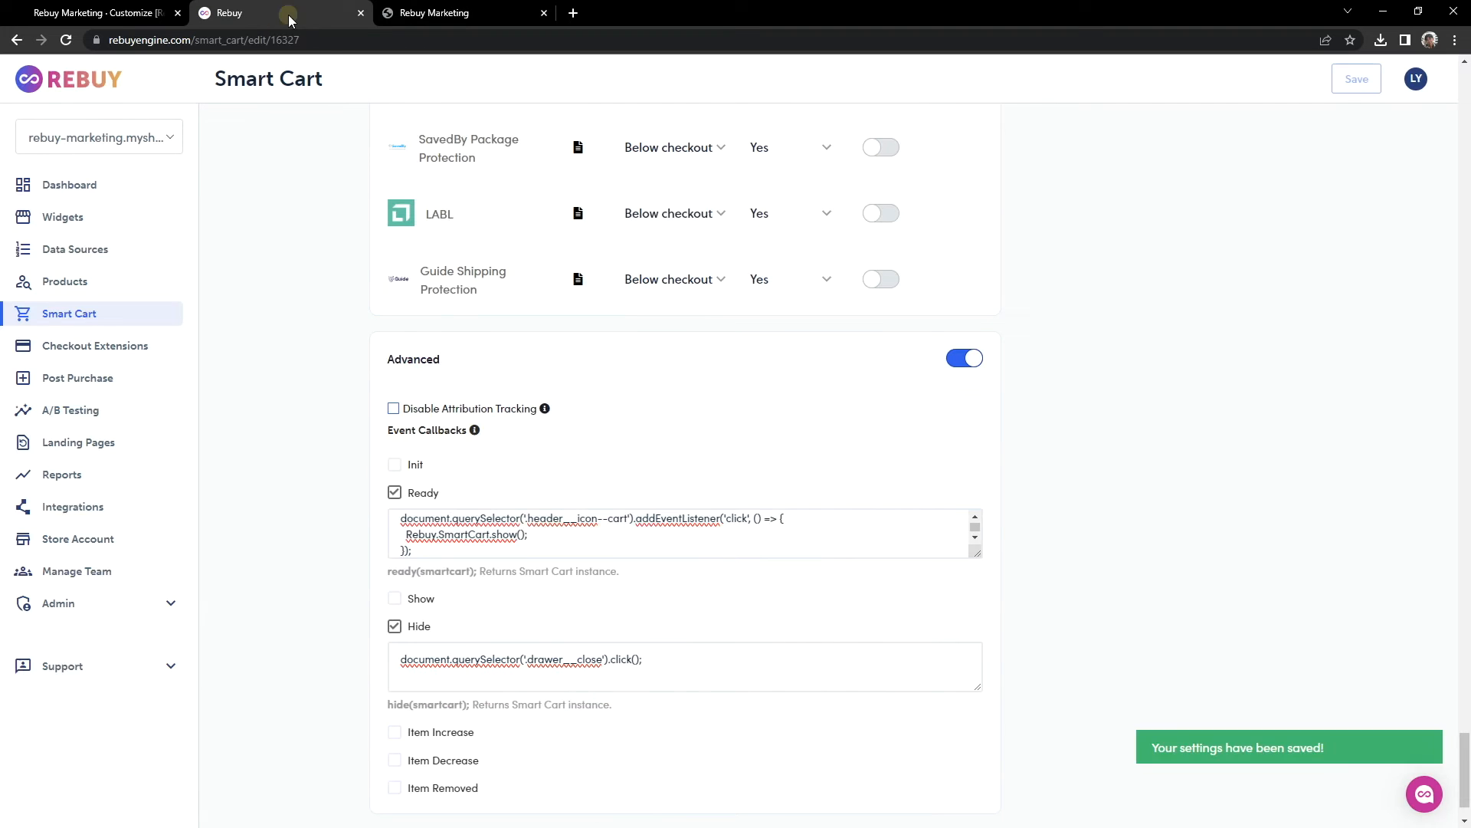
left_click(394, 626)
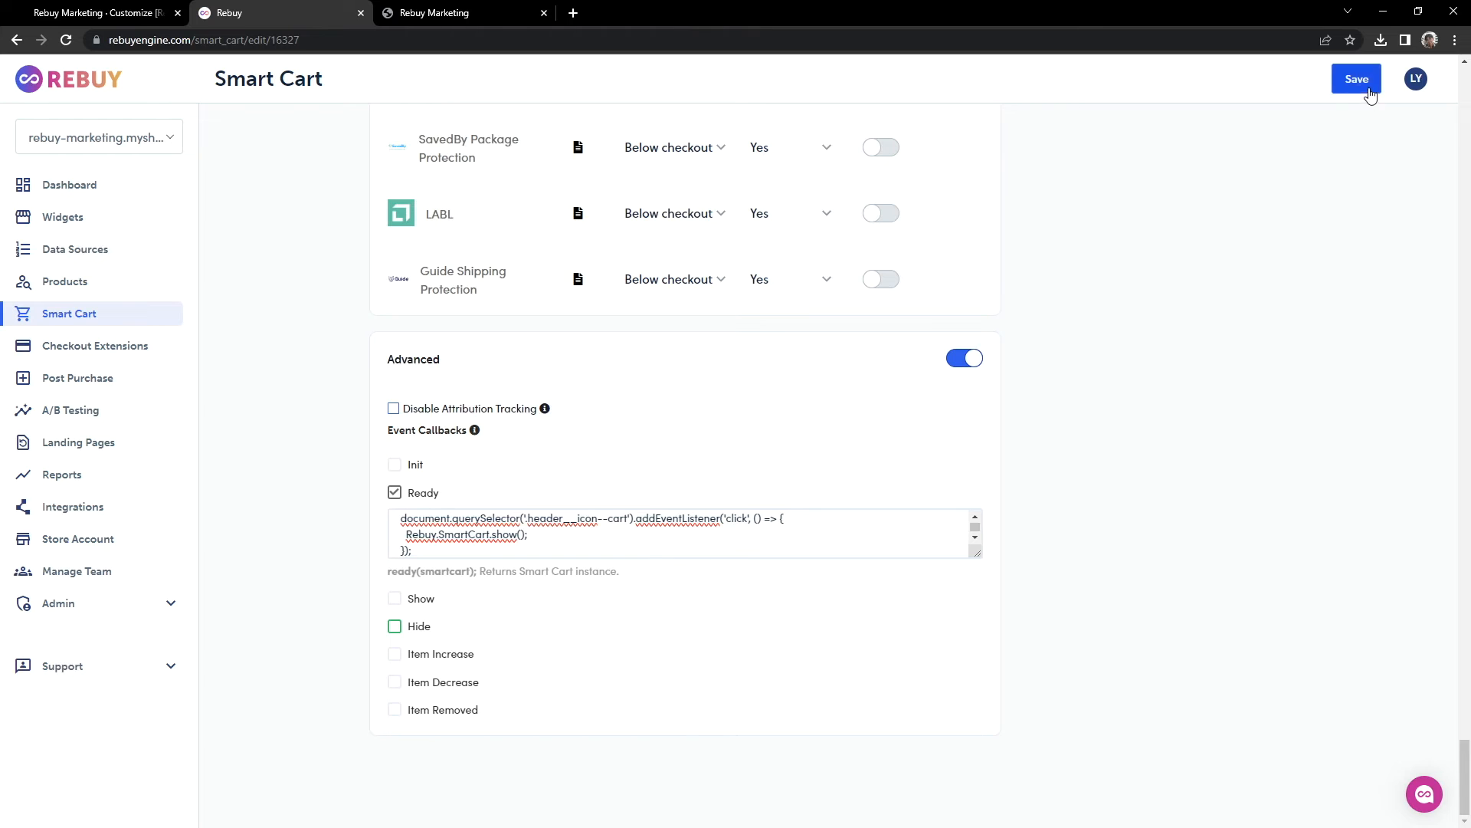
left_click(1355, 78)
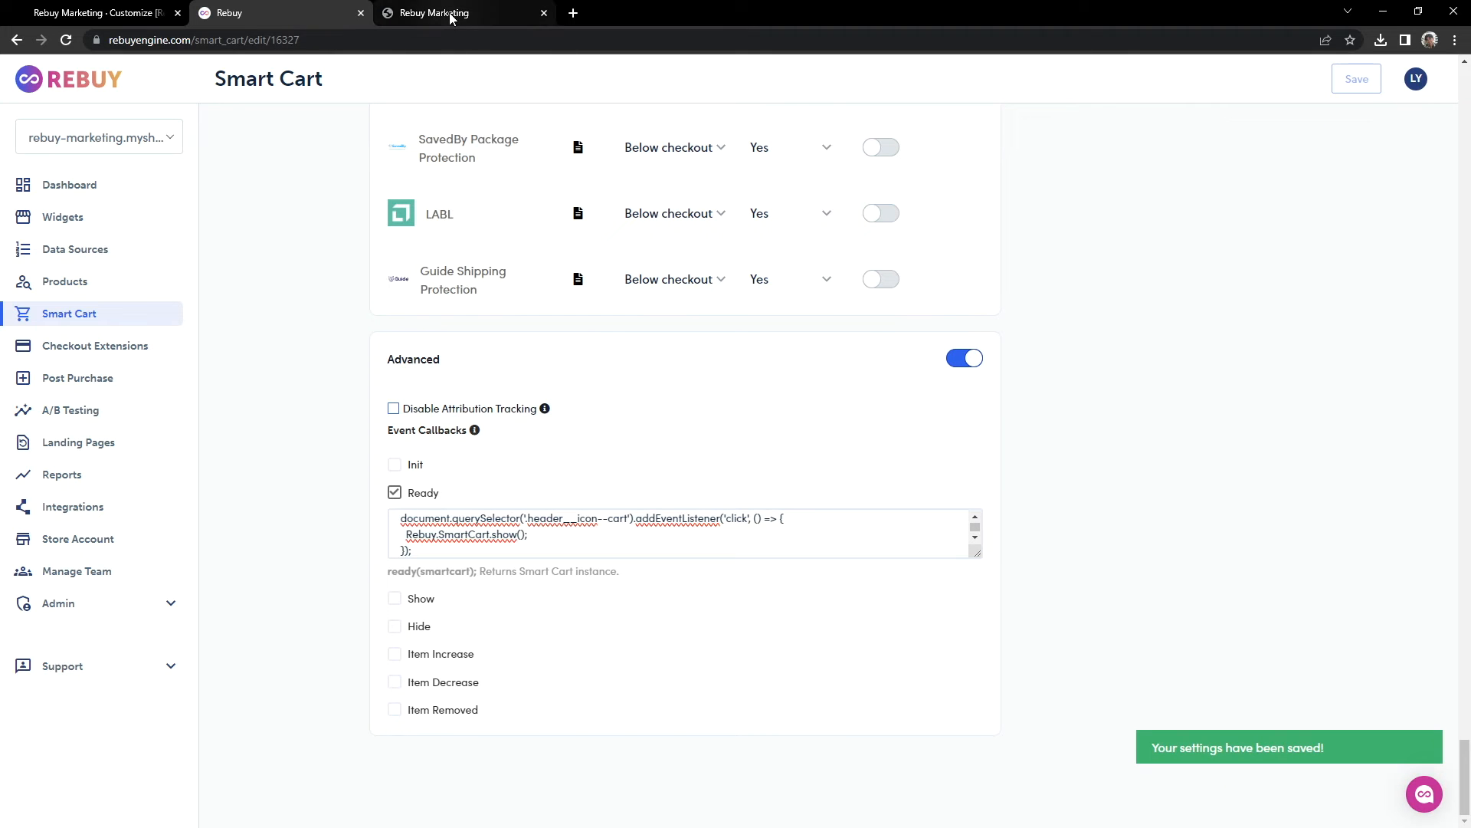
Step: Open the native cart drawer and inspect its cart-drawer markup down to div#CartDrawer
left_click(434, 12)
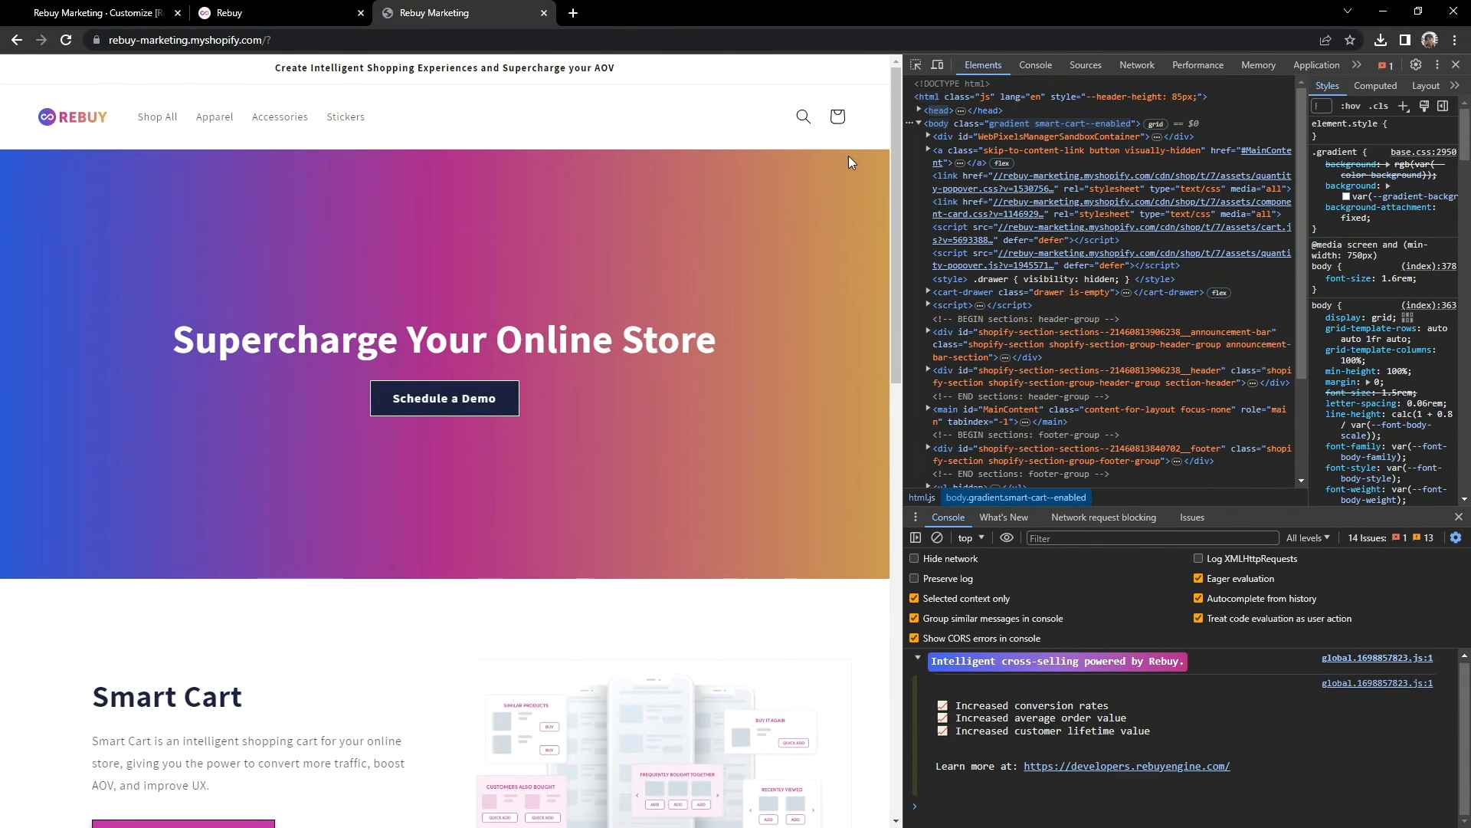
mouse_move(837, 117)
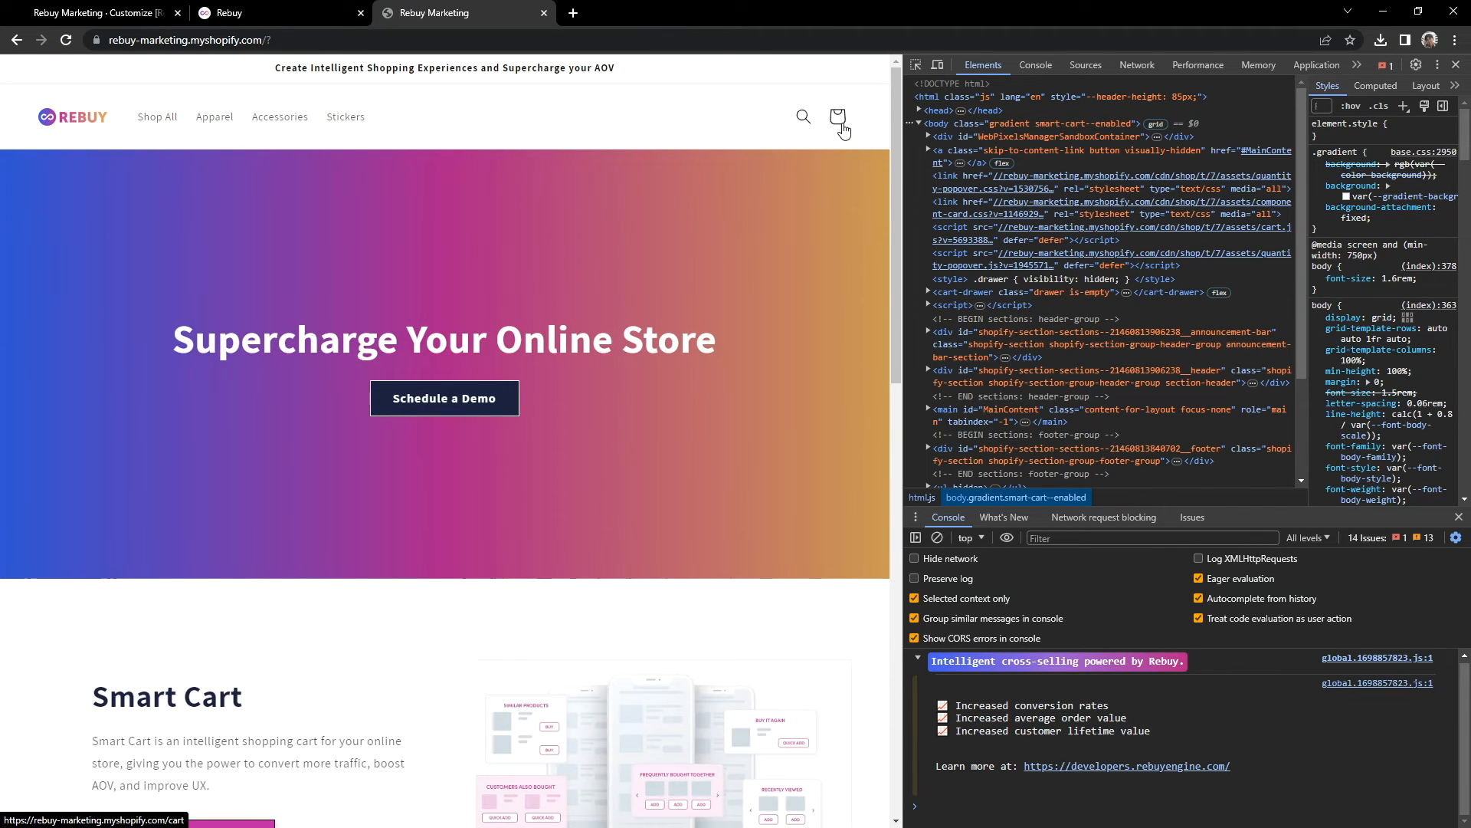
left_click(839, 117)
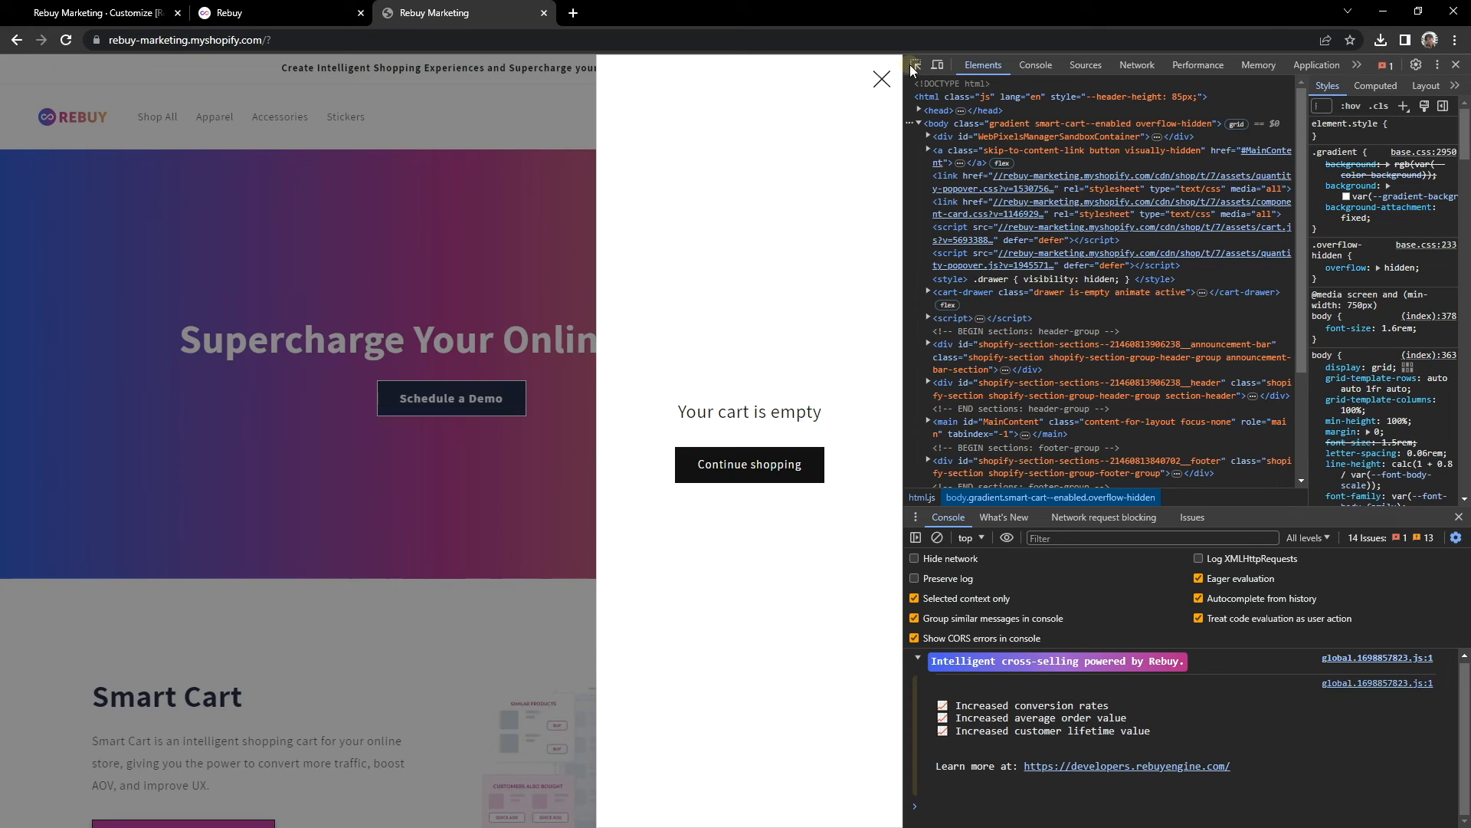
left_click(929, 291)
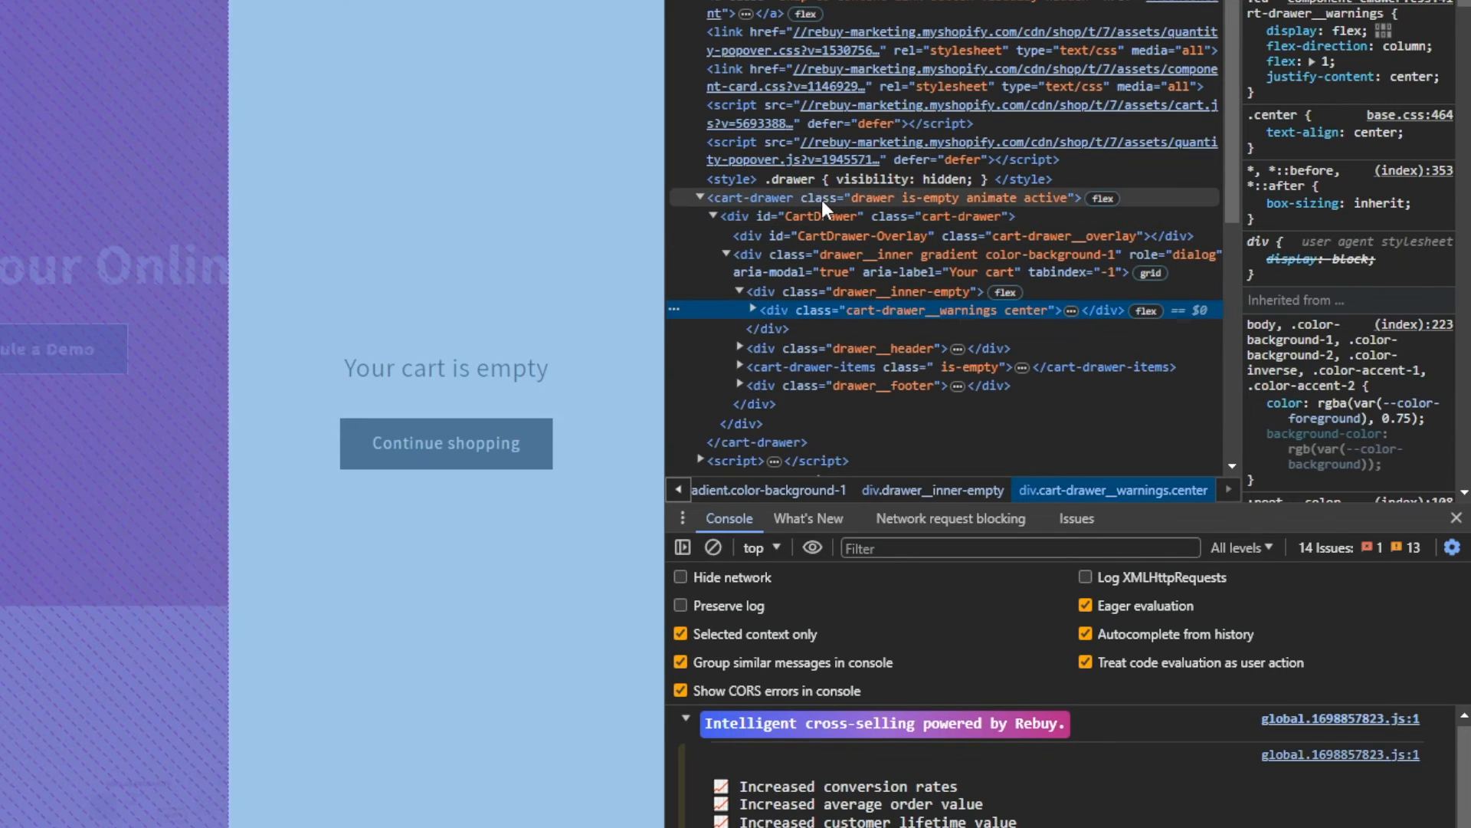
left_click(817, 216)
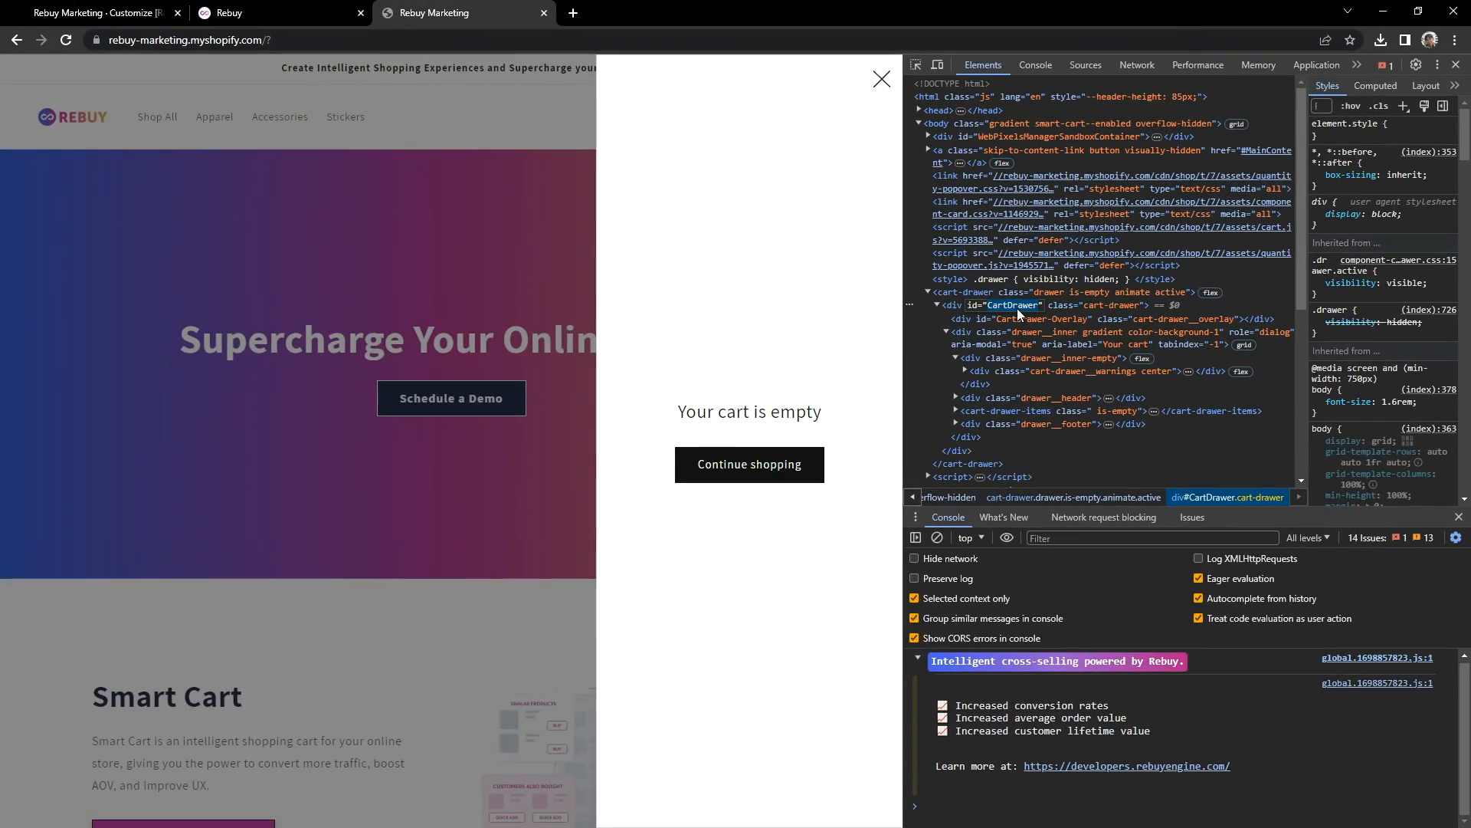
left_click(273, 12)
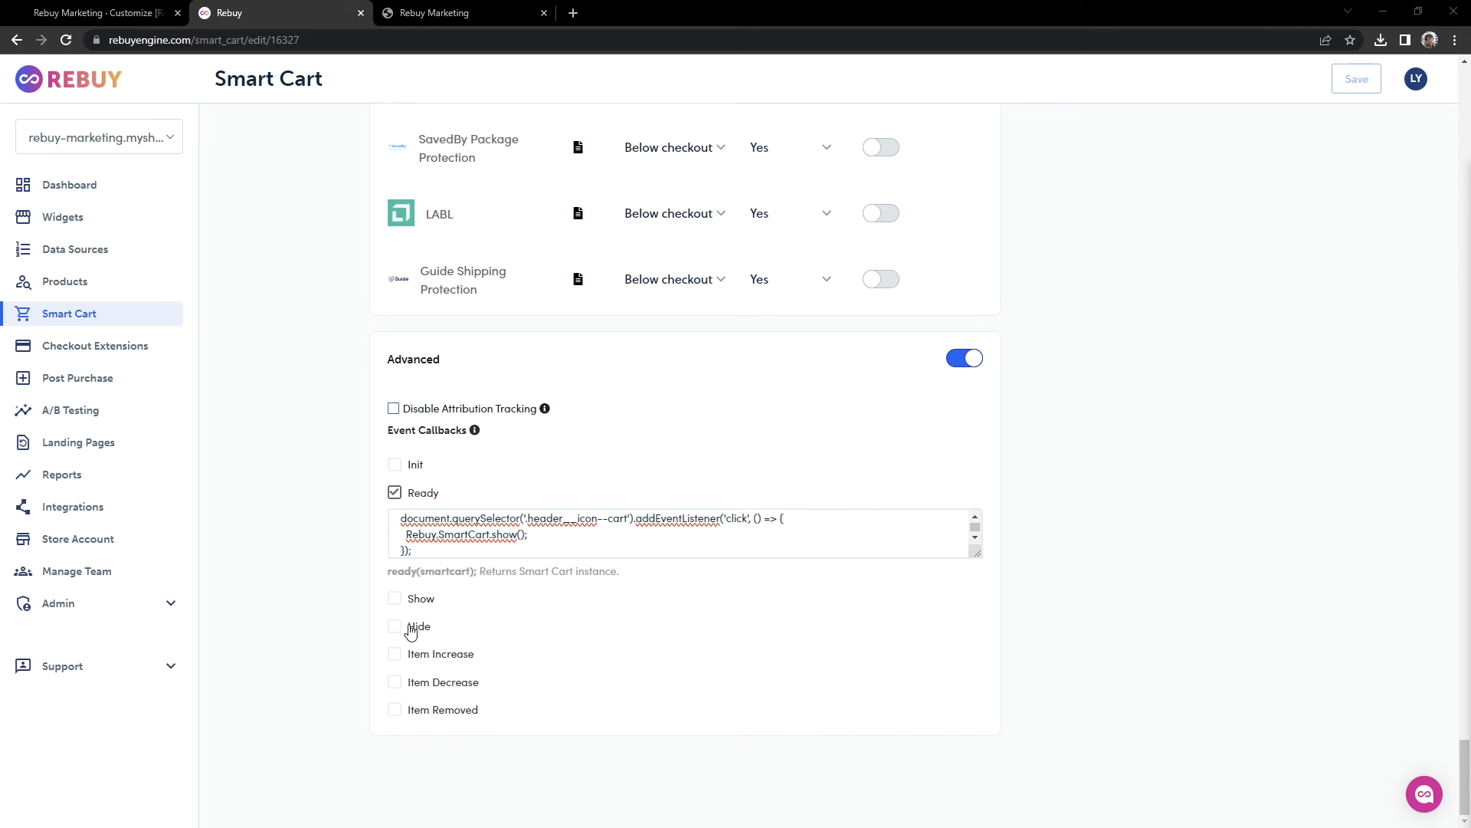
Step: Re-enable the Hide callback clicking the theme drawer's .drawer__close button
left_click(394, 625)
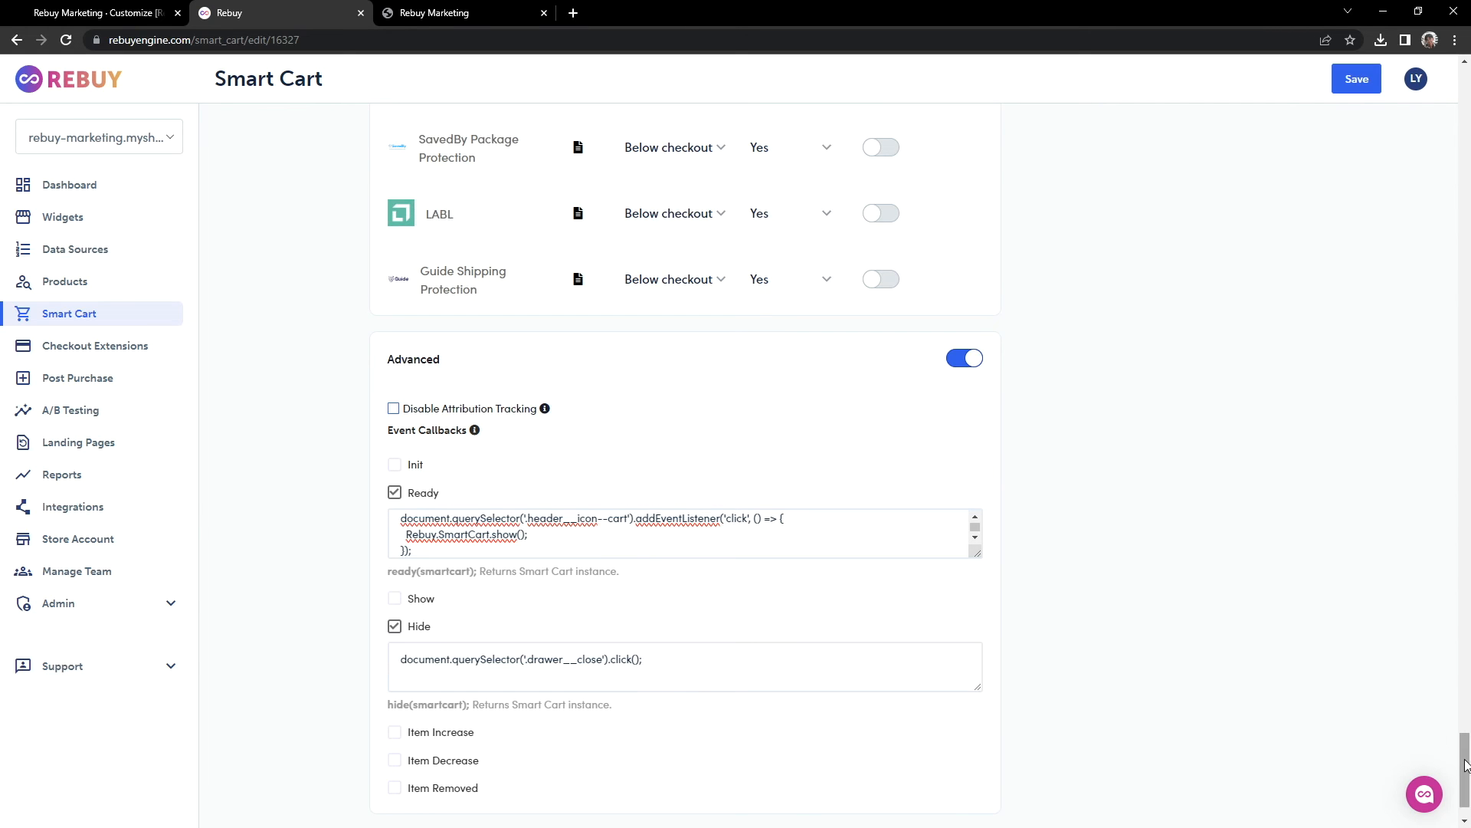
scroll("up", 3)
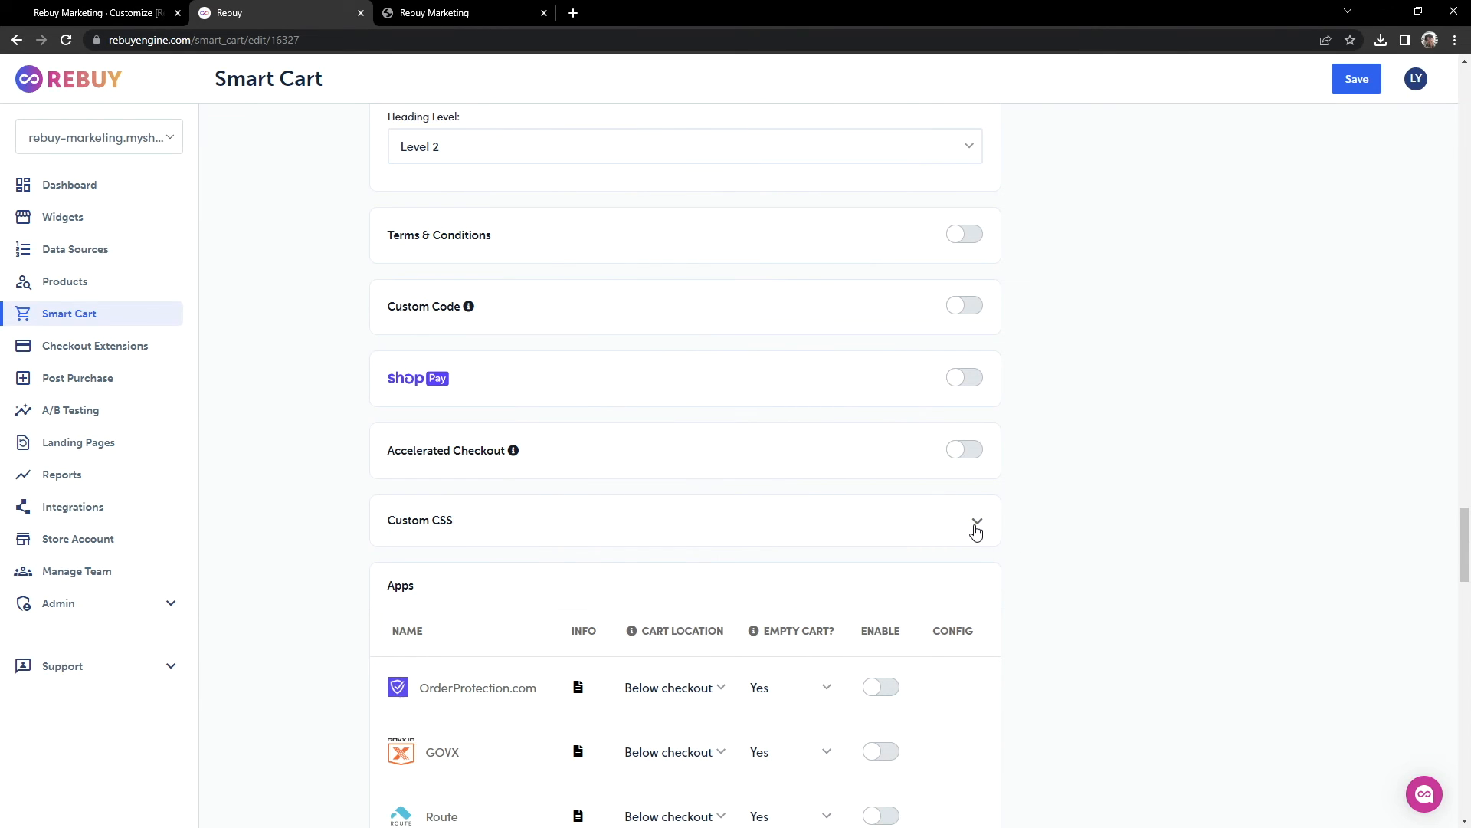
Step: Save custom CSS .smart-cart--enabled #CartDrawer { display: none !important; }
left_click(976, 524)
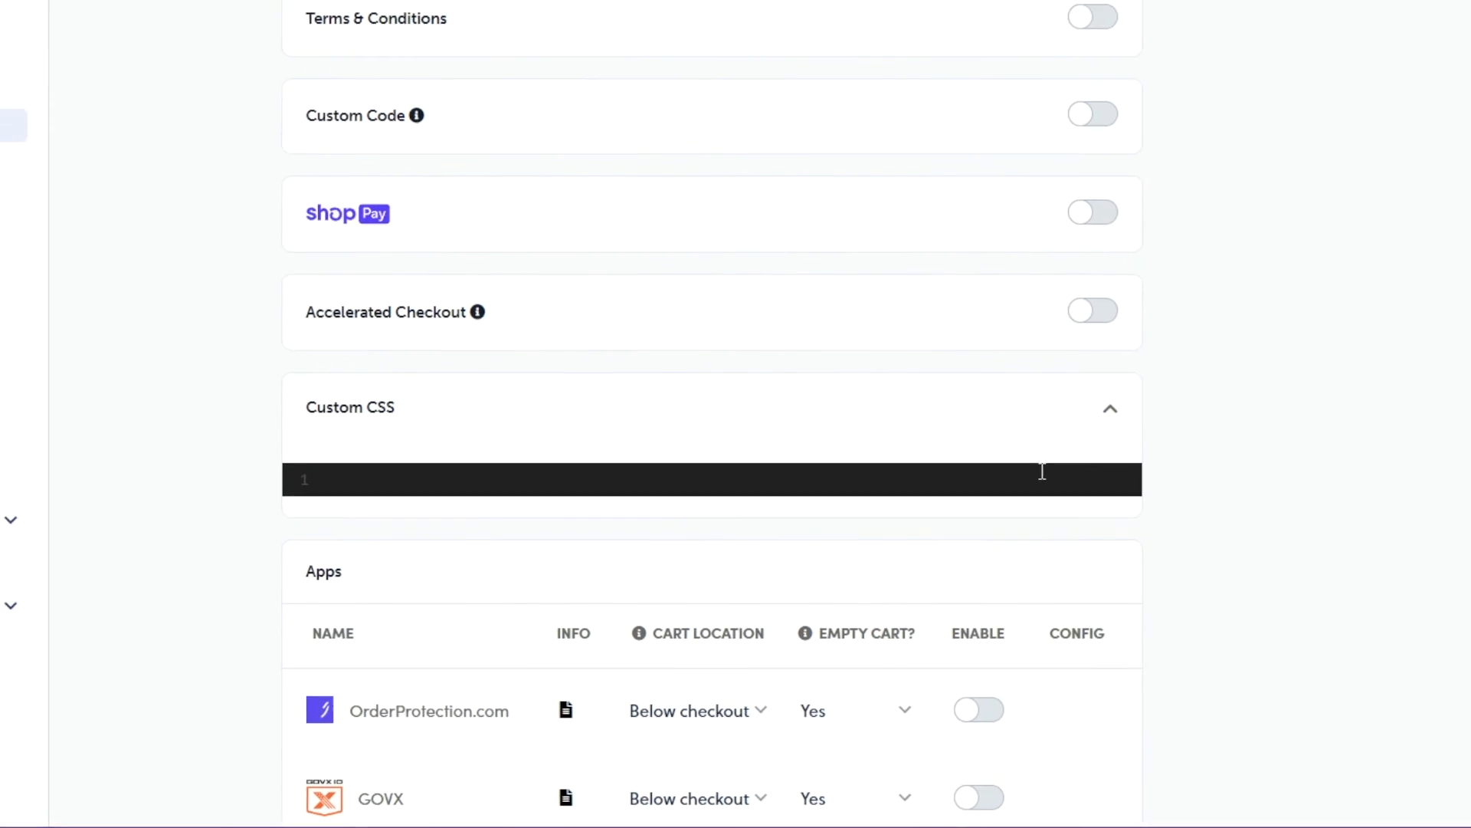
scroll("up", 3)
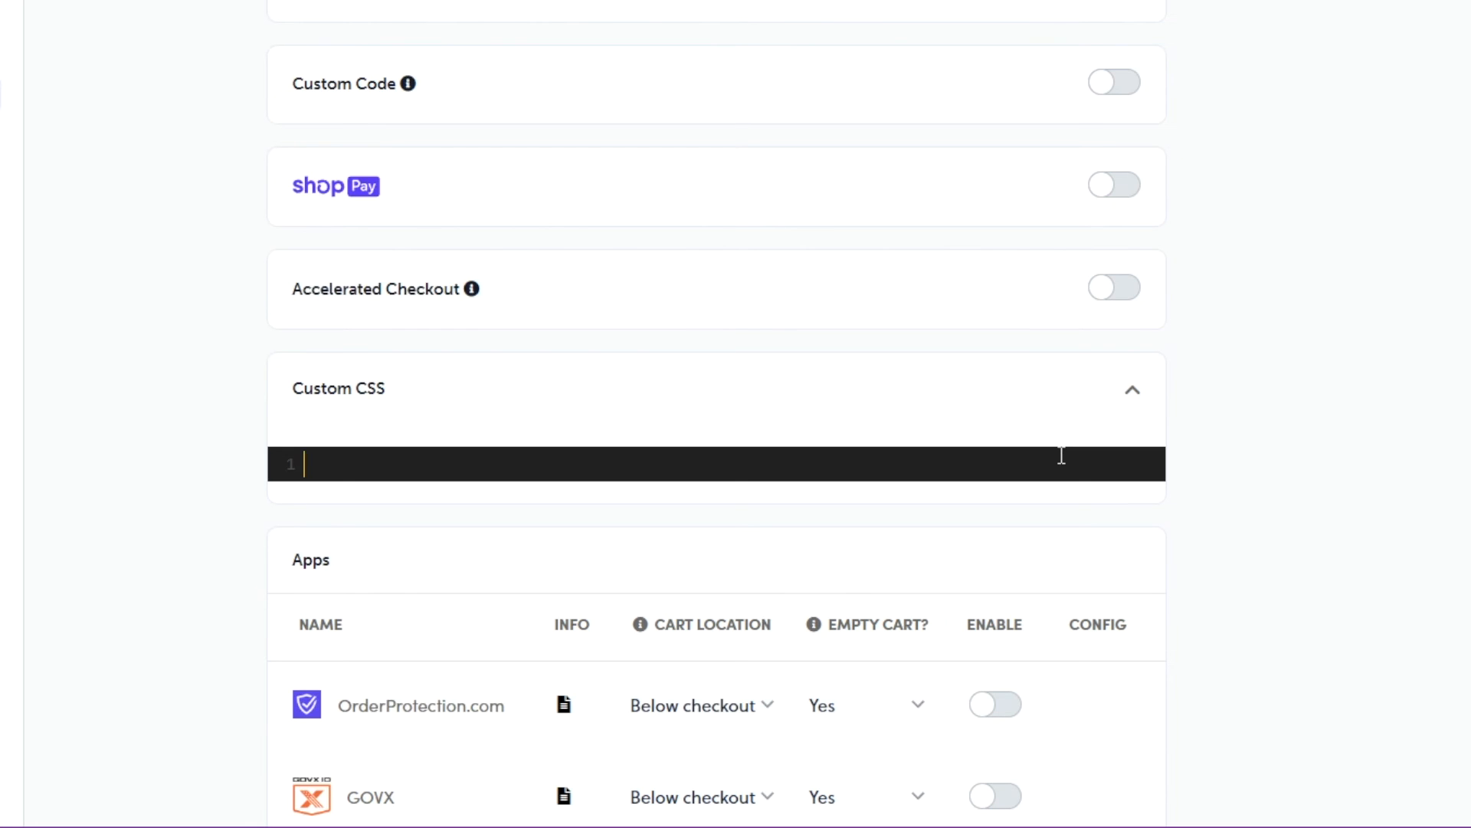
type(".smart-cart--enabled")
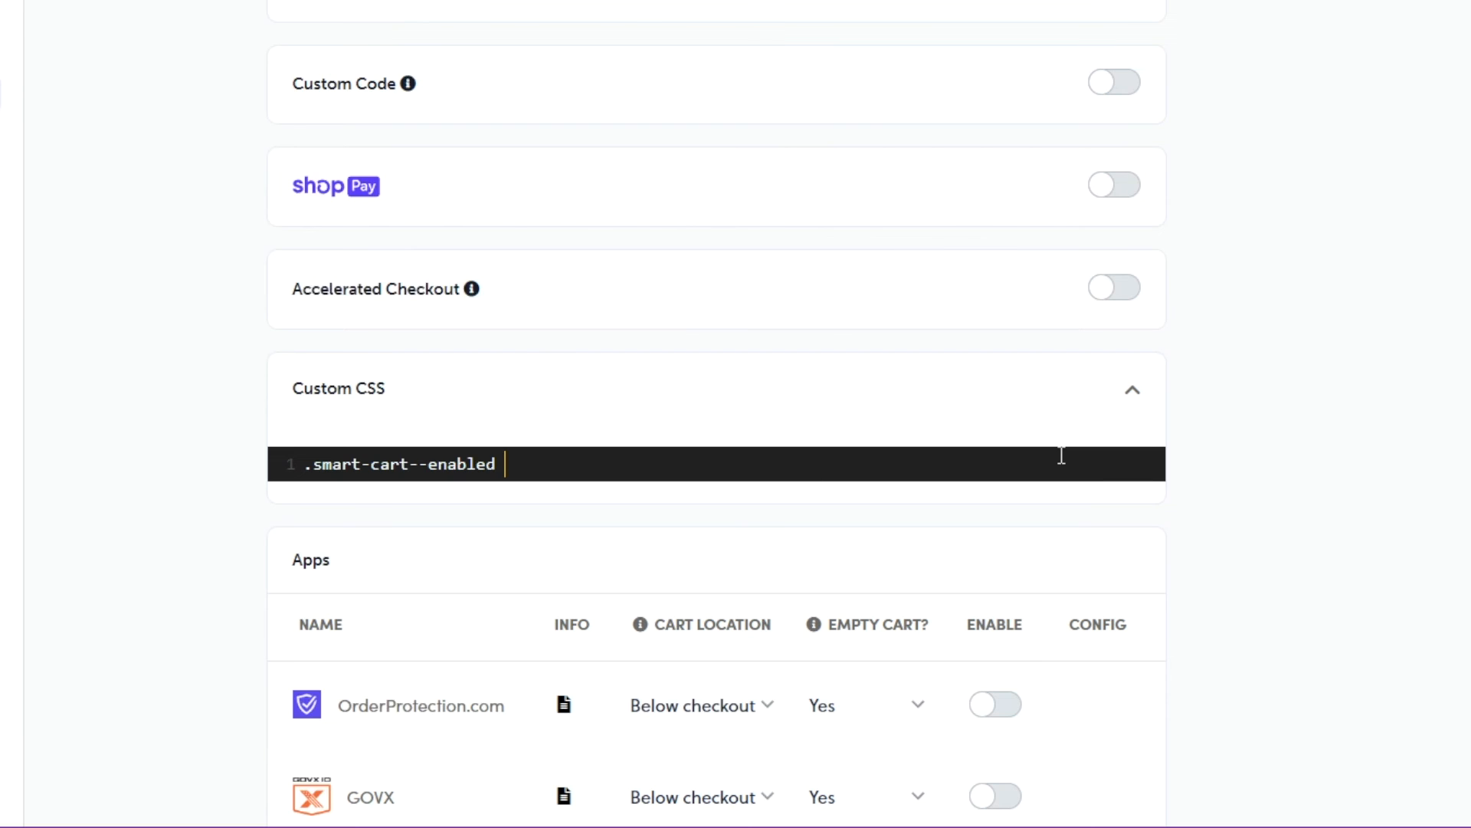
type("#")
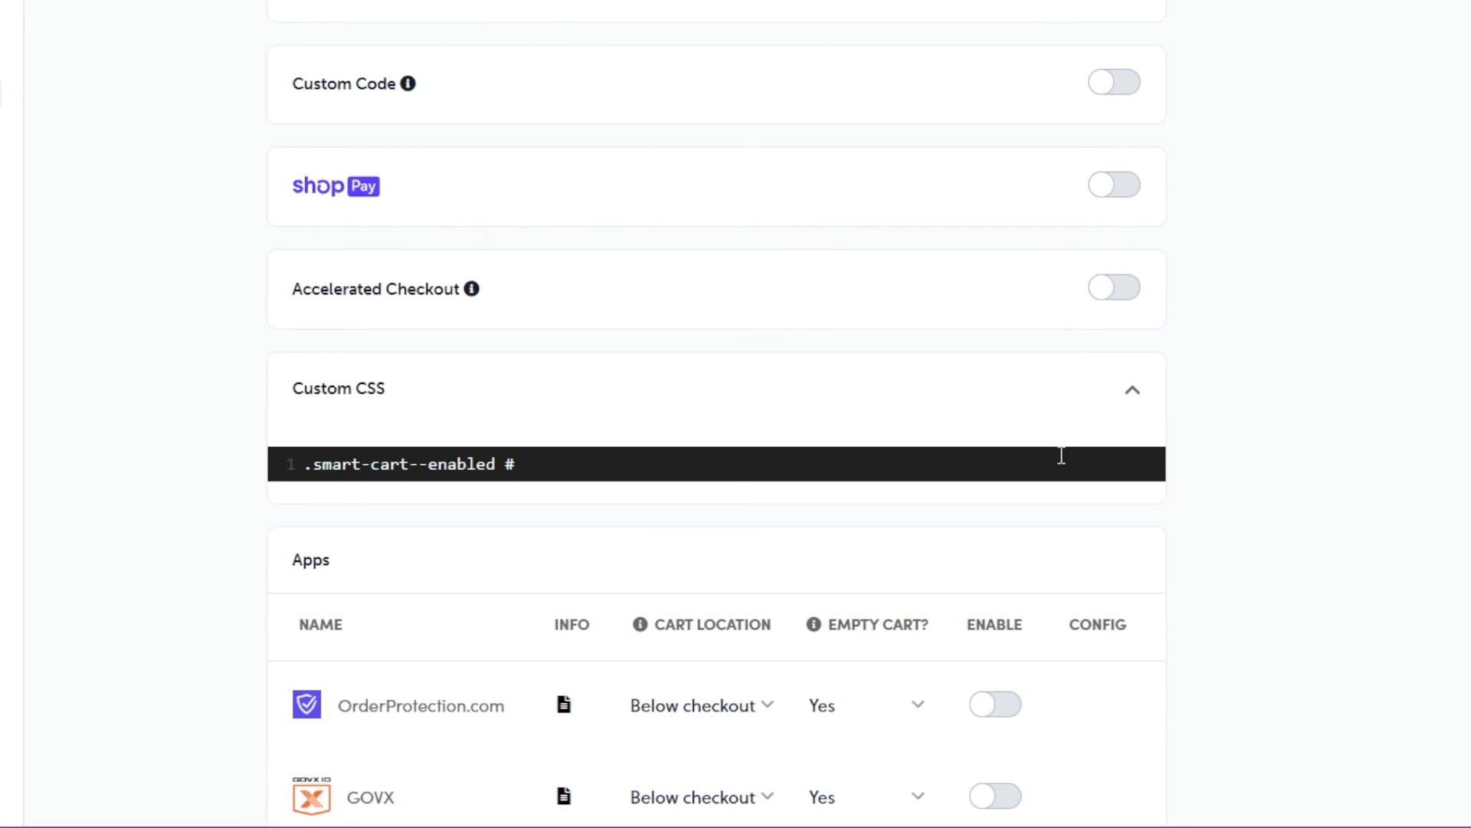
type("CartDrawe")
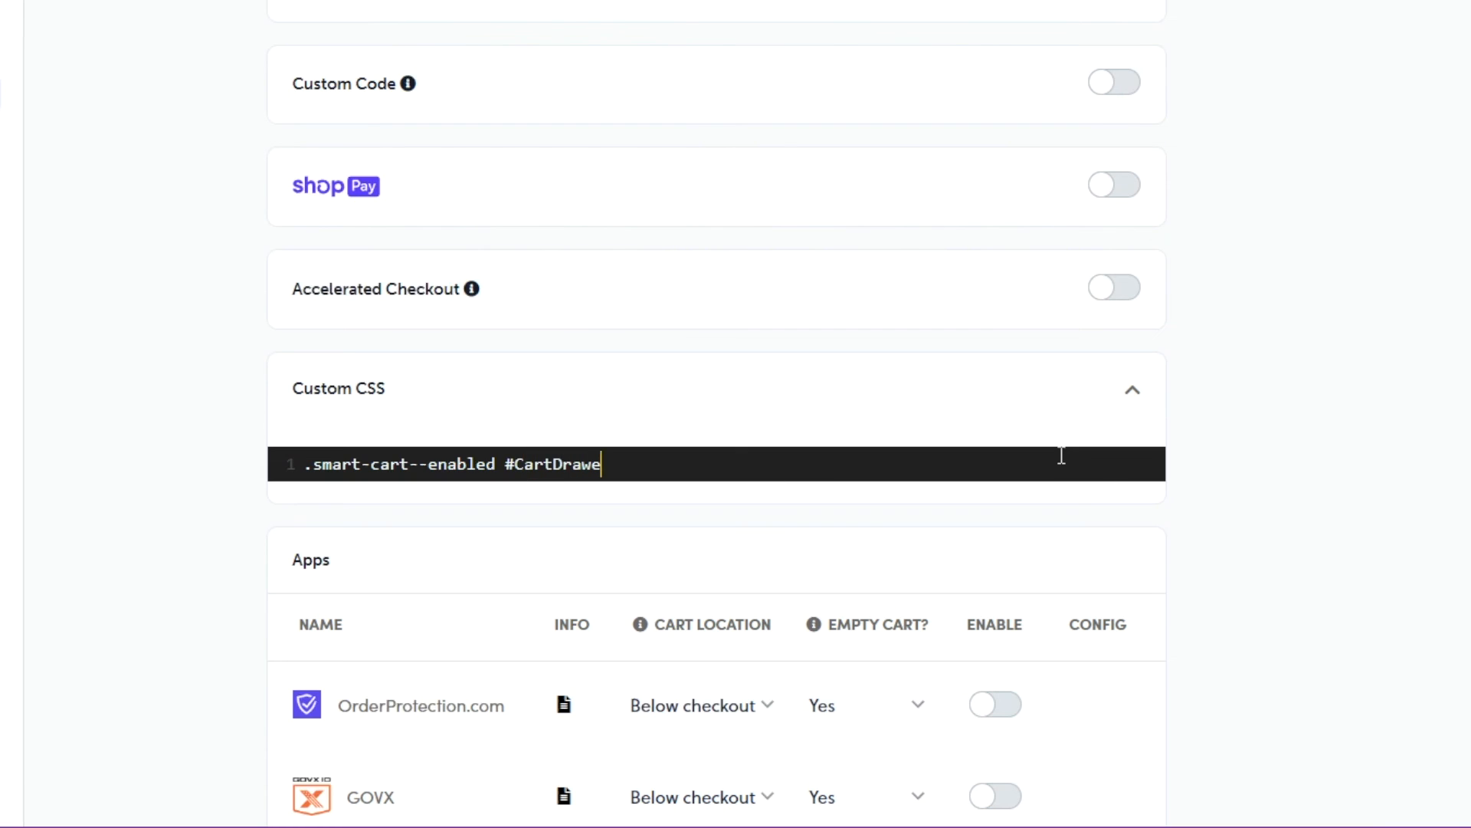
type("r { display")
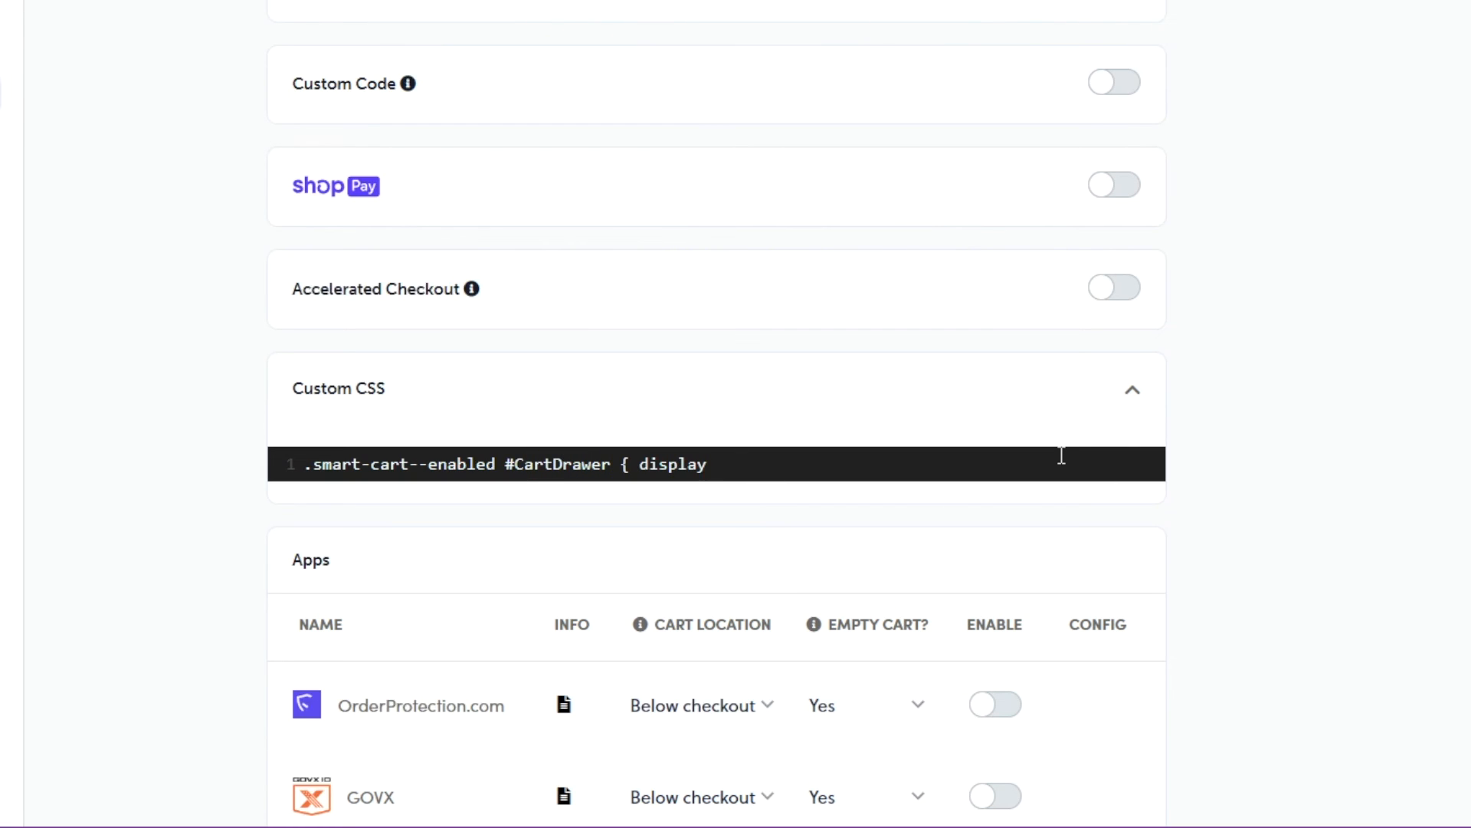
type(": none !import")
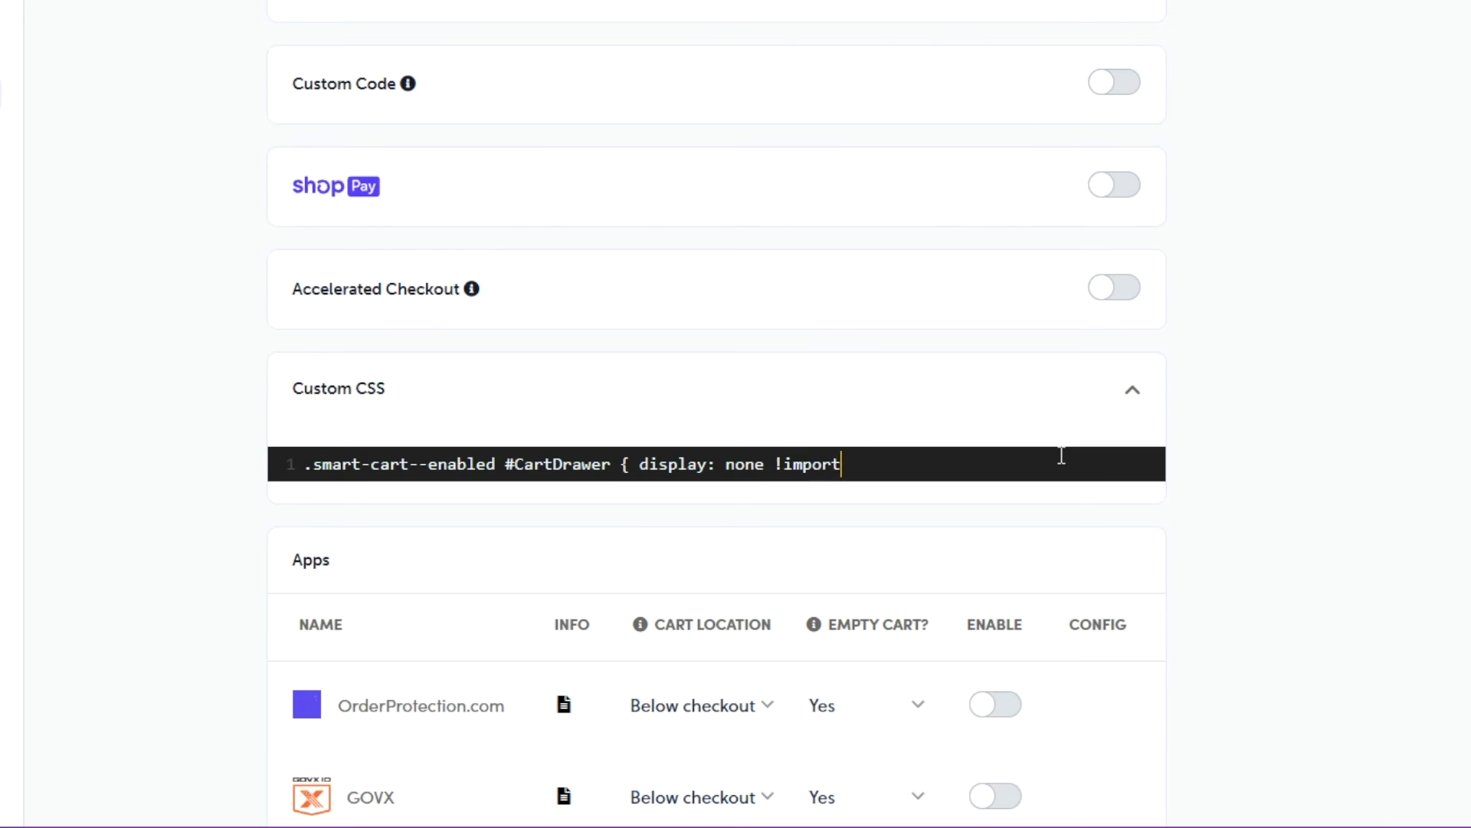
type("ant; }")
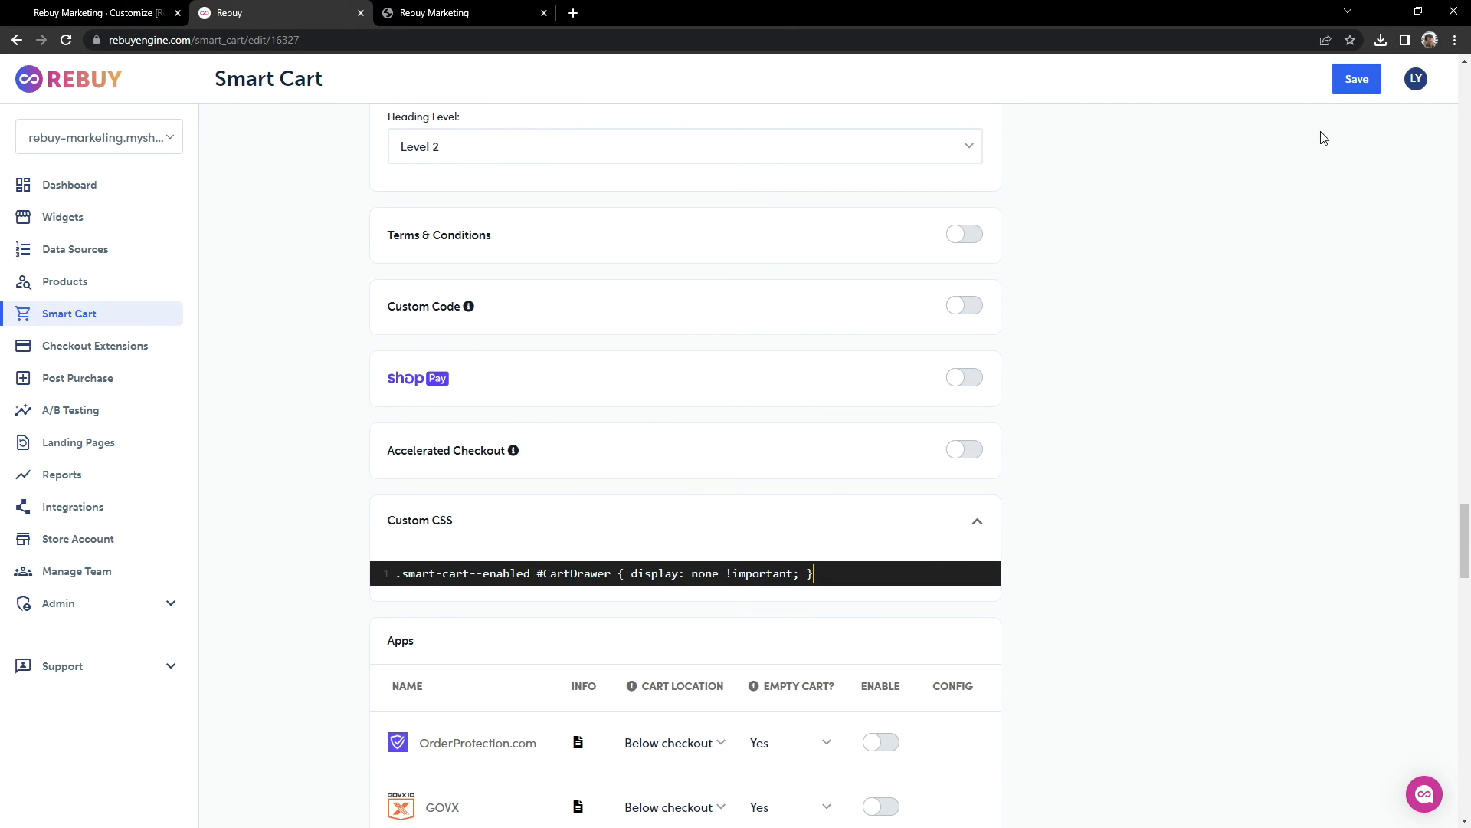
left_click(1357, 78)
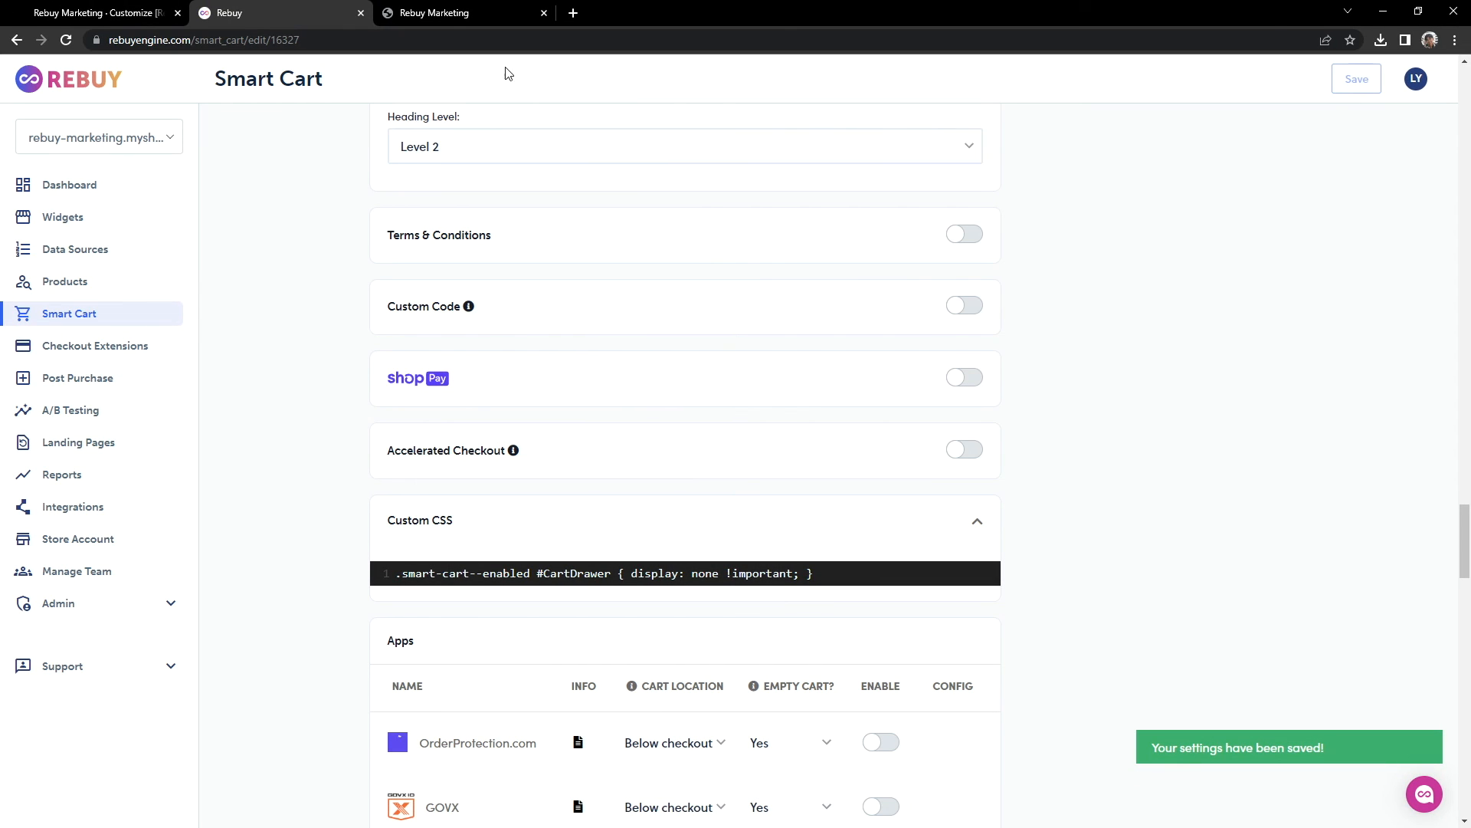
Step: Reload the storefront so it picks up the new Smart Cart settings
left_click(461, 12)
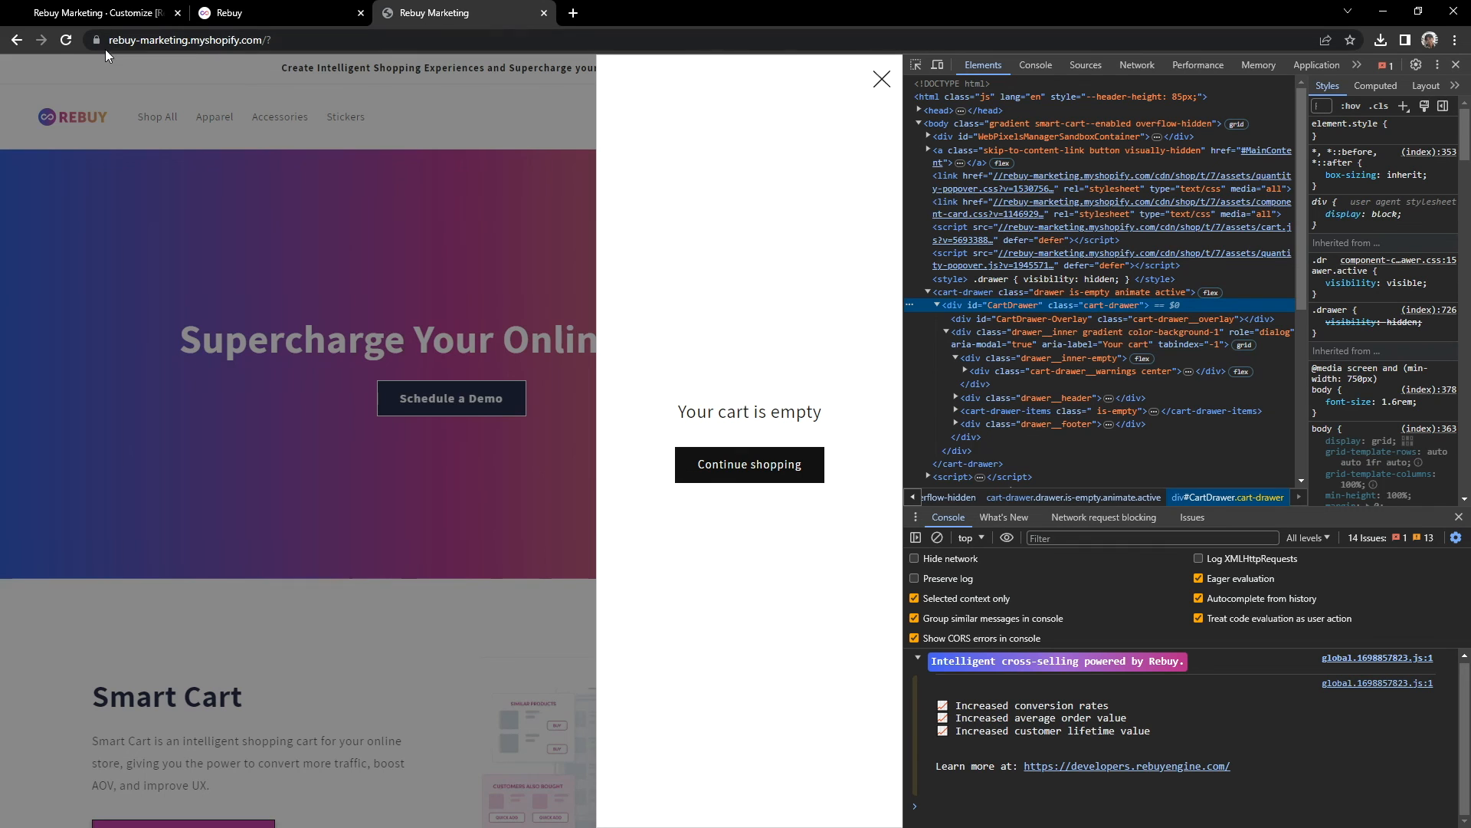
left_click(64, 40)
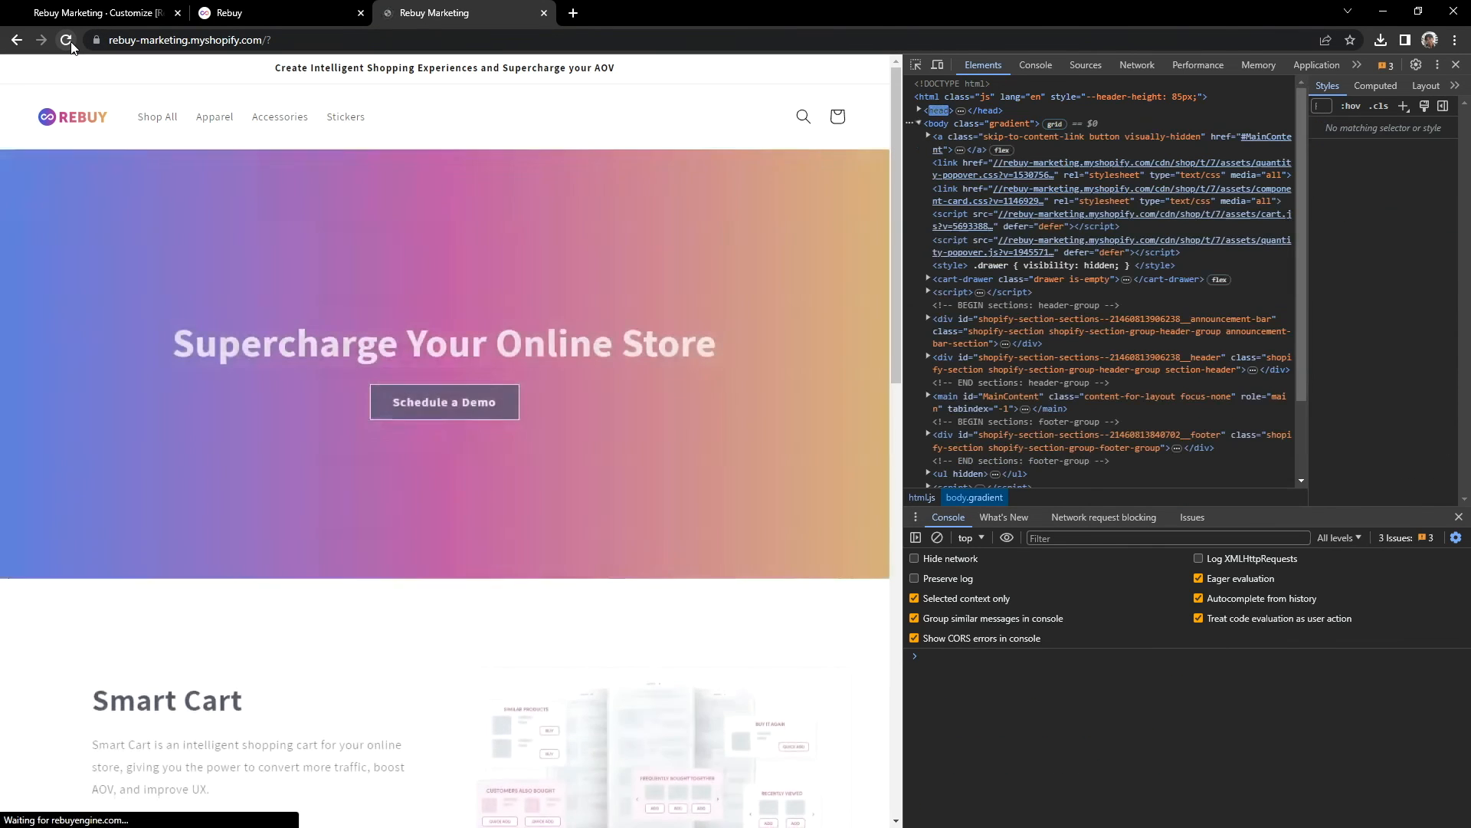
left_click(66, 39)
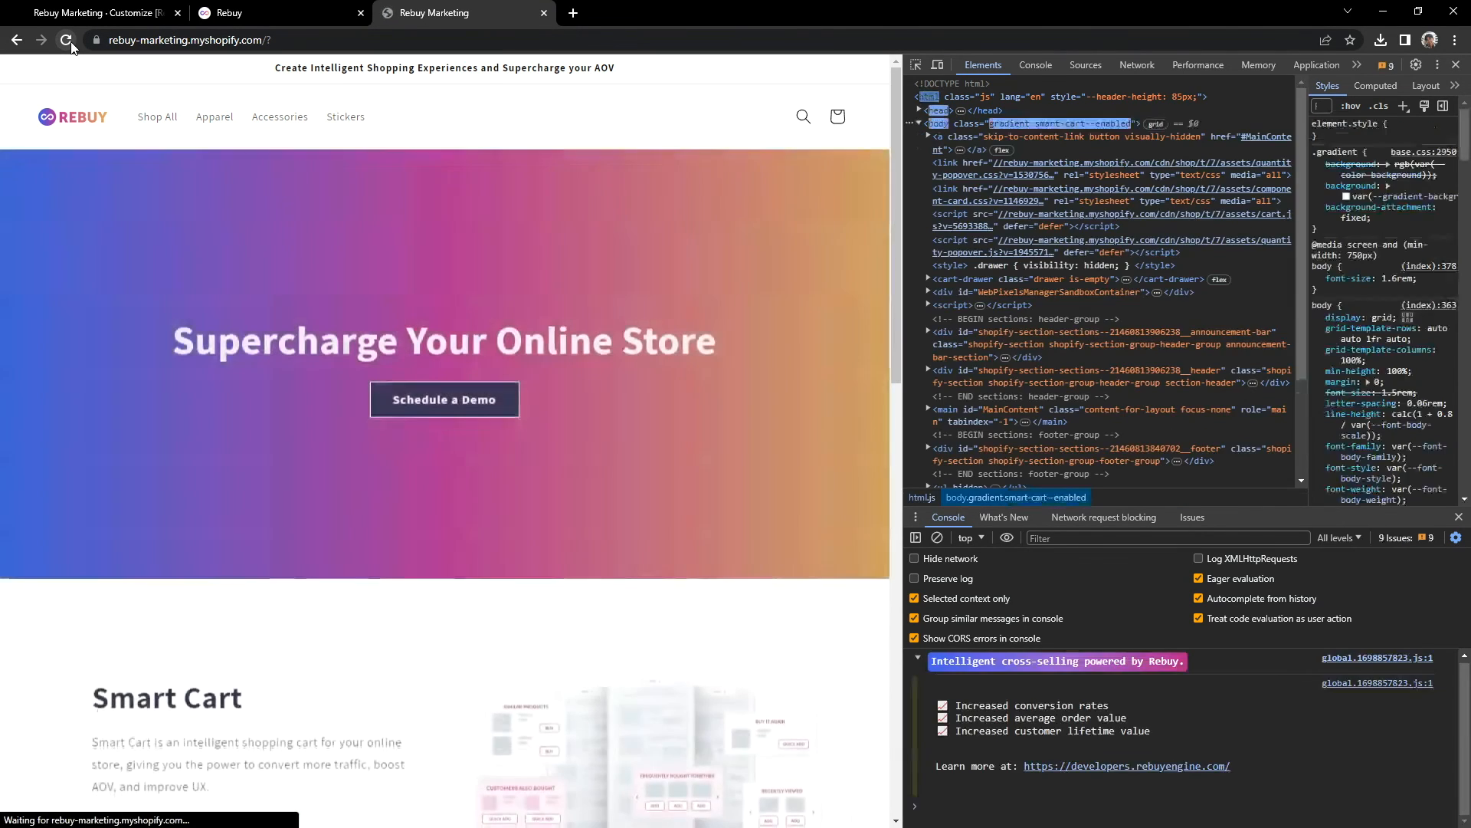
left_click(65, 40)
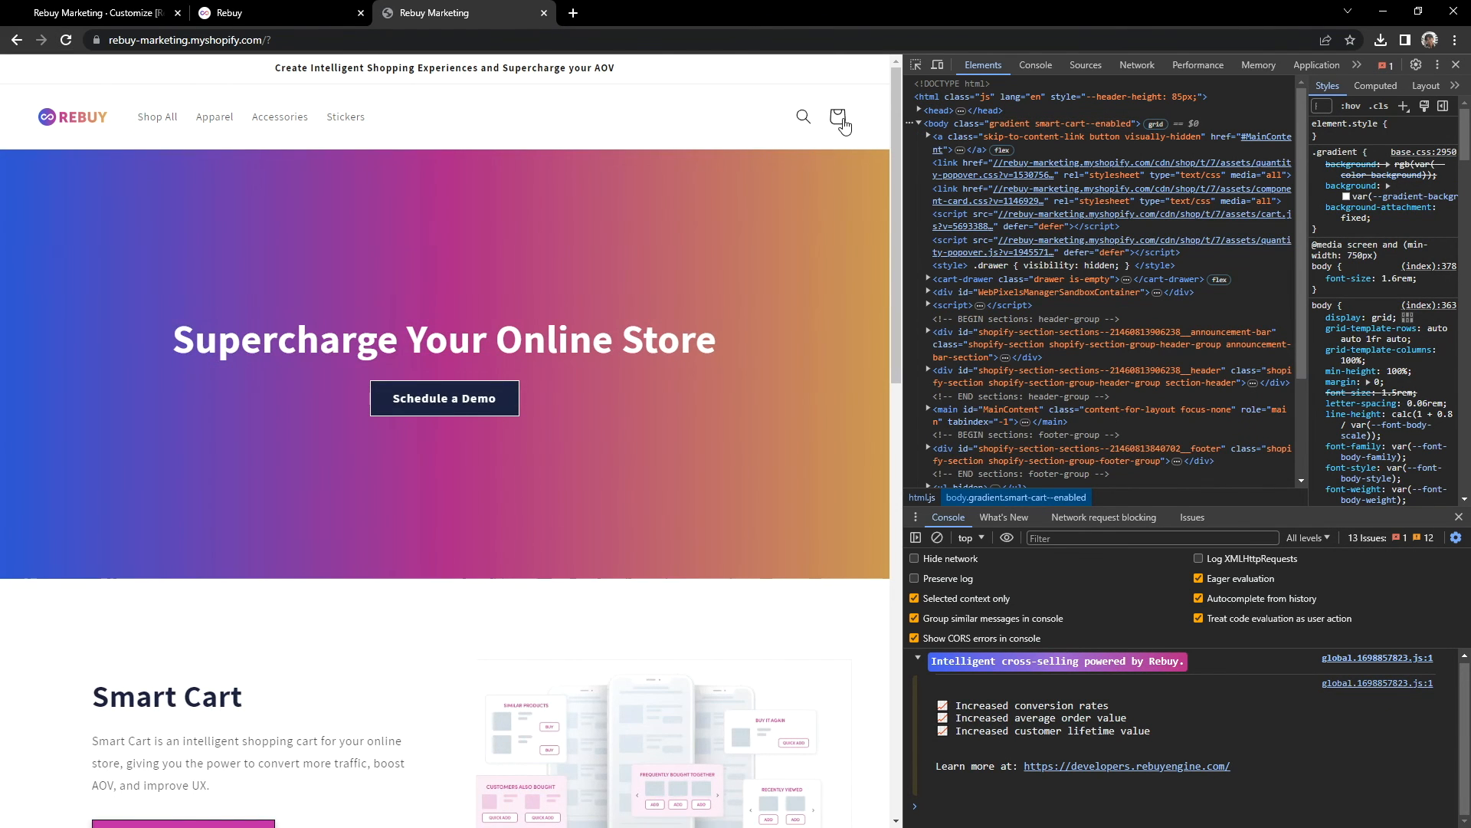
Step: Open the cart to confirm Rebuy's Smart Cart appears, then close it
left_click(841, 117)
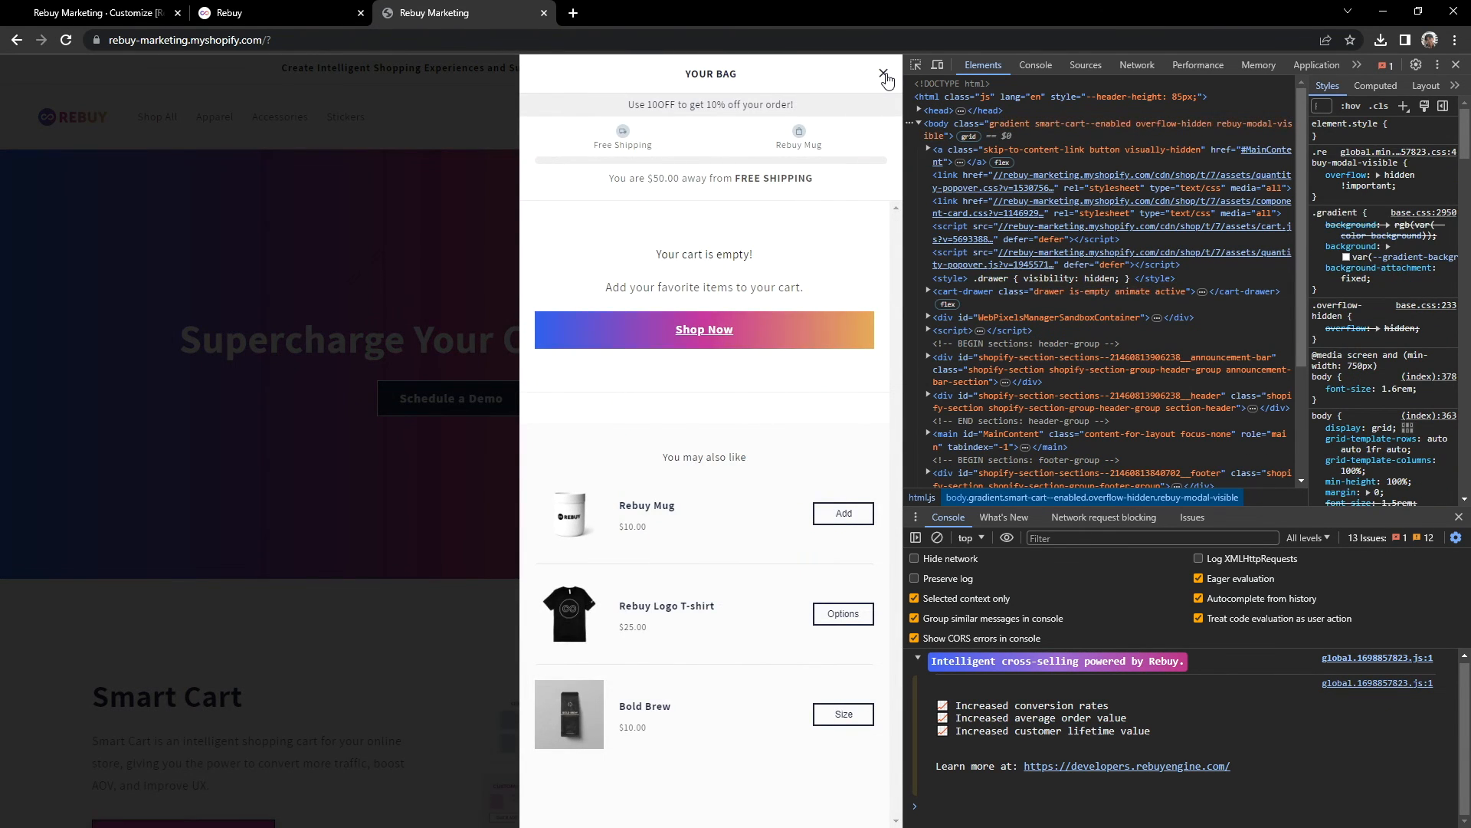
left_click(883, 77)
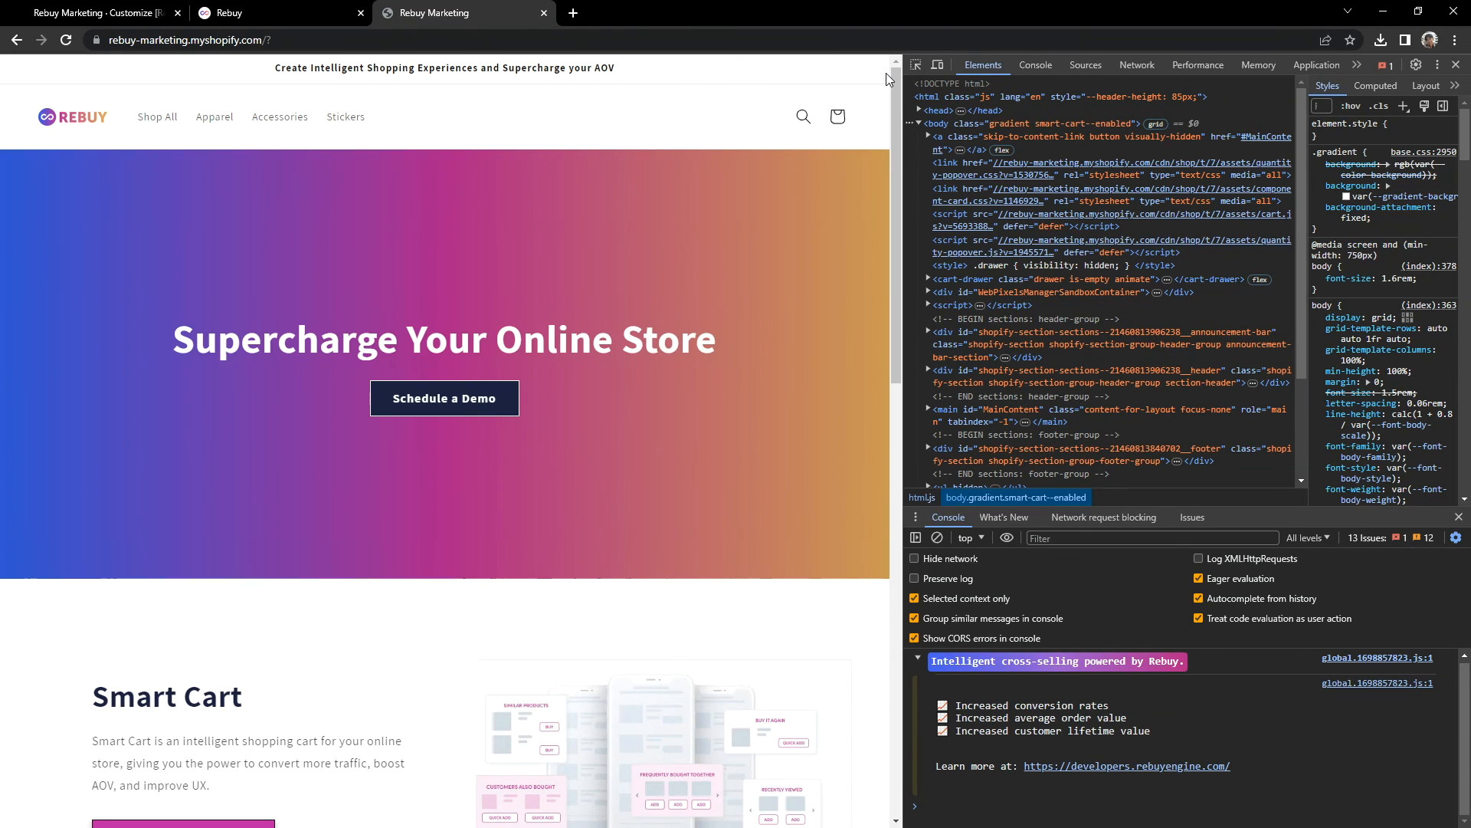